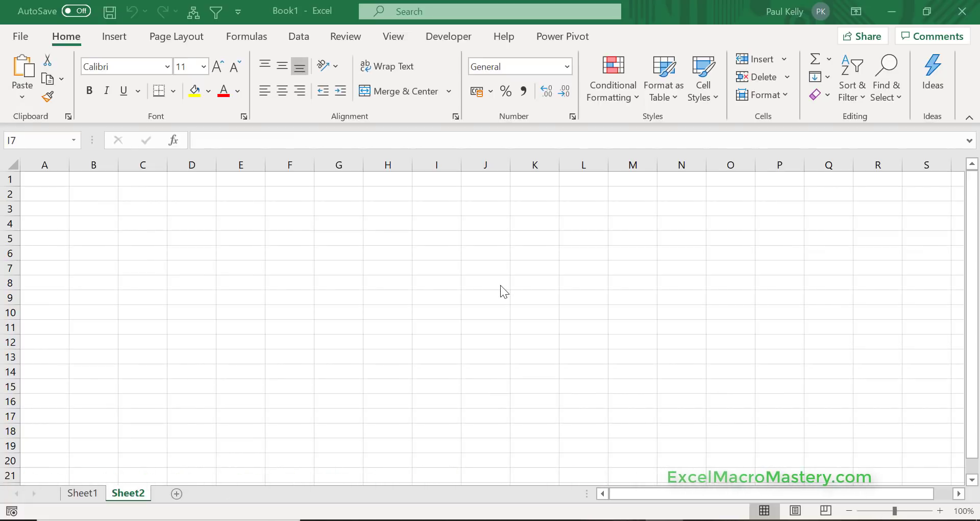
{"action": "mouse_move", "coordinate": [418, 58]}
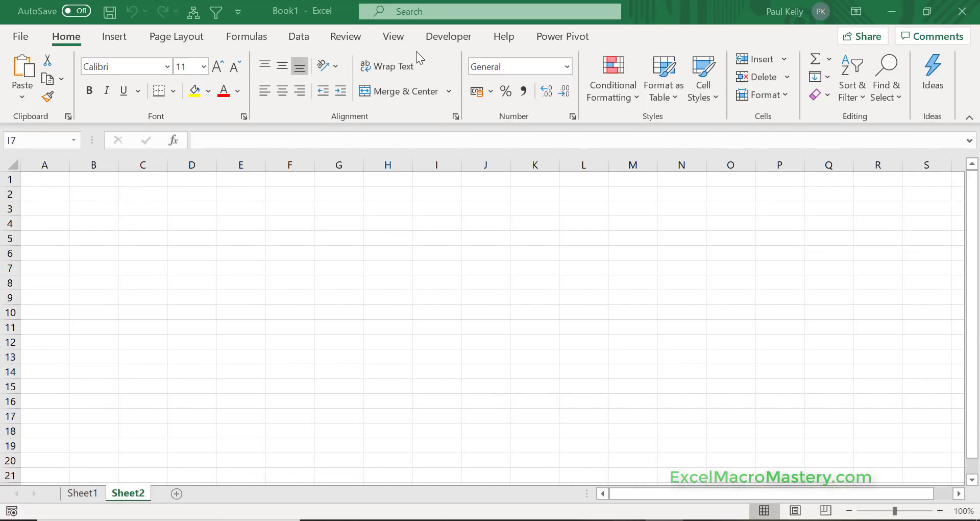
{"action": "mouse_move", "coordinate": [441, 93]}
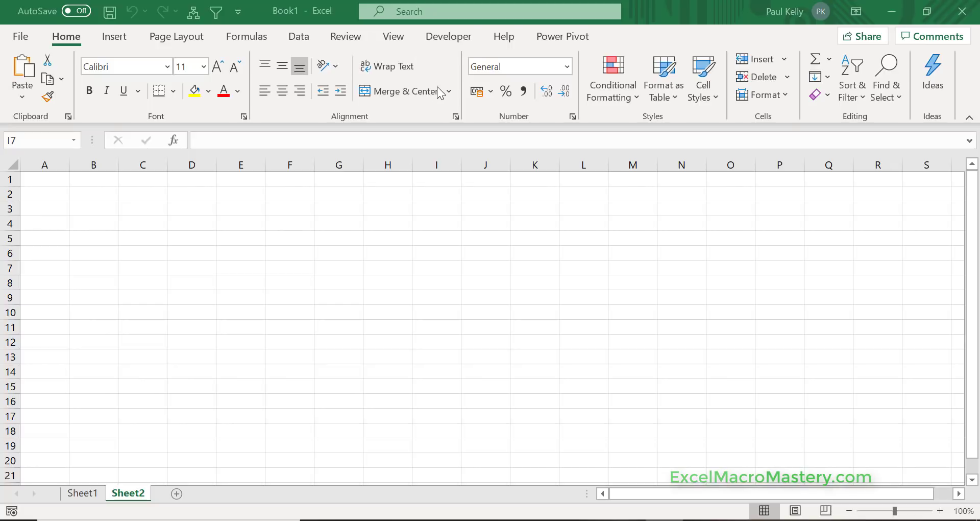
{"action": "mouse_move", "coordinate": [441, 71]}
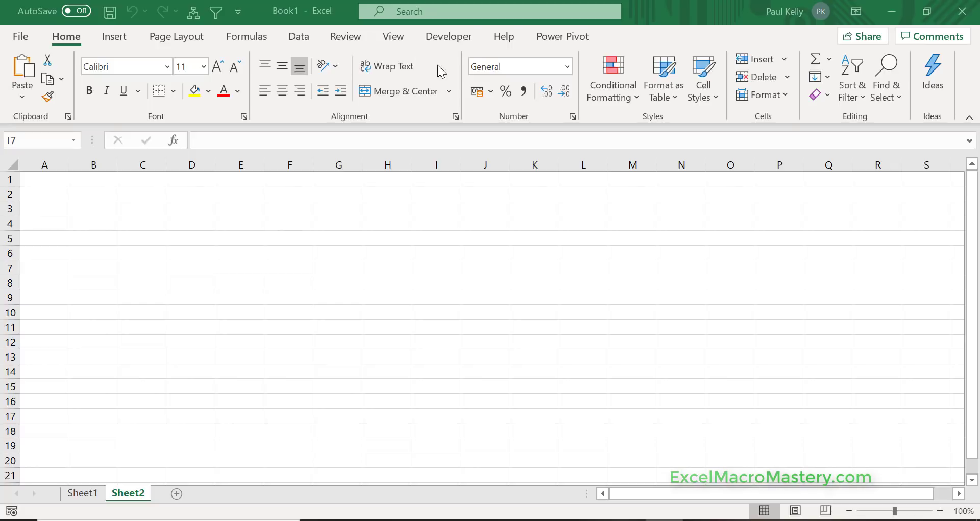
Show the Developer tab in Excel and open the VBA editor with Alt+F11.
{"action": "left_click", "coordinate": [436, 267]}
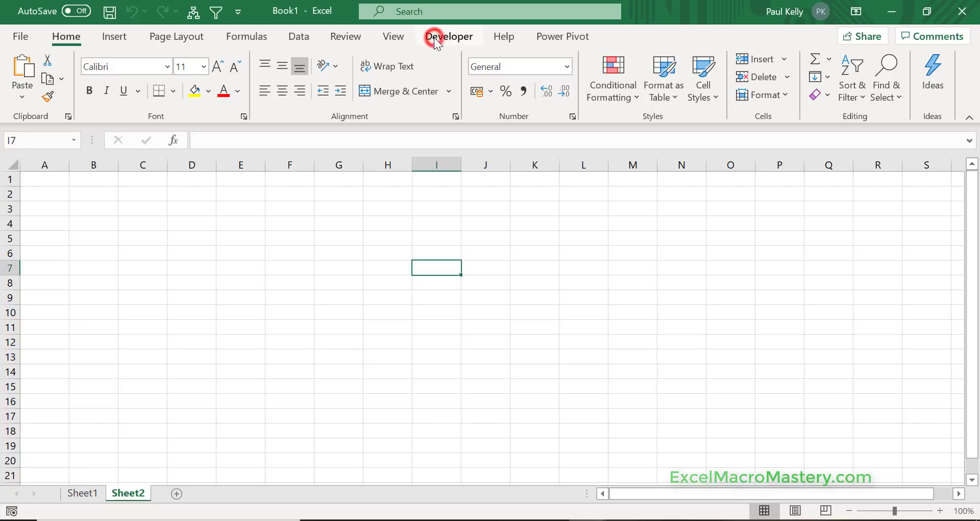
{"action": "left_click", "coordinate": [448, 36]}
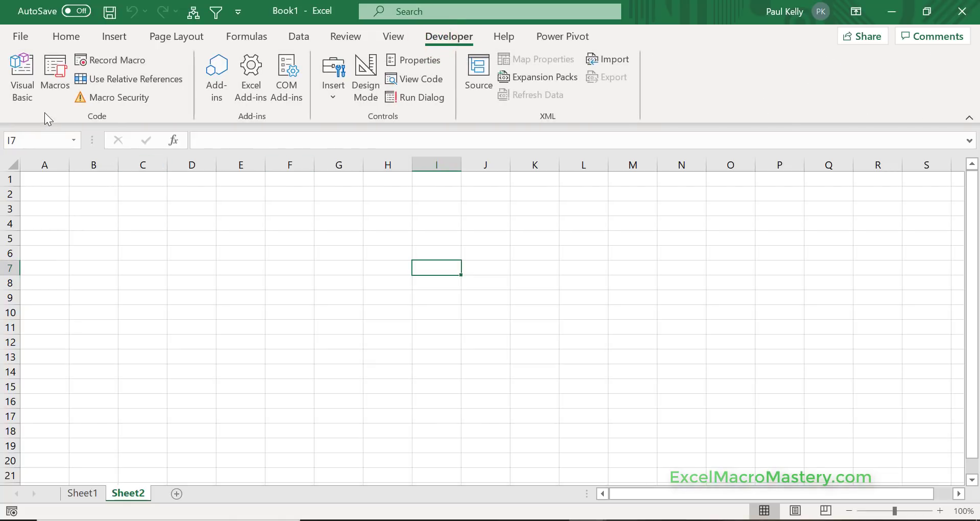
{"action": "mouse_move", "coordinate": [325, 336]}
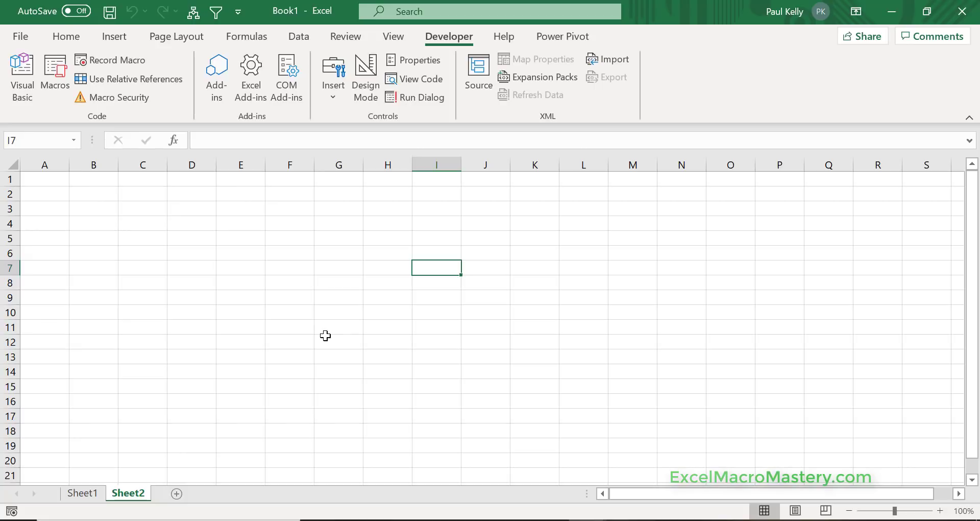
{"action": "key", "text": "Alt+F11"}
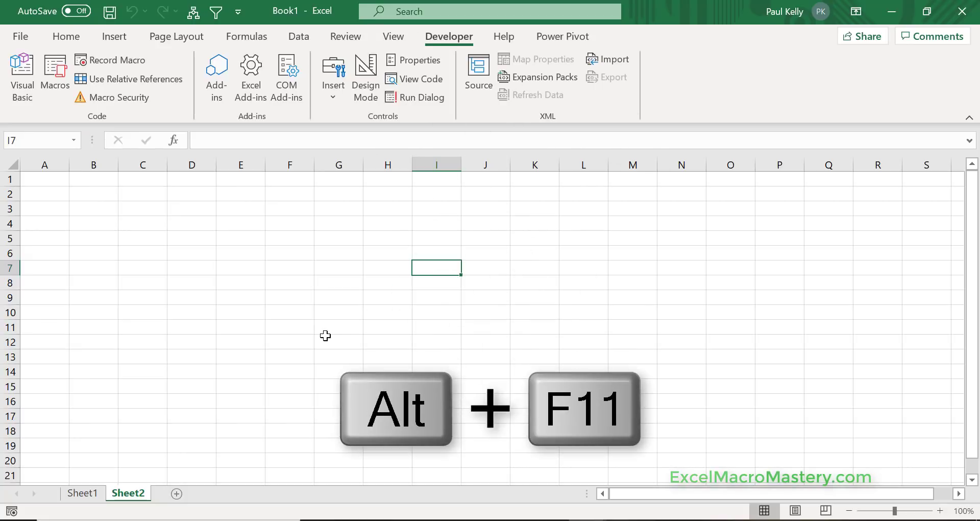
{"action": "key", "text": "alt+F11"}
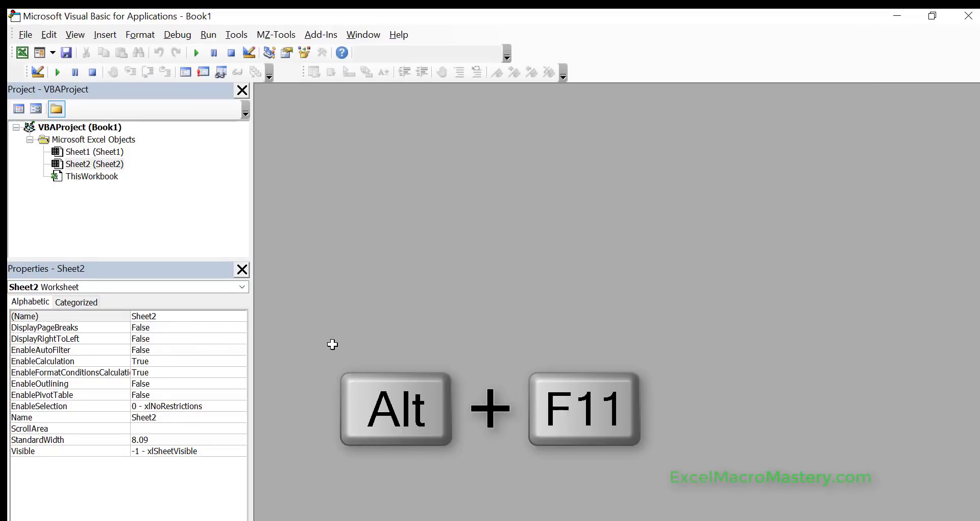
{"action": "key", "text": "Alt+F11"}
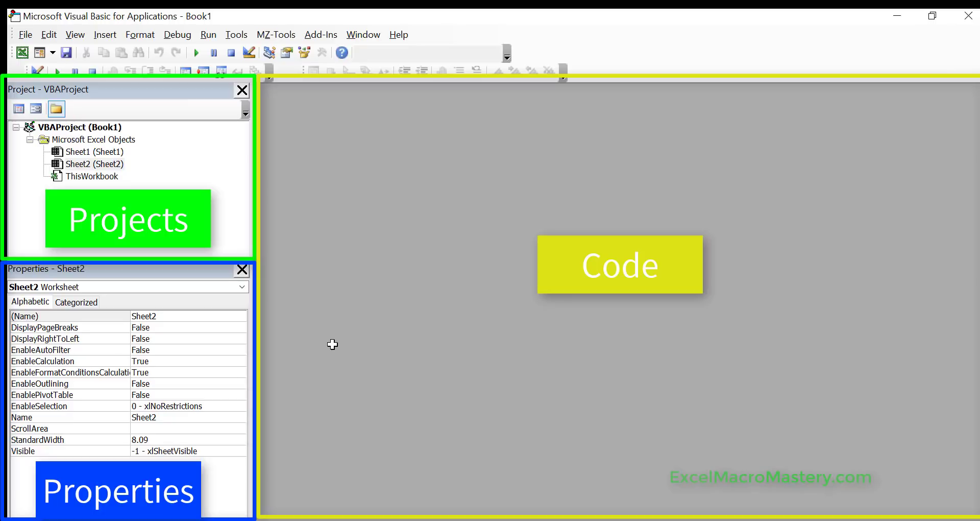
{"action": "mouse_move", "coordinate": [342, 337]}
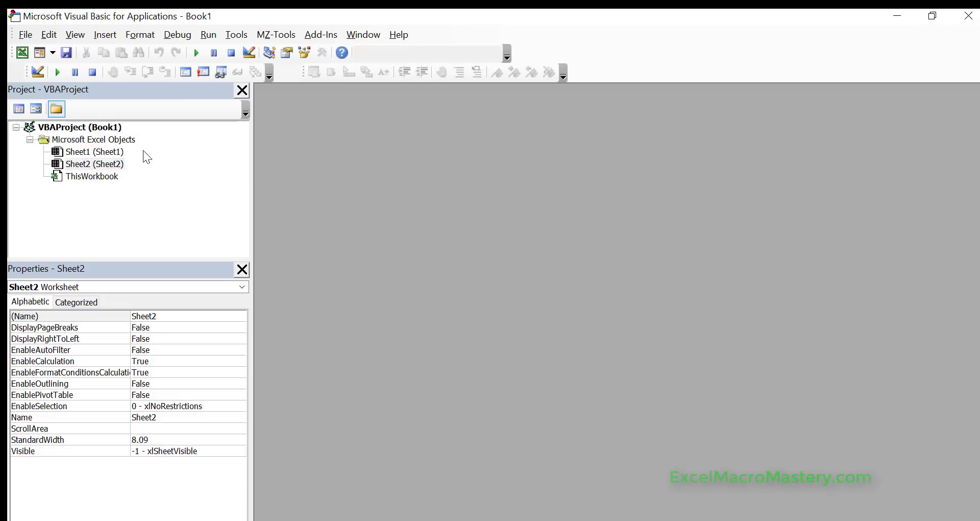
{"action": "mouse_move", "coordinate": [104, 156]}
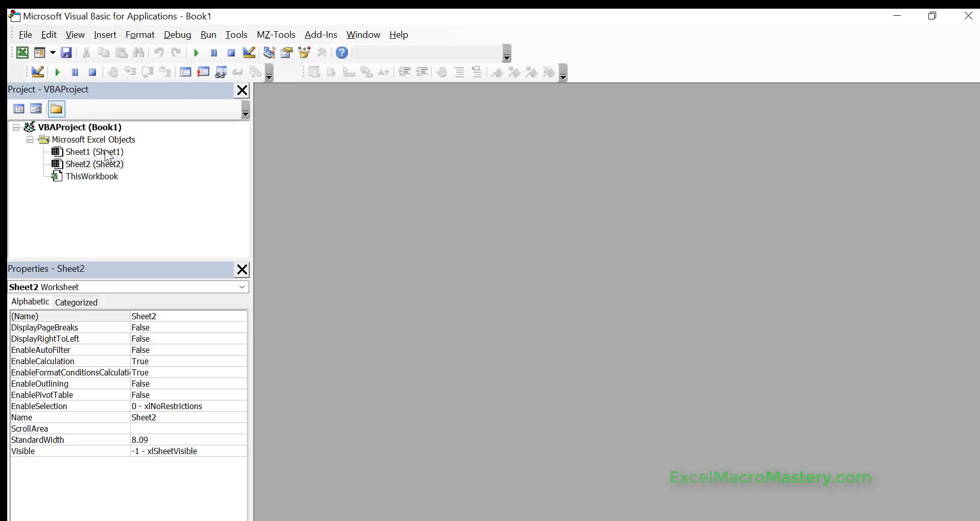
View Sheet1 and Sheet2 properties, then open both sheets' code windows.
{"action": "left_click", "coordinate": [94, 151]}
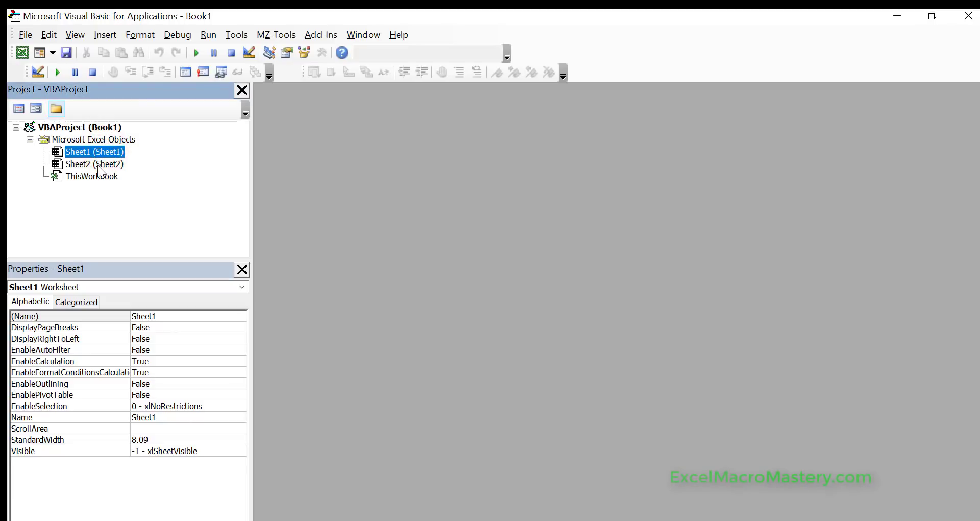
{"action": "left_click", "coordinate": [93, 164]}
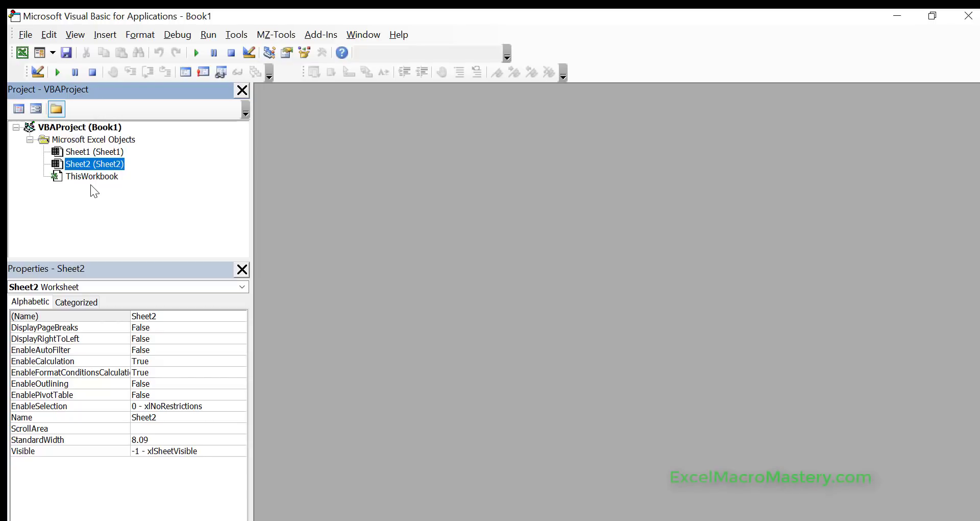
{"action": "mouse_move", "coordinate": [100, 179]}
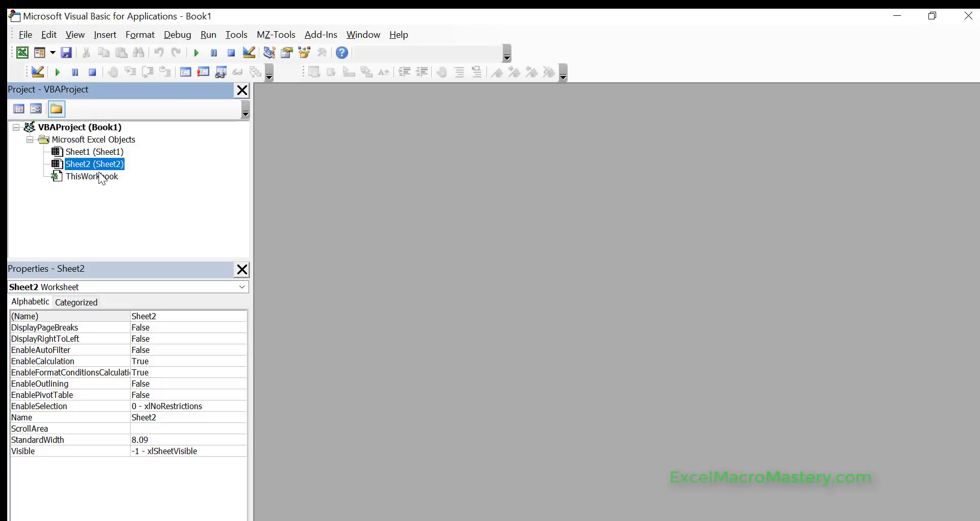
{"action": "mouse_move", "coordinate": [93, 155]}
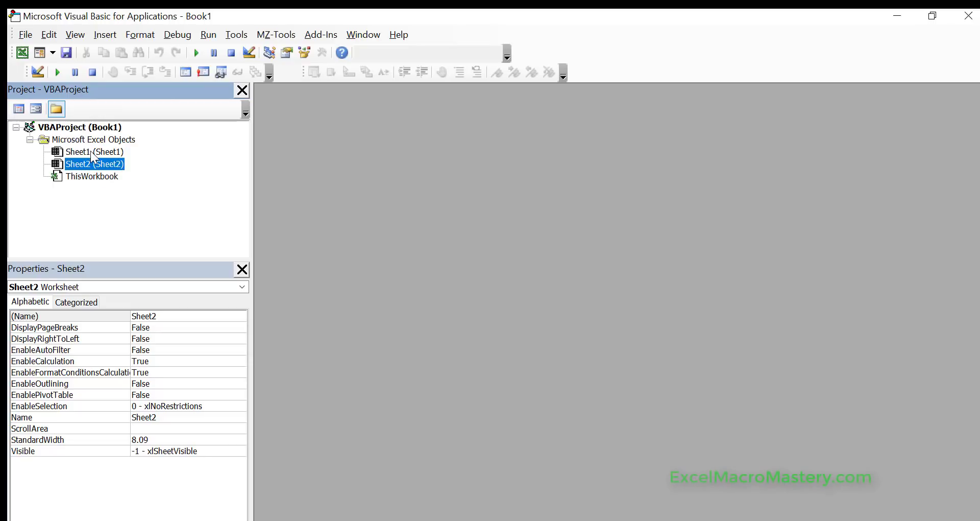
{"action": "left_click", "coordinate": [94, 151]}
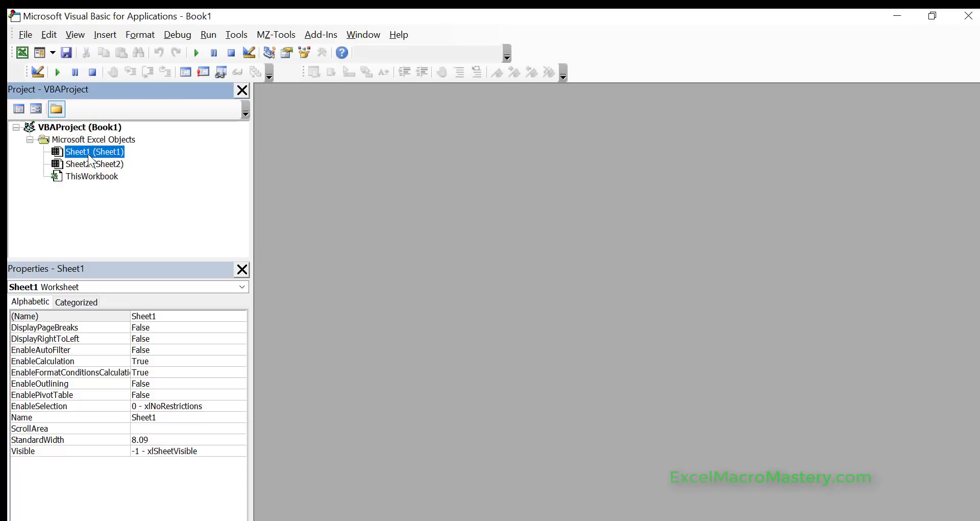
{"action": "double_click", "coordinate": [94, 151]}
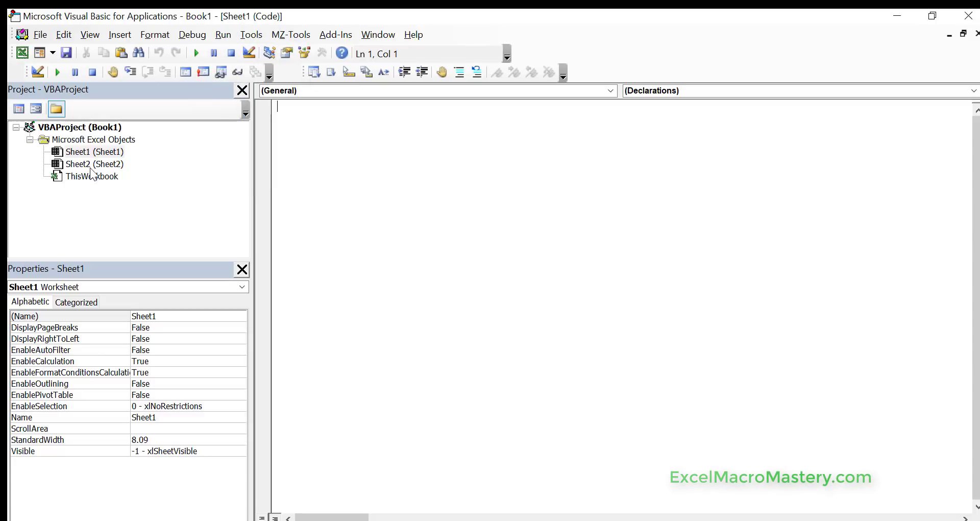
{"action": "double_click", "coordinate": [95, 164]}
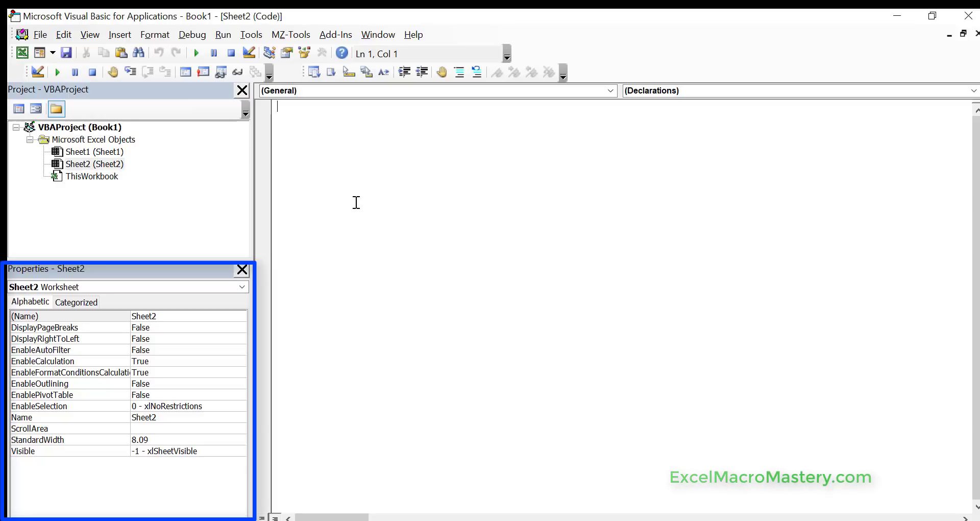
{"action": "mouse_move", "coordinate": [93, 156]}
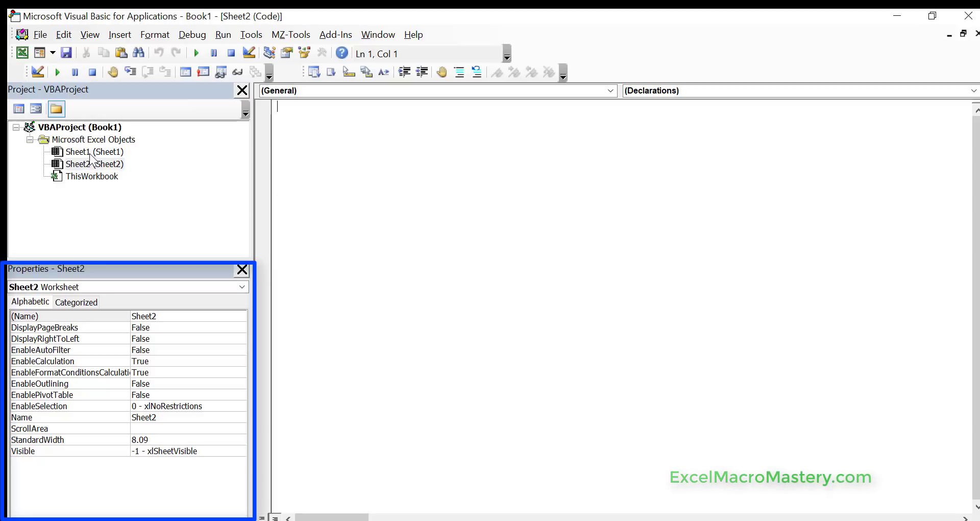
Change Sheet1's Name property to 'data' in the Properties window.
{"action": "left_click", "coordinate": [94, 151]}
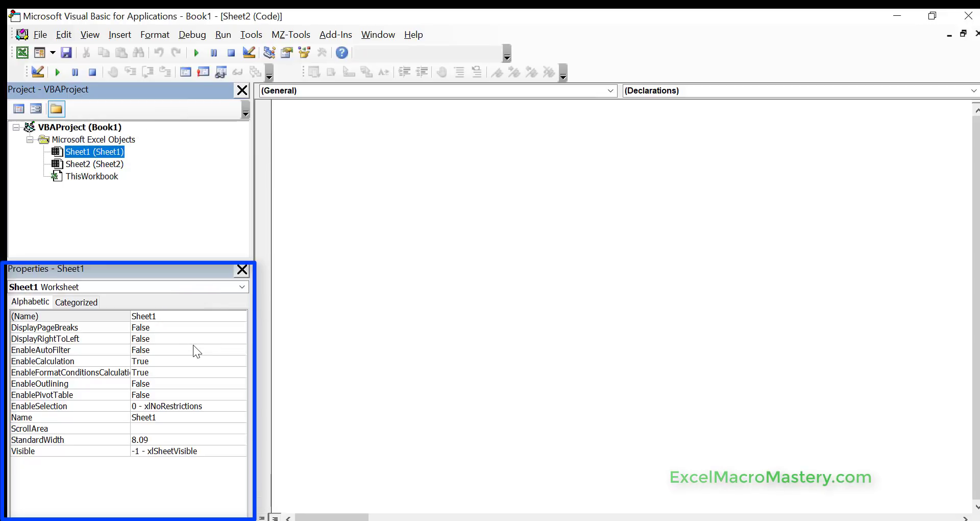
{"action": "left_click", "coordinate": [150, 417]}
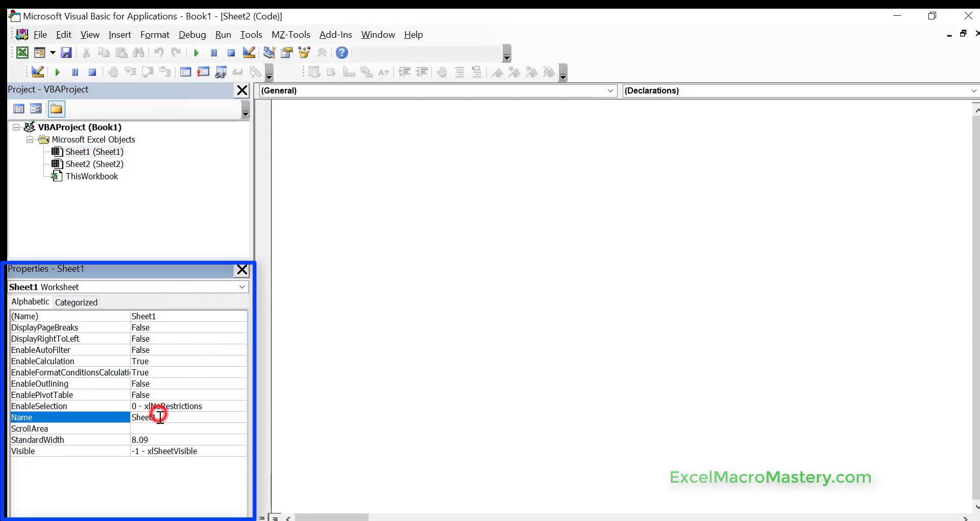
{"action": "double_click", "coordinate": [150, 417]}
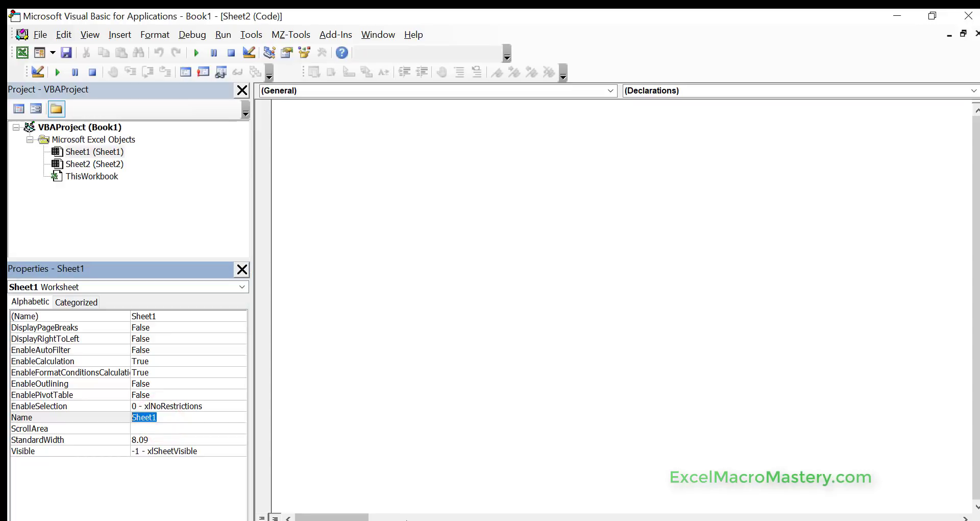
{"action": "type", "text": "data"}
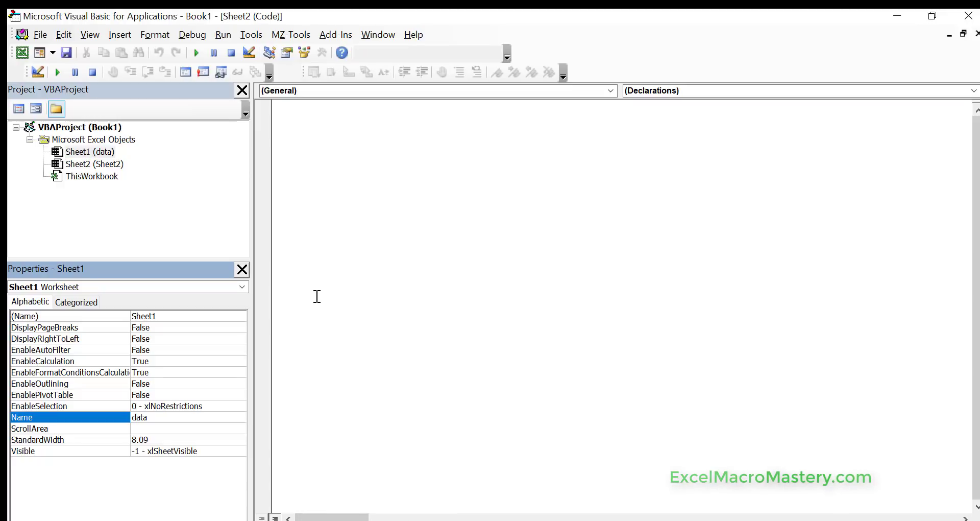
{"action": "left_click", "coordinate": [97, 164]}
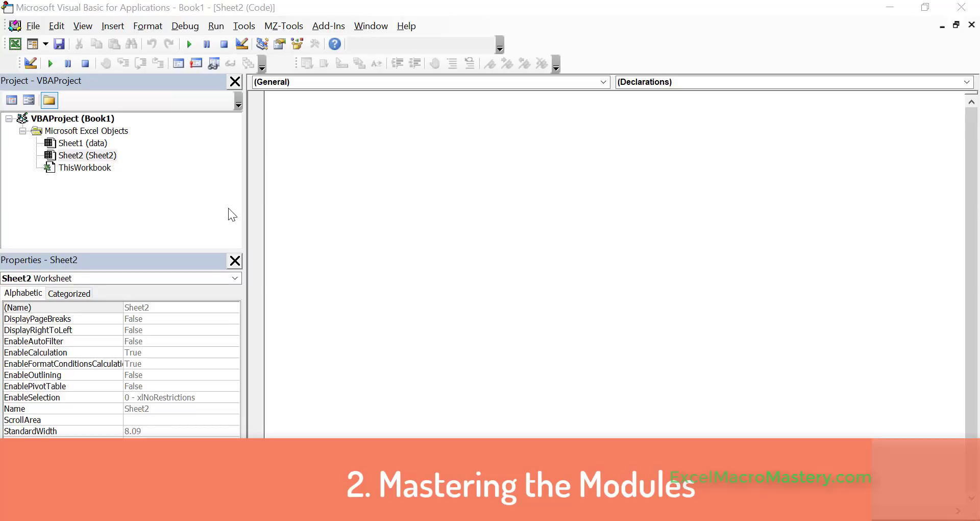
Insert a new standard module and set its (Name) property to modReport.
{"action": "right_click", "coordinate": [87, 155]}
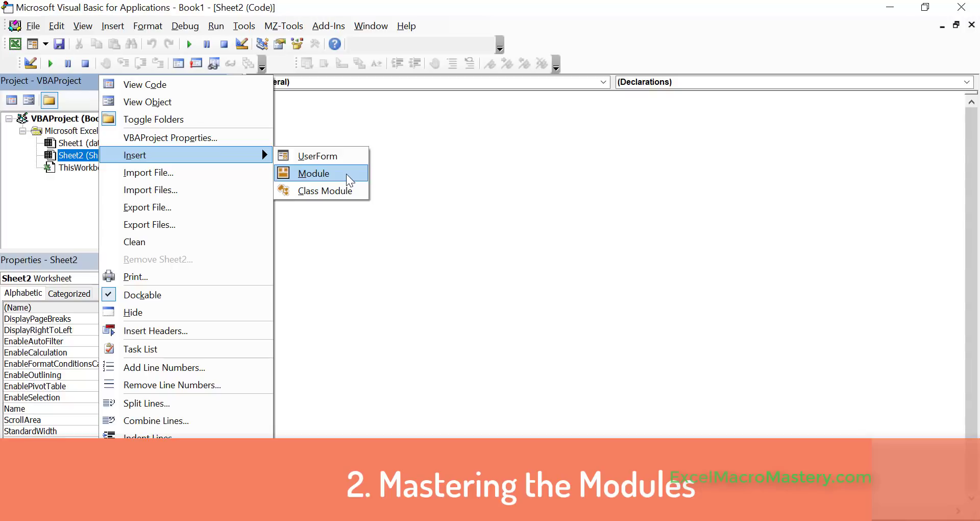
{"action": "left_click", "coordinate": [314, 174]}
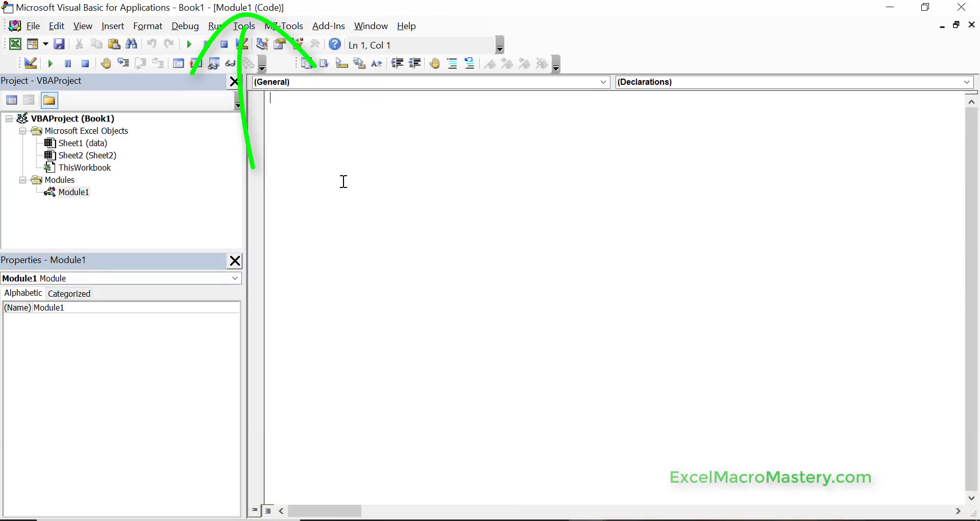
{"action": "mouse_move", "coordinate": [160, 272]}
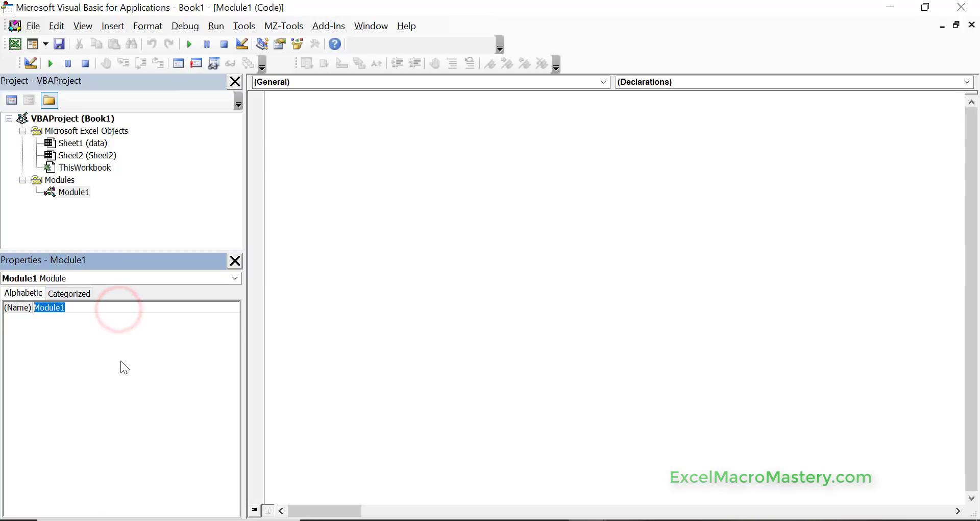
{"action": "type", "text": "modReport"}
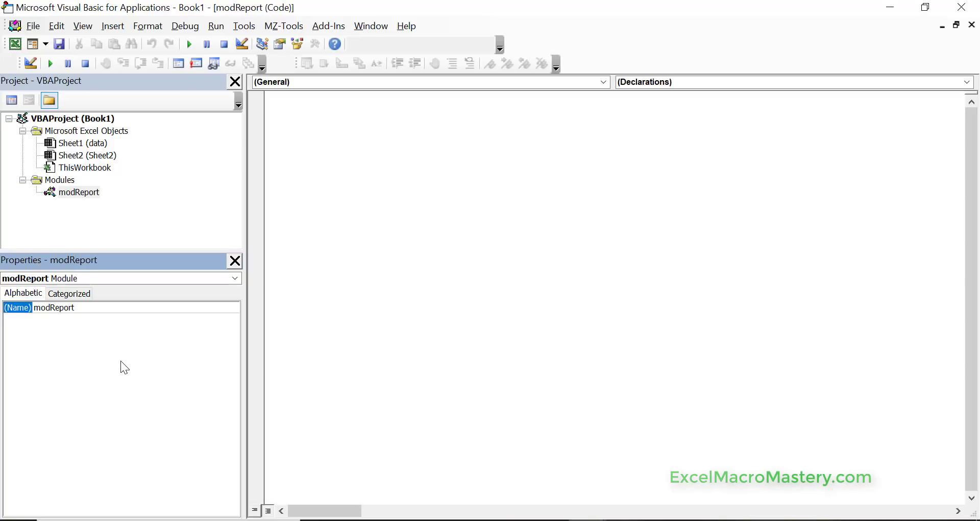
{"action": "mouse_move", "coordinate": [92, 229]}
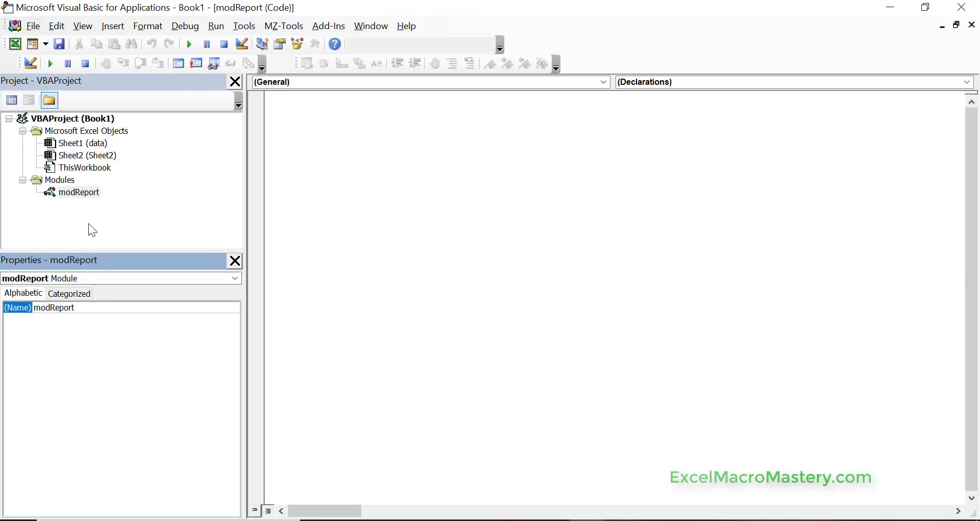
Insert a second standard module, Module1, and open modReport's code.
{"action": "right_click", "coordinate": [78, 192]}
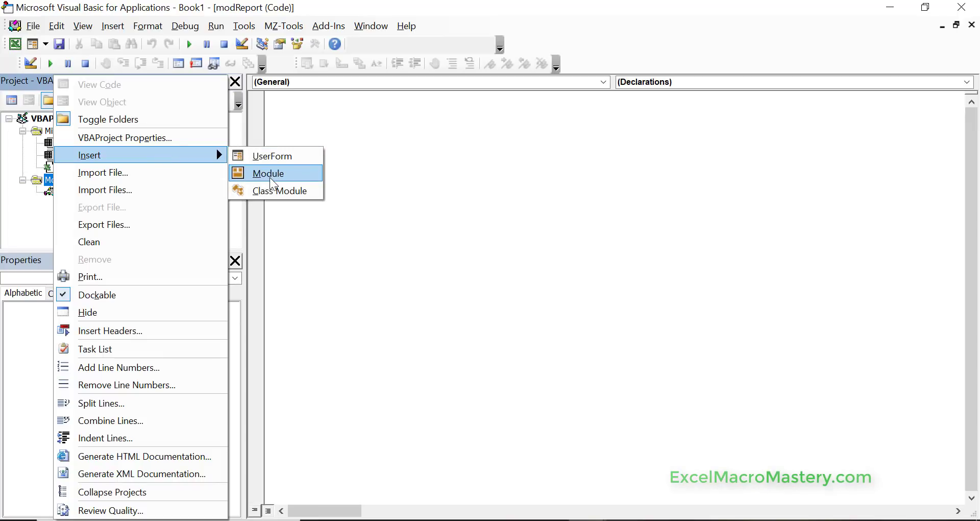
{"action": "left_click", "coordinate": [268, 173]}
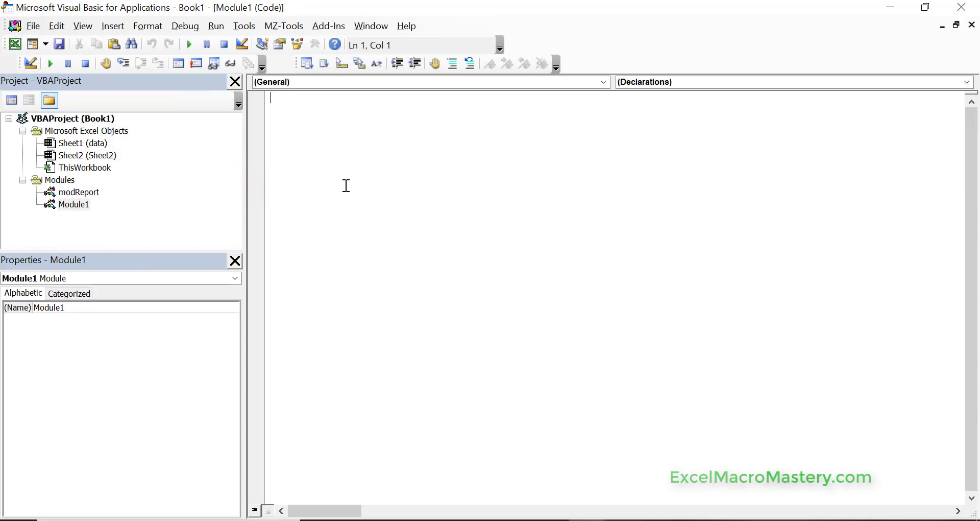
{"action": "left_click", "coordinate": [79, 192]}
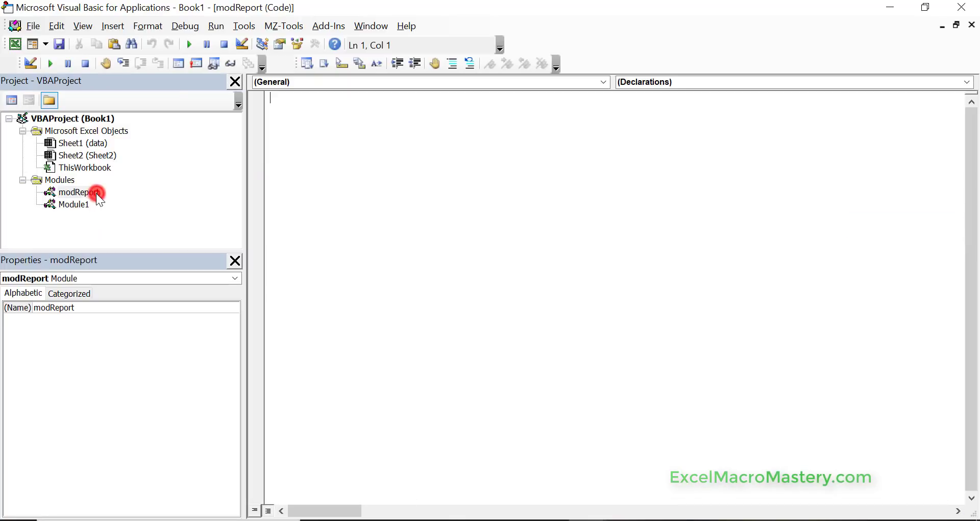
Write empty CreateReport and ReadData subs in modReport.
{"action": "type", "text": "s"}
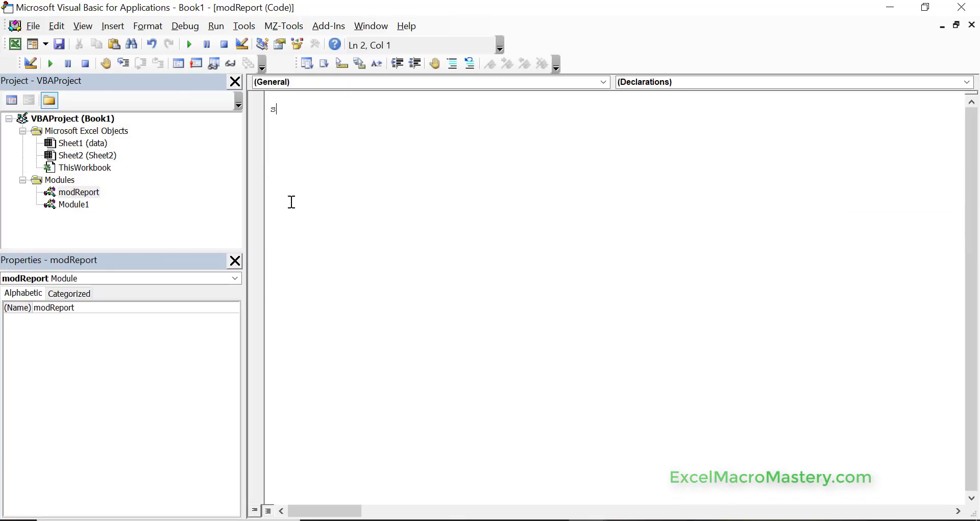
{"action": "type", "text": "ub"}
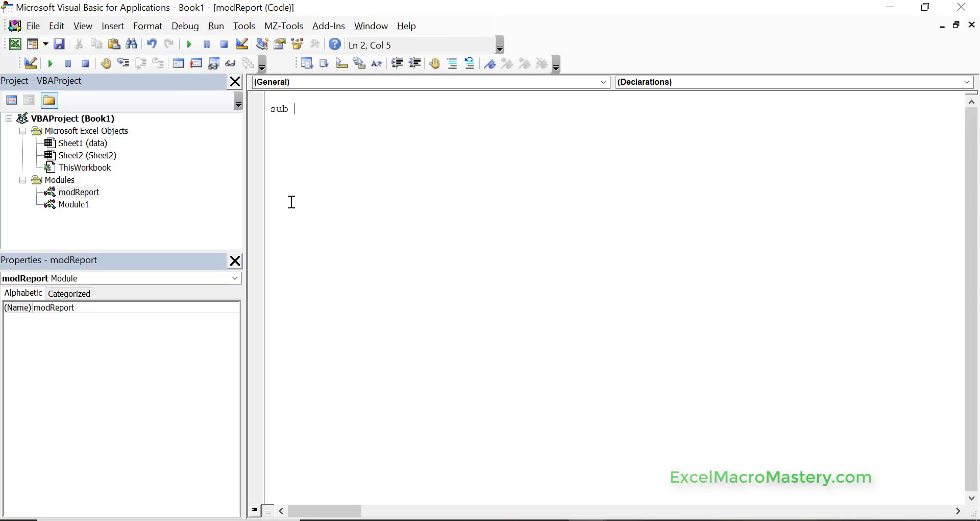
{"action": "type", "text": "CreateReport("}
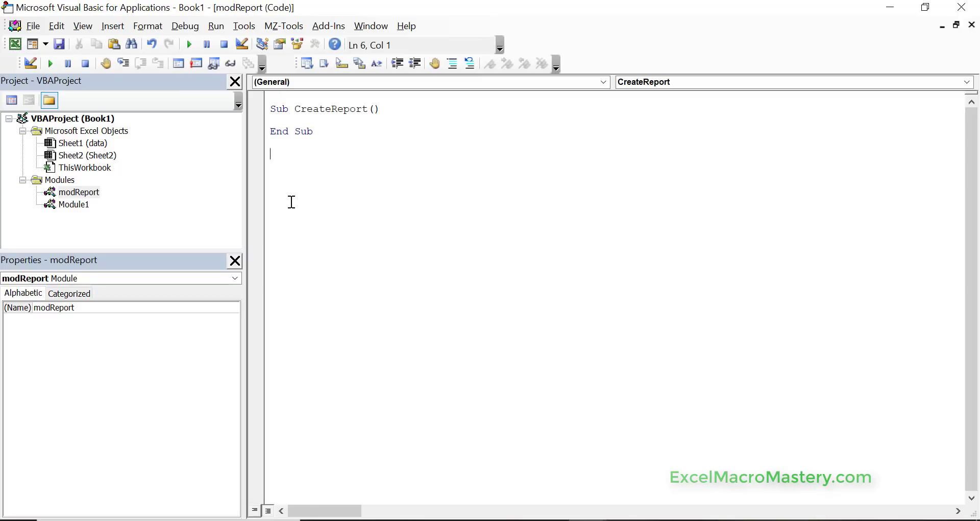
{"action": "type", "text": "sub R"}
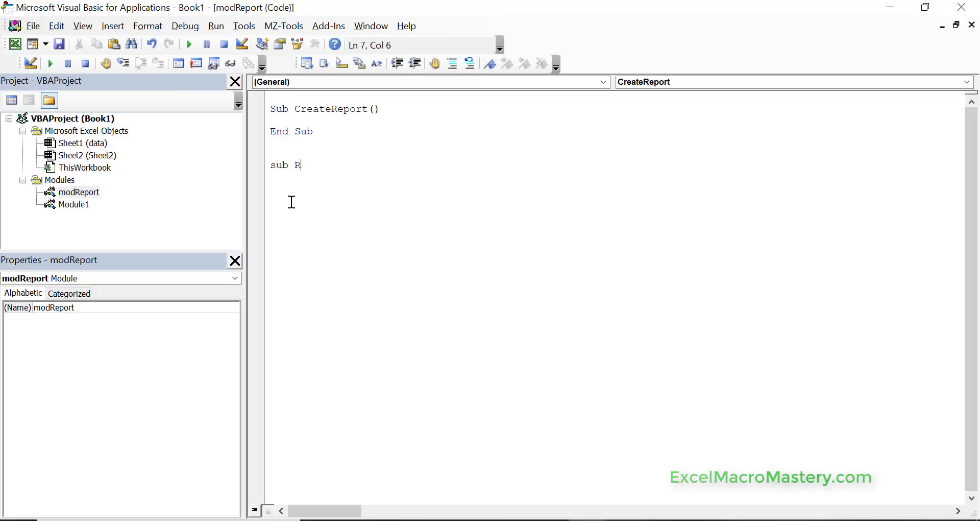
{"action": "type", "text": "eadData("}
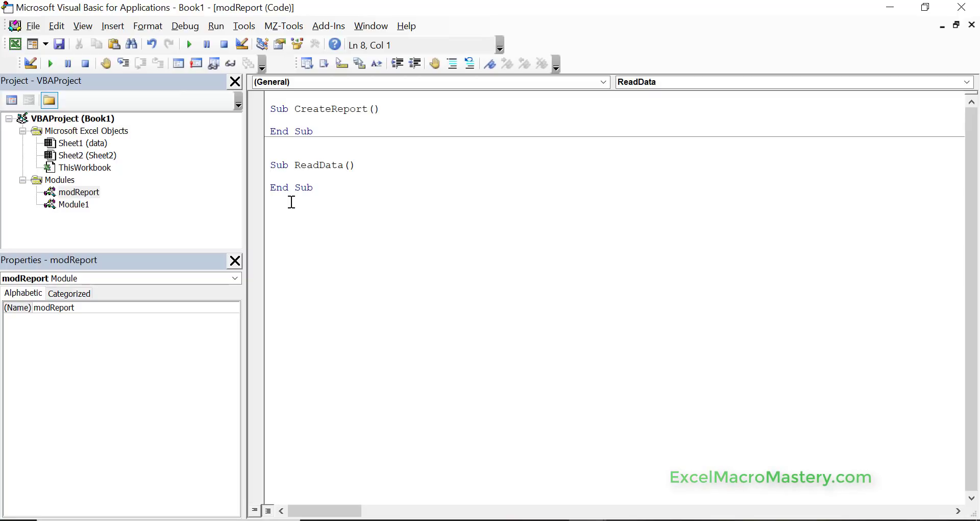
{"action": "left_click", "coordinate": [271, 177]}
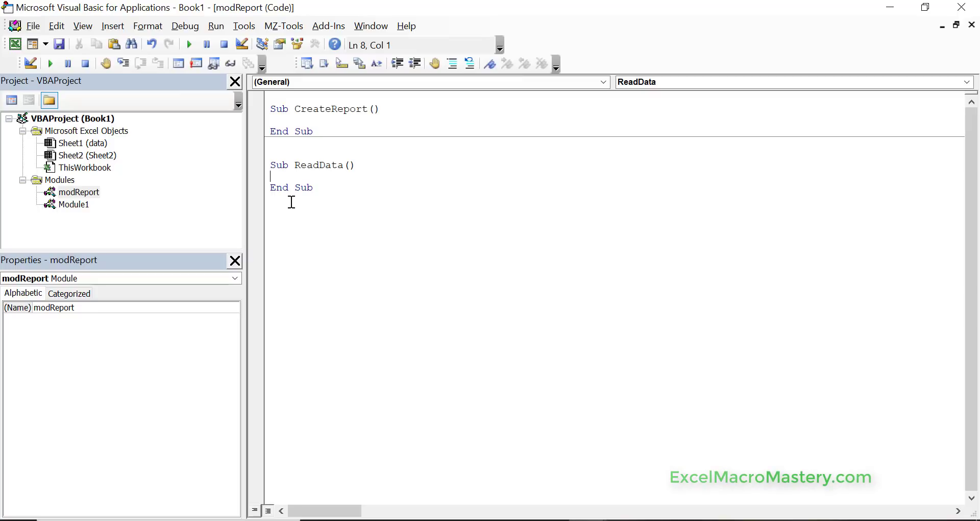
{"action": "mouse_move", "coordinate": [64, 211]}
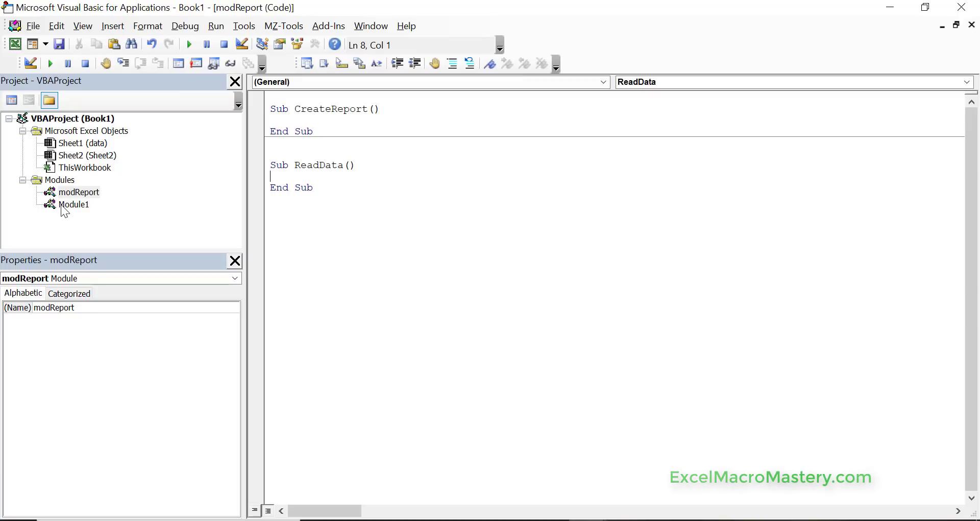
Add an empty Sub Mod1 procedure to Module1's code.
{"action": "double_click", "coordinate": [73, 205]}
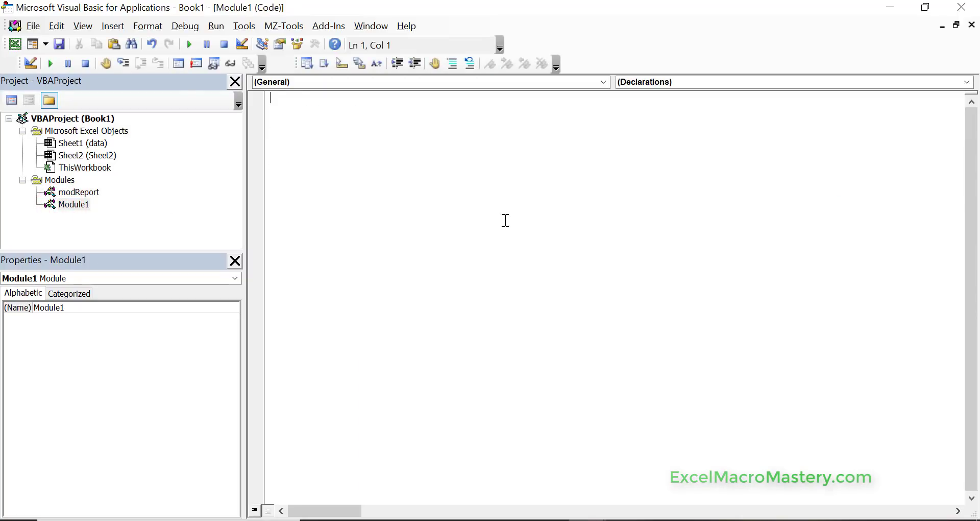
{"action": "type", "text": "Sub"}
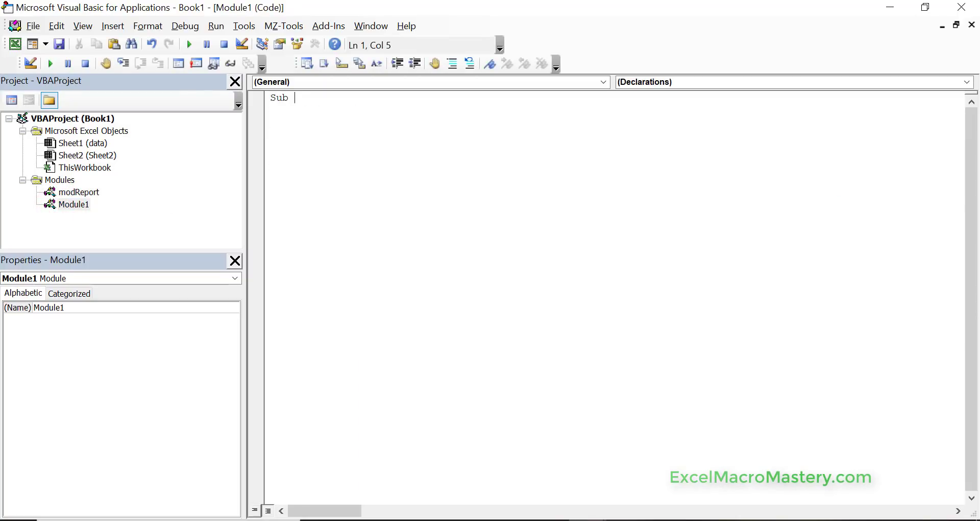
{"action": "type", "text": "Mod1("}
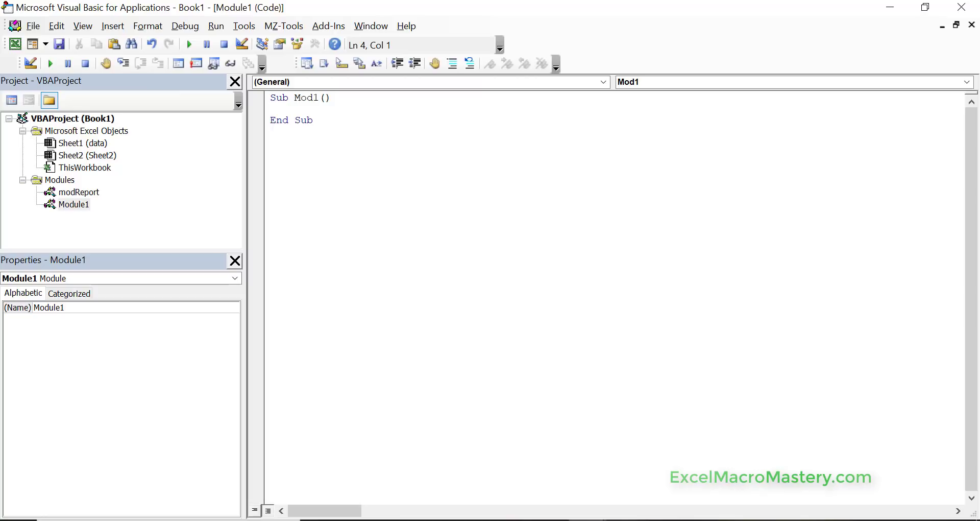
{"action": "left_click", "coordinate": [271, 131]}
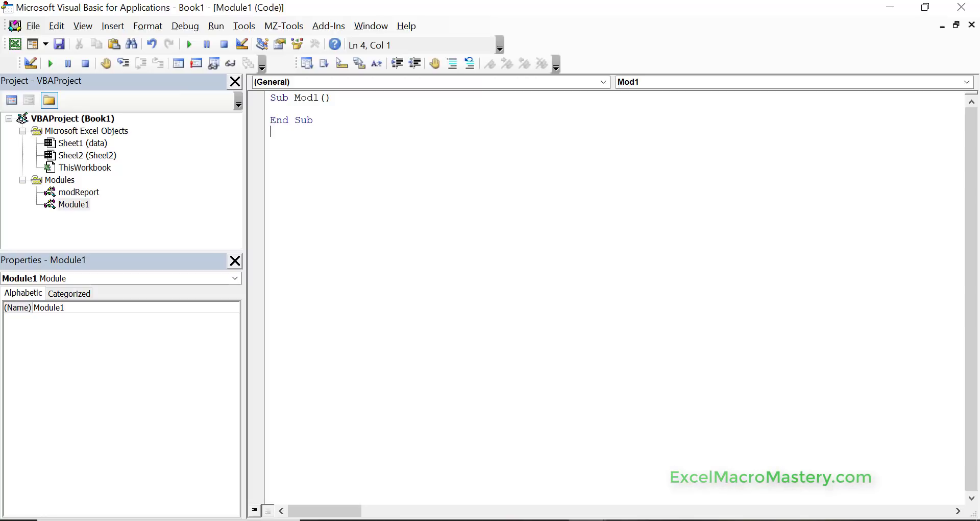
Cycle through Sheet2, Sheet1 and modReport code windows with Ctrl+F6, ending on Sheet1.
{"action": "key", "text": "Ctrl+F6"}
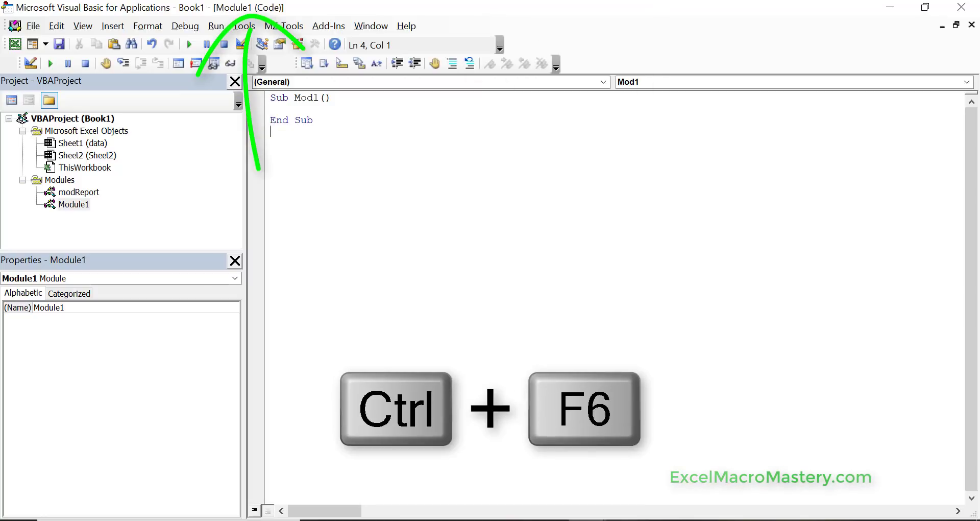
{"action": "key", "text": "ctrl+F6"}
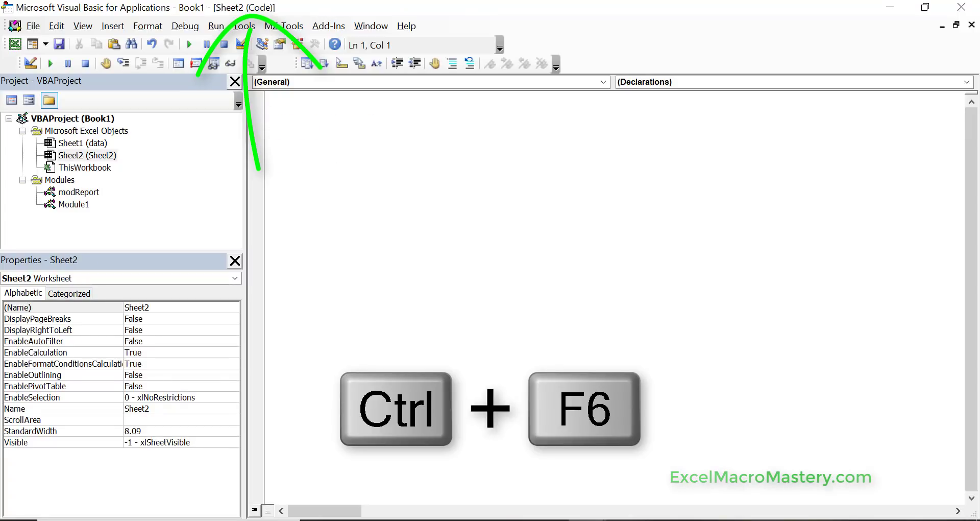
{"action": "key", "text": "ctrl+F6"}
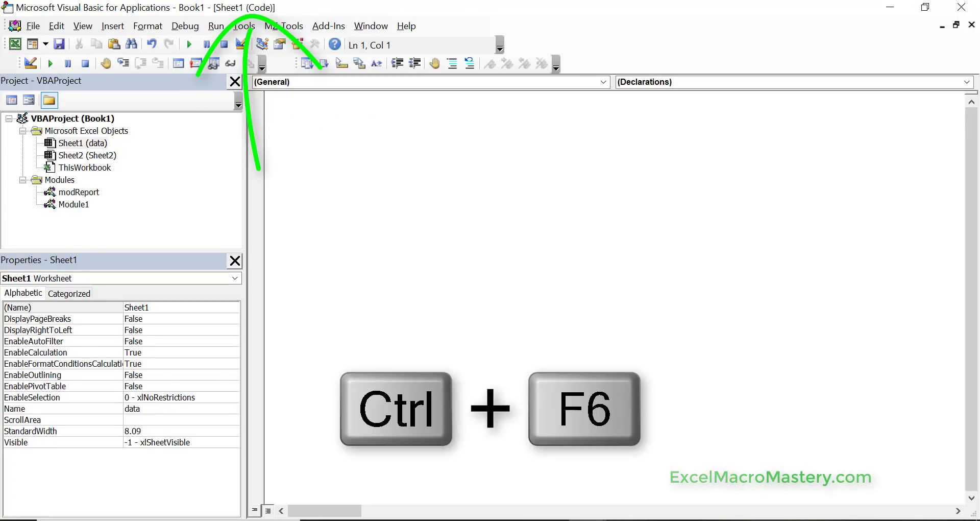
{"action": "key", "text": "ctrl+f6"}
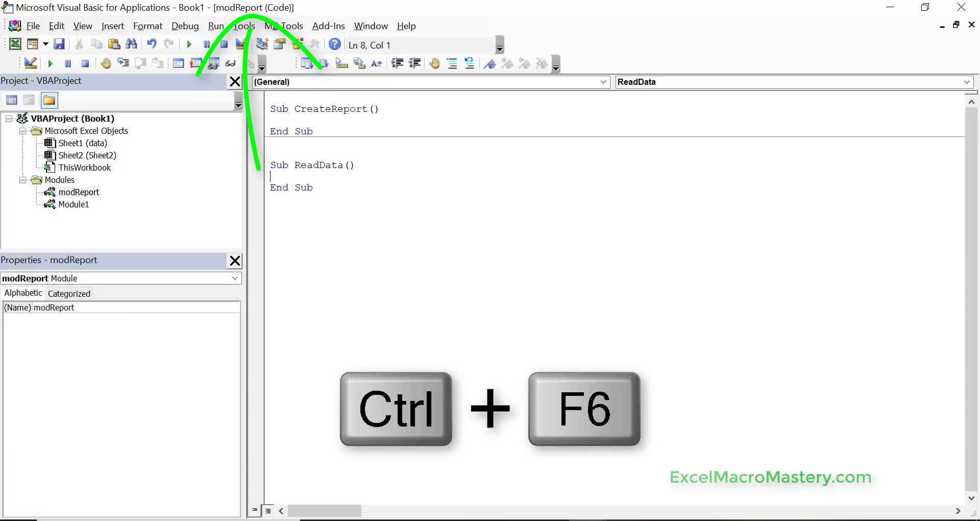
{"action": "key", "text": "ctrl+f6"}
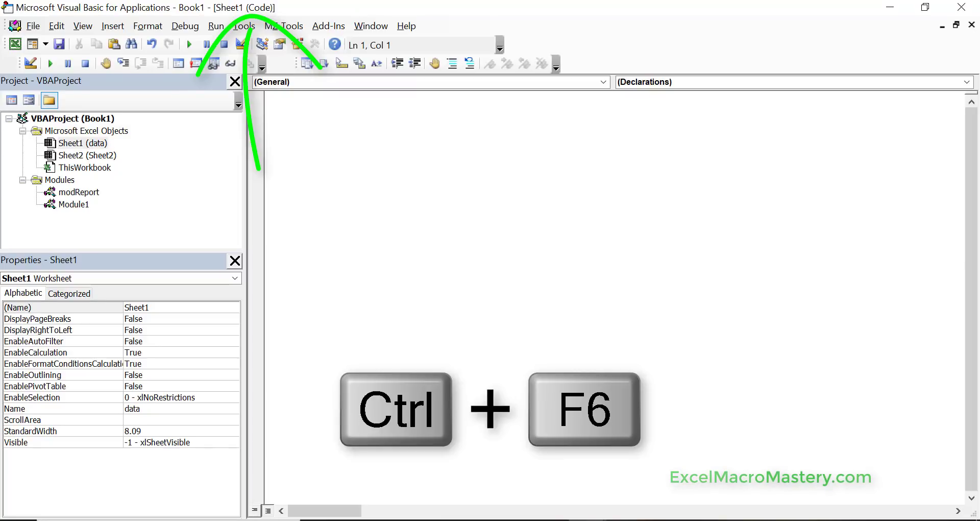
{"action": "key", "text": "ctrl+F6"}
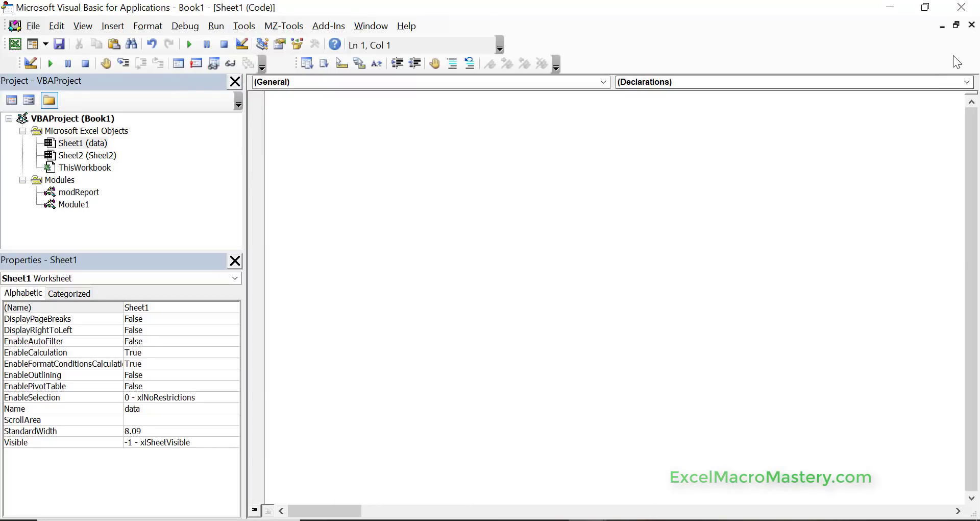
{"action": "mouse_move", "coordinate": [972, 25]}
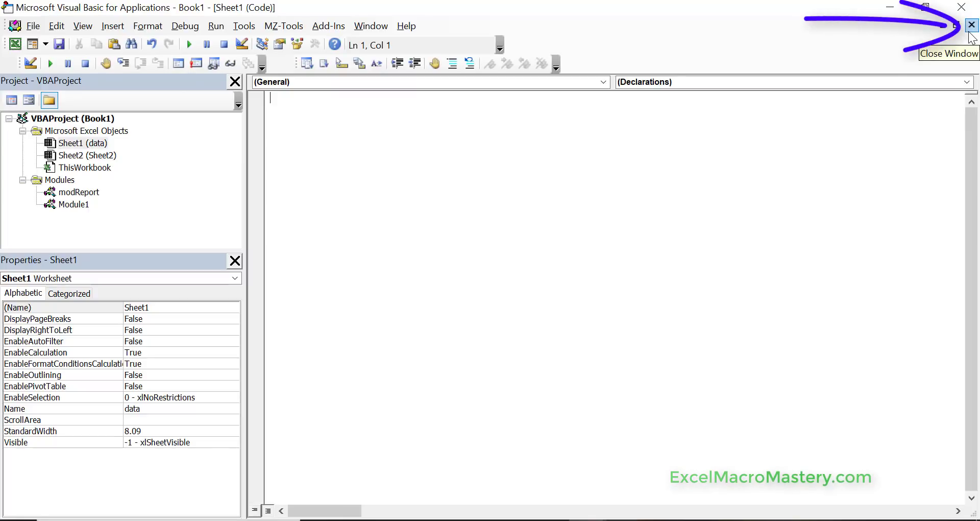
Close the Sheet1, Module1 and modReport code windows, then reopen modReport's code.
{"action": "double_click", "coordinate": [73, 204]}
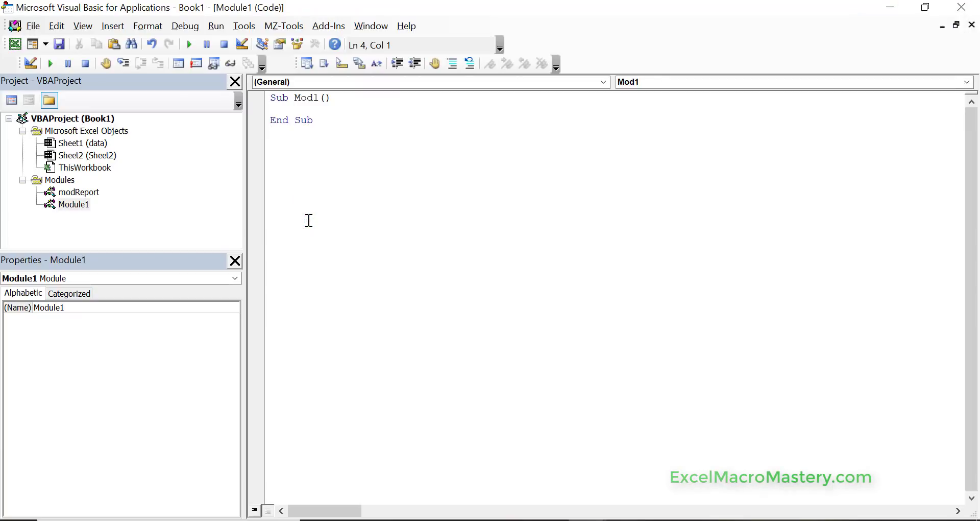
{"action": "key", "text": "Ctrl+F4"}
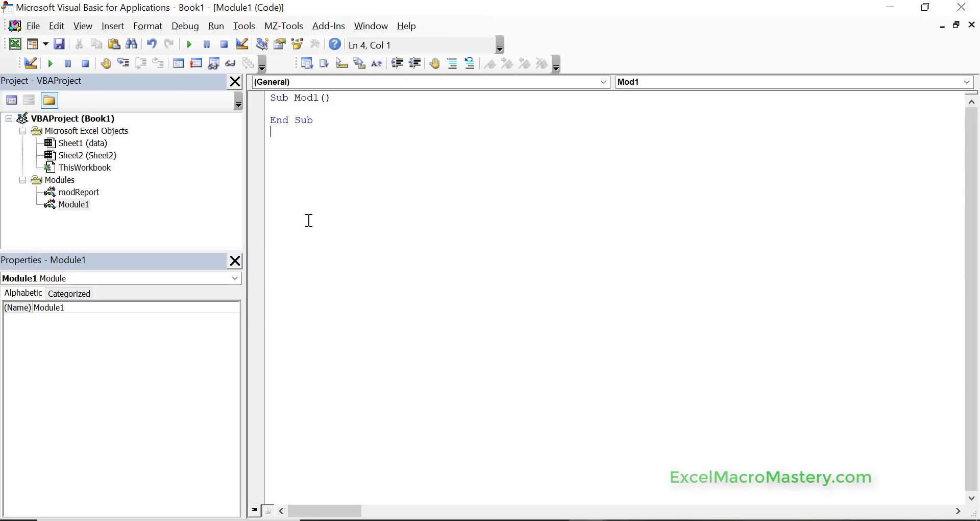
{"action": "double_click", "coordinate": [78, 192]}
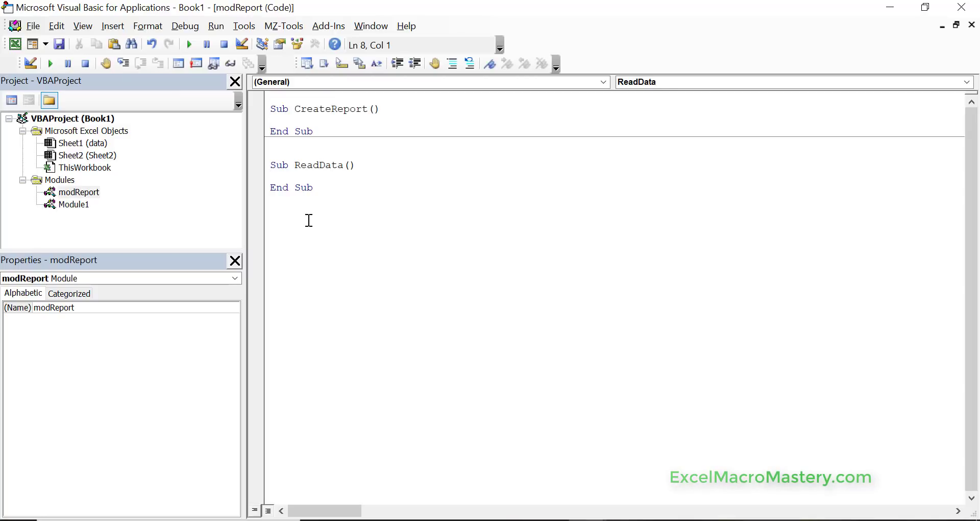
{"action": "left_click", "coordinate": [87, 156]}
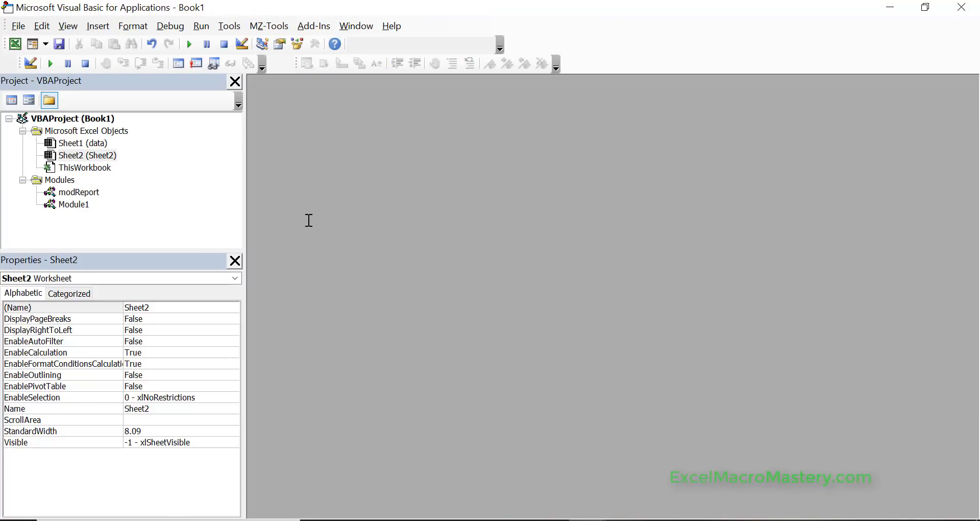
{"action": "mouse_move", "coordinate": [313, 206]}
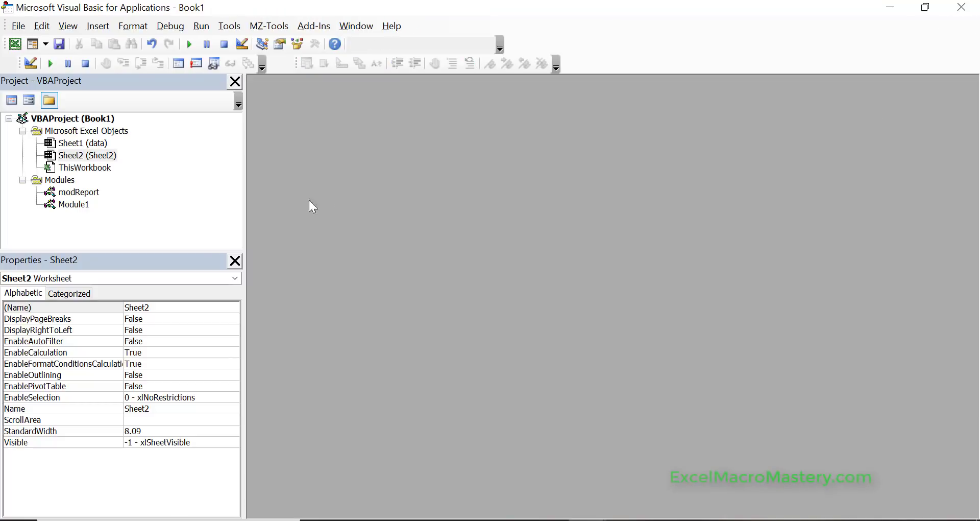
{"action": "double_click", "coordinate": [79, 192]}
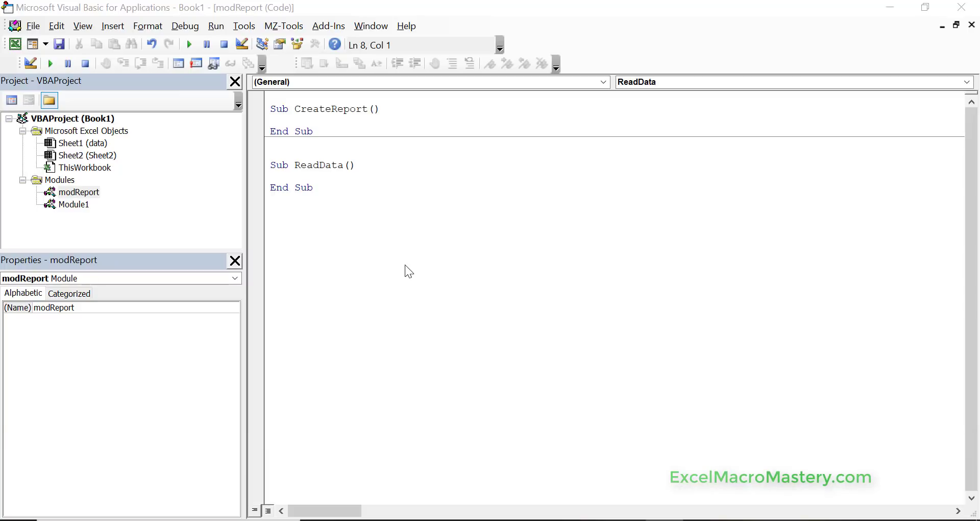
{"action": "mouse_move", "coordinate": [394, 237]}
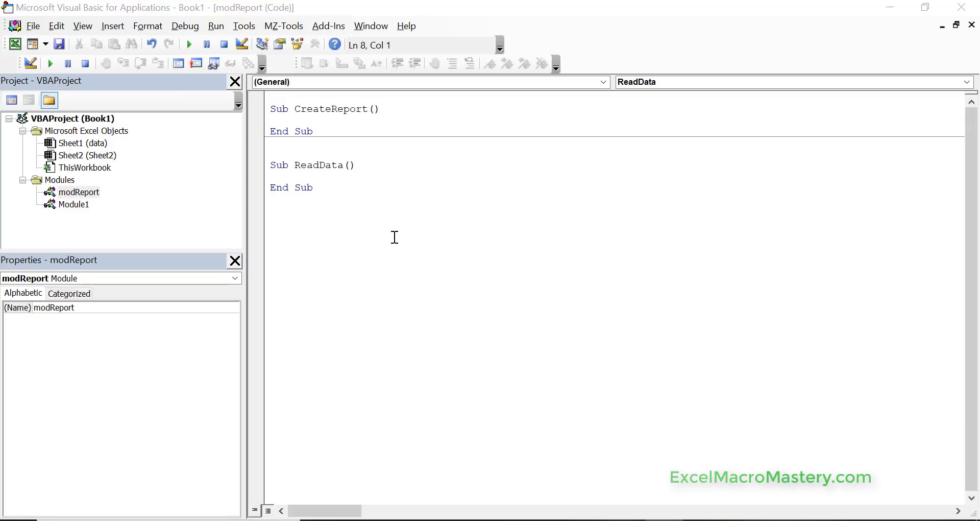
{"action": "mouse_move", "coordinate": [292, 182]}
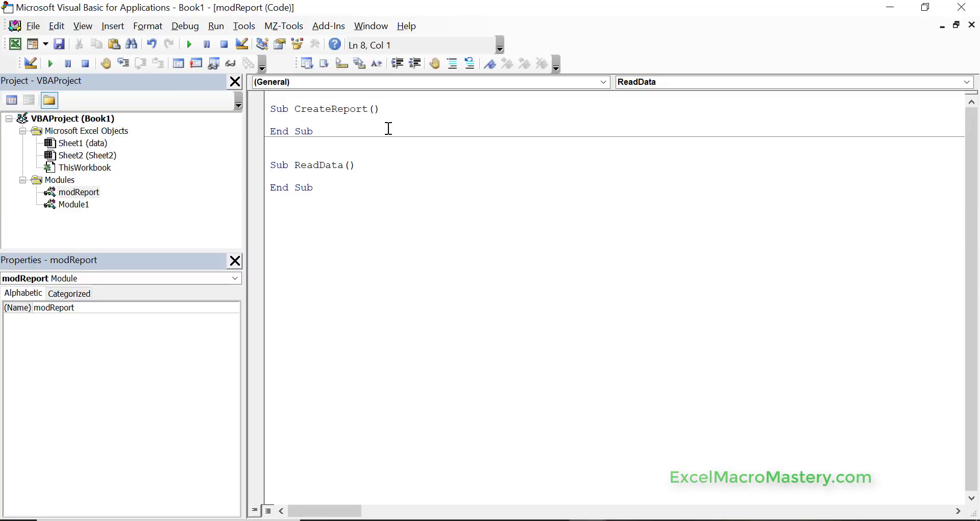
{"action": "mouse_move", "coordinate": [489, 64]}
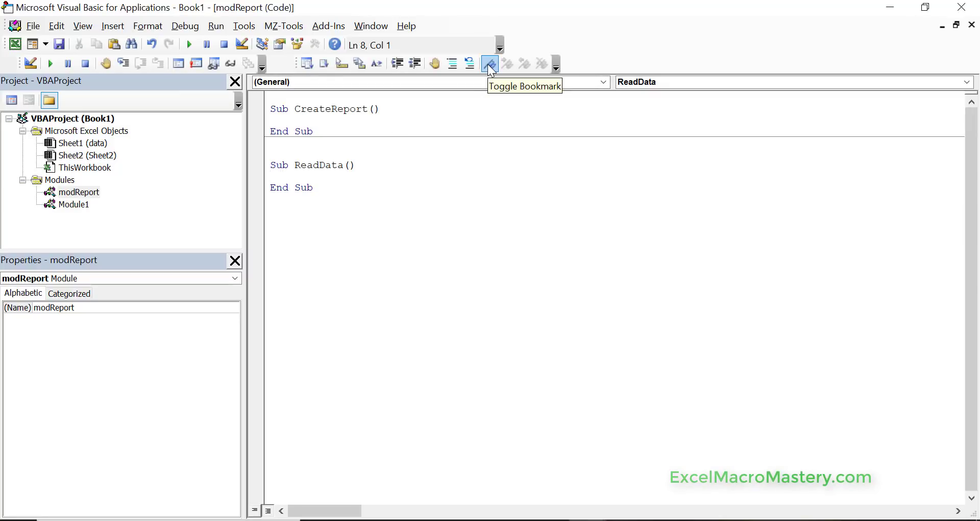
Bookmark ReadData's blank line, toggling the bookmark off and back on.
{"action": "left_click", "coordinate": [488, 63]}
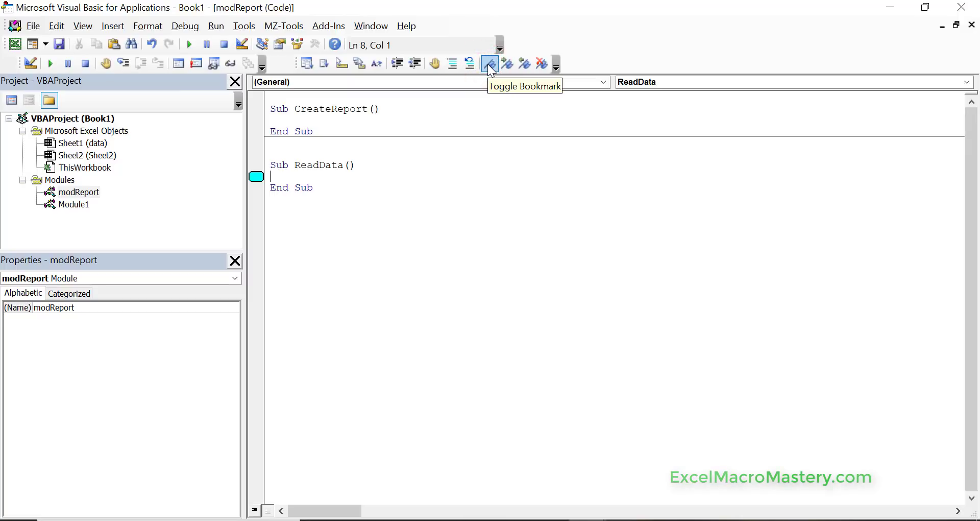
{"action": "left_click", "coordinate": [489, 64]}
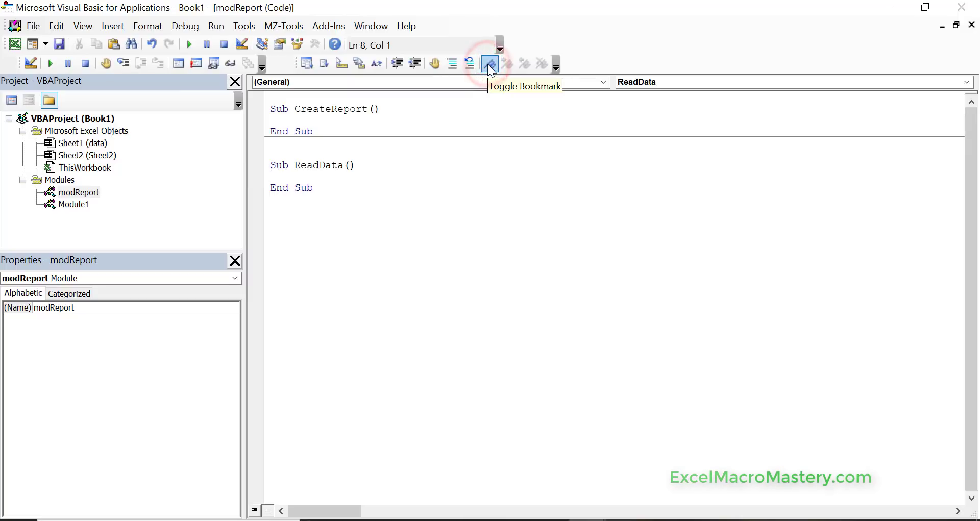
{"action": "left_click", "coordinate": [490, 64]}
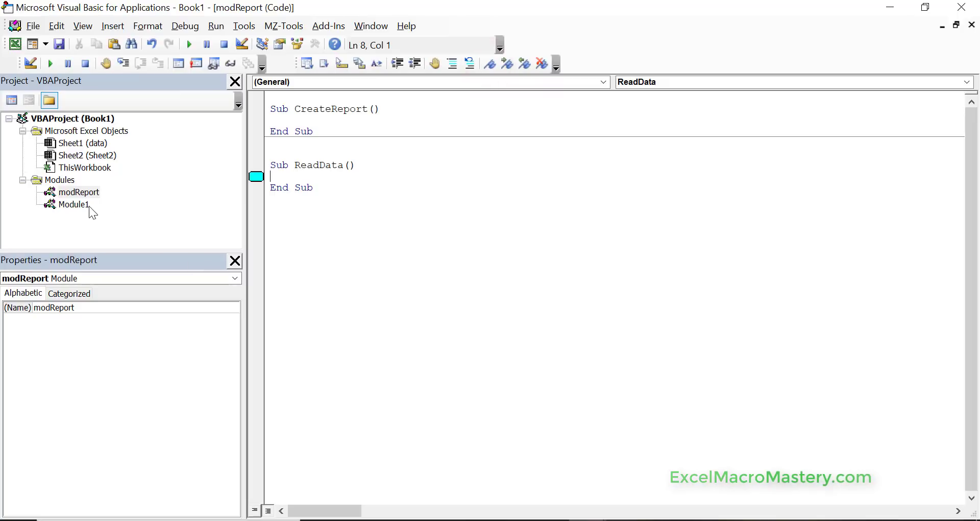
Open Module1, jump to modReport's bookmark, then bookmark Mod1's blank line.
{"action": "double_click", "coordinate": [73, 203]}
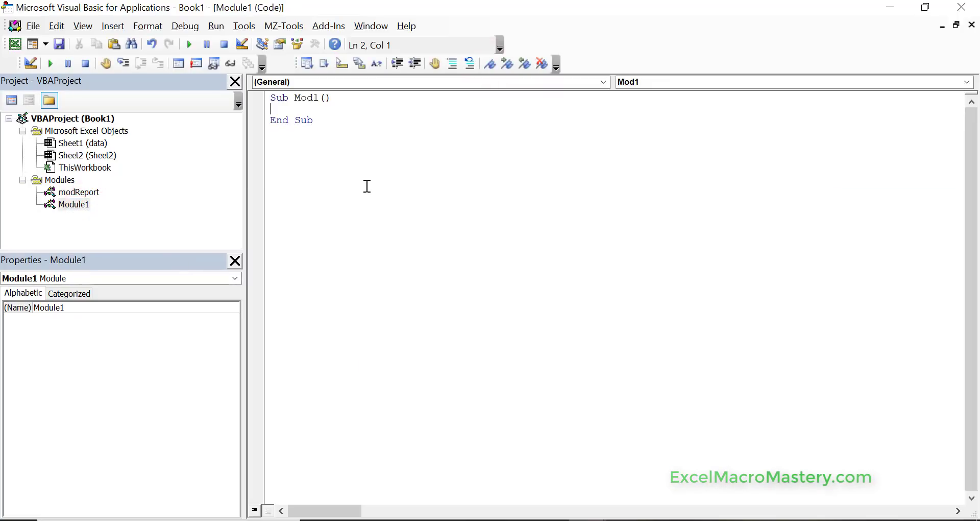
{"action": "mouse_move", "coordinate": [506, 63]}
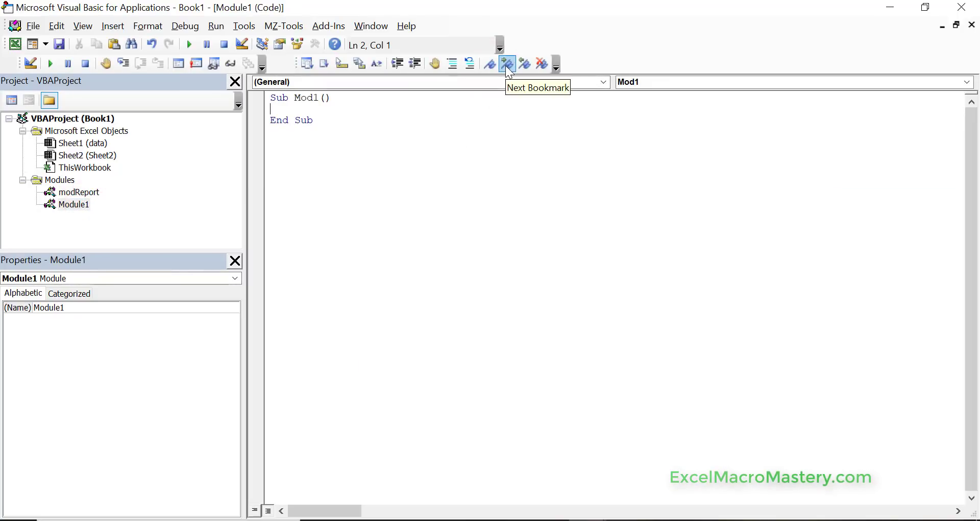
{"action": "left_click", "coordinate": [507, 64]}
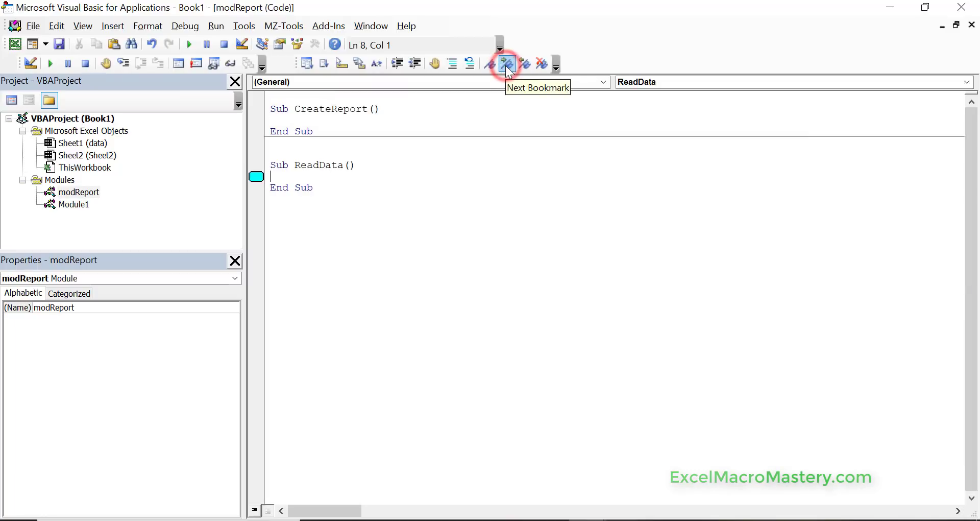
{"action": "mouse_move", "coordinate": [110, 213]}
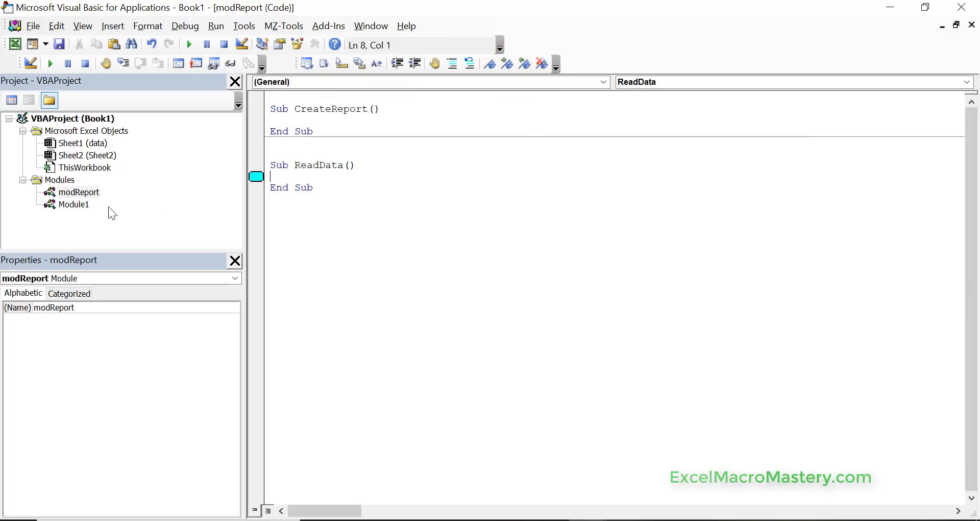
{"action": "double_click", "coordinate": [74, 204]}
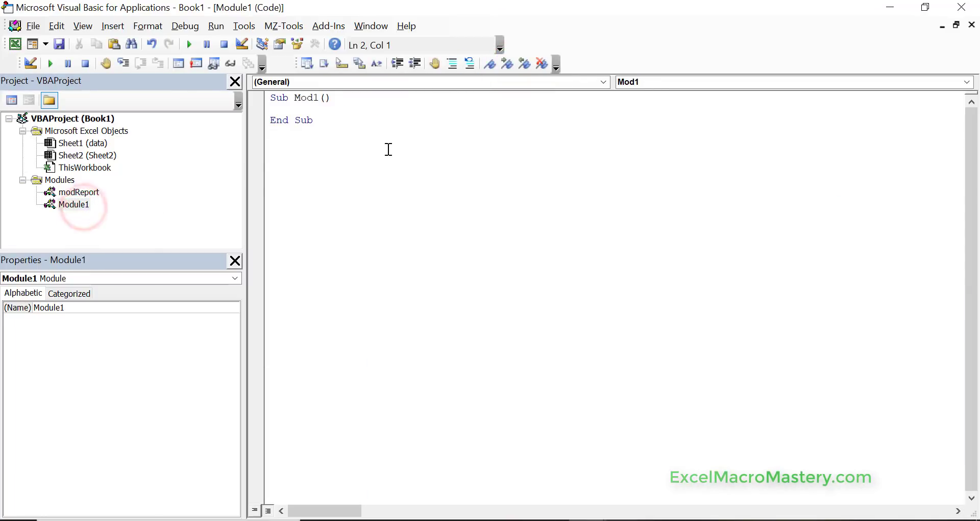
{"action": "left_click", "coordinate": [492, 64]}
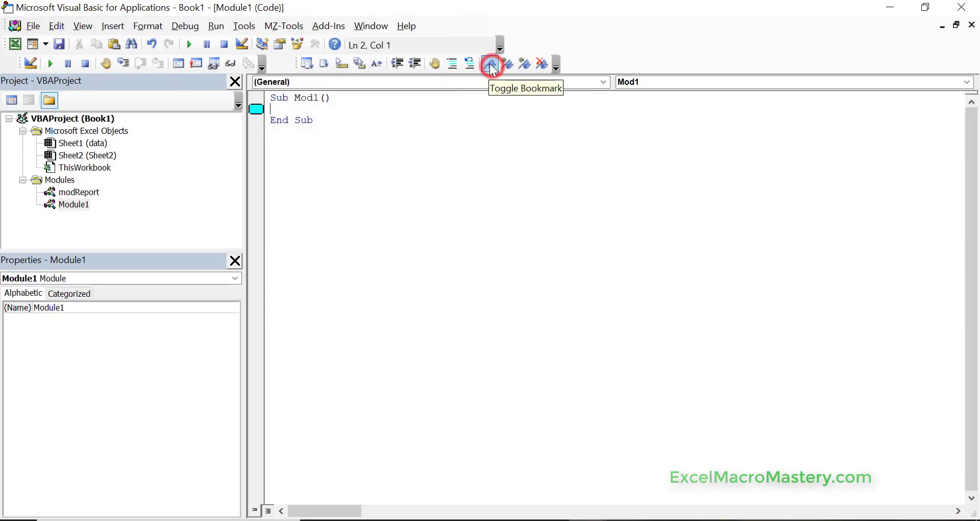
{"action": "mouse_move", "coordinate": [508, 65]}
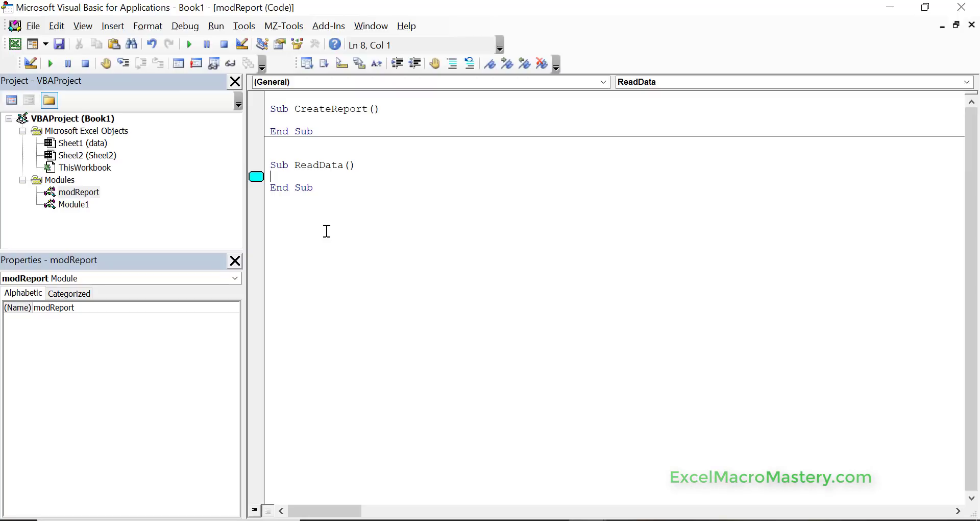
{"action": "mouse_move", "coordinate": [379, 144]}
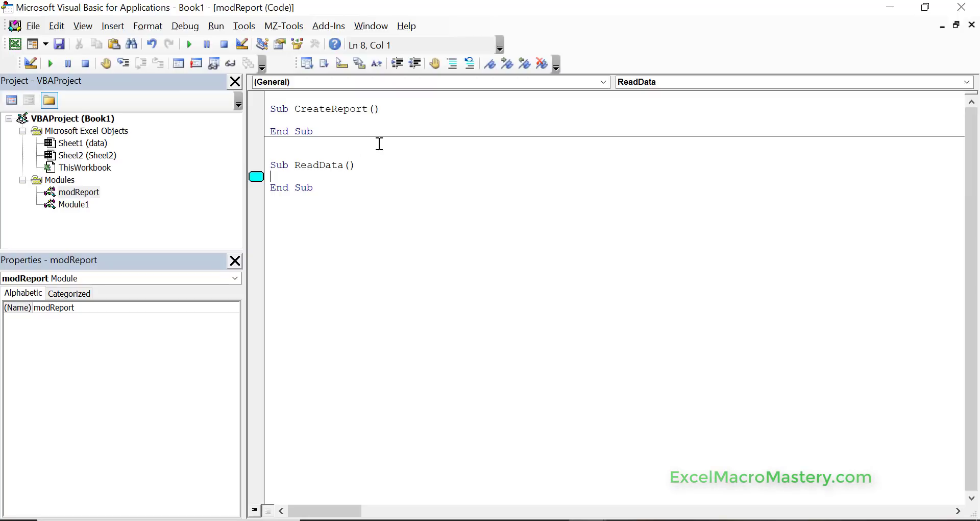
{"action": "mouse_move", "coordinate": [396, 63]}
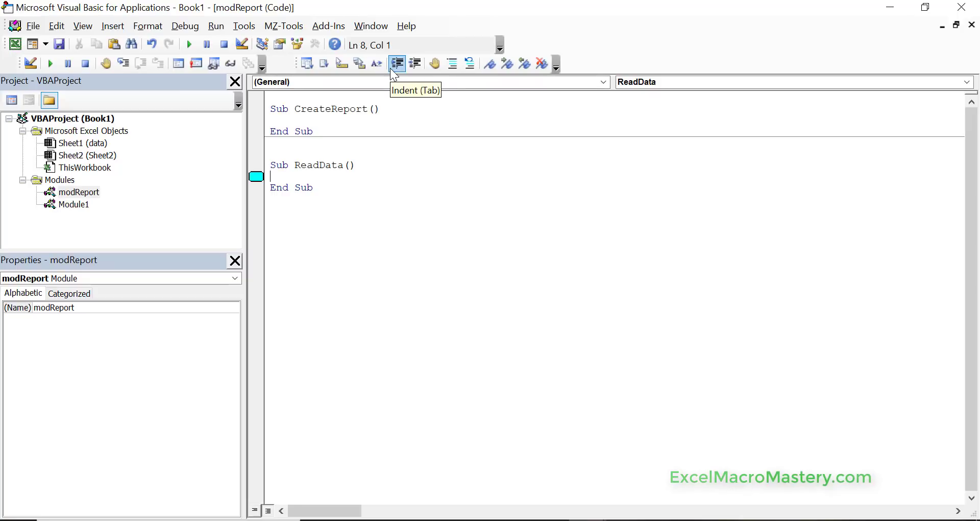
{"action": "mouse_move", "coordinate": [428, 79]}
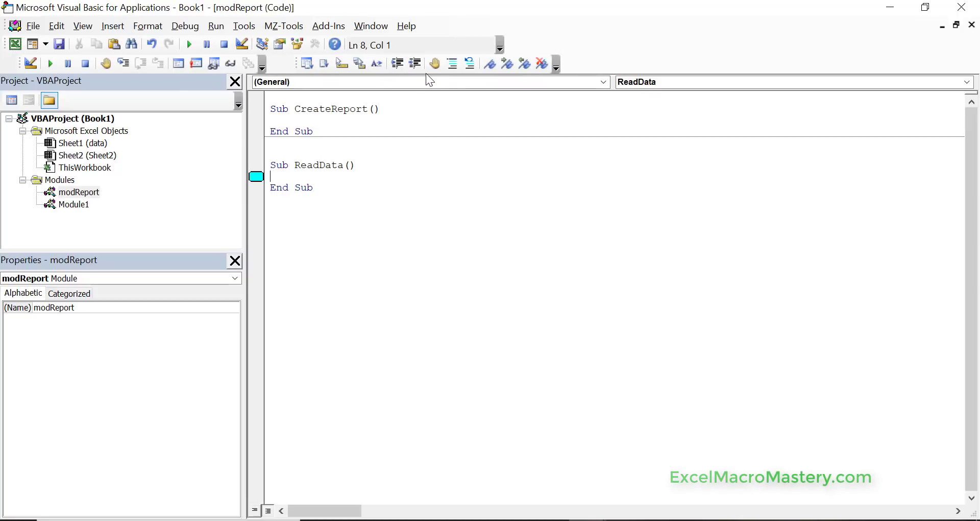
{"action": "mouse_move", "coordinate": [434, 63]}
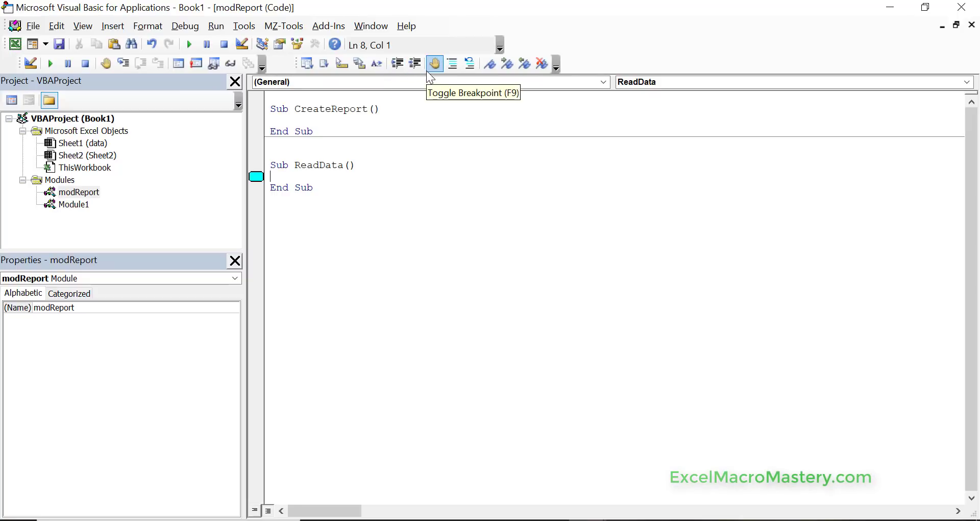
{"action": "mouse_move", "coordinate": [56, 25]}
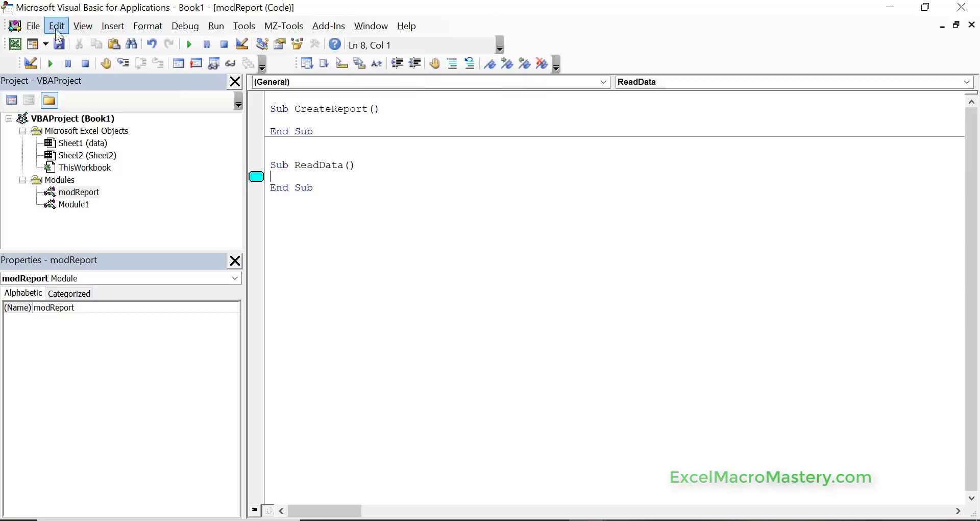
{"action": "left_click", "coordinate": [57, 25]}
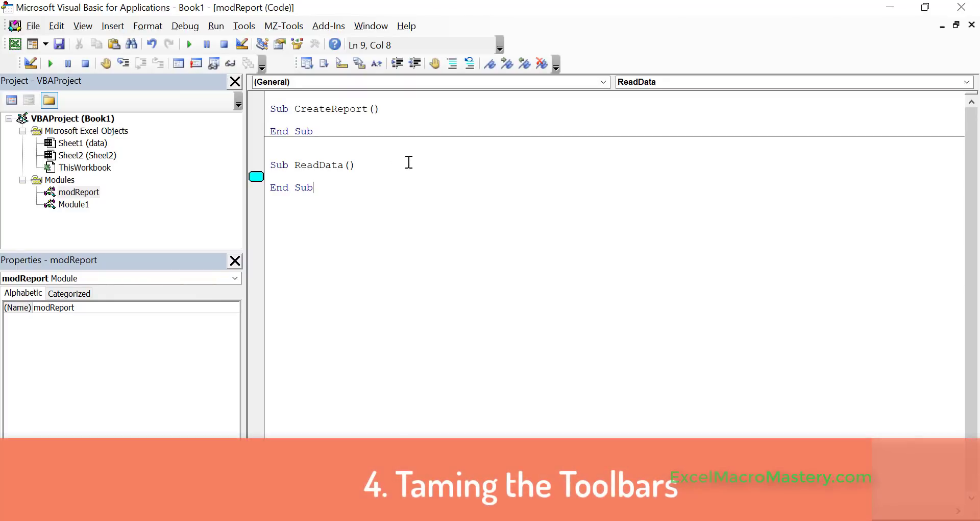
{"action": "mouse_move", "coordinate": [424, 72]}
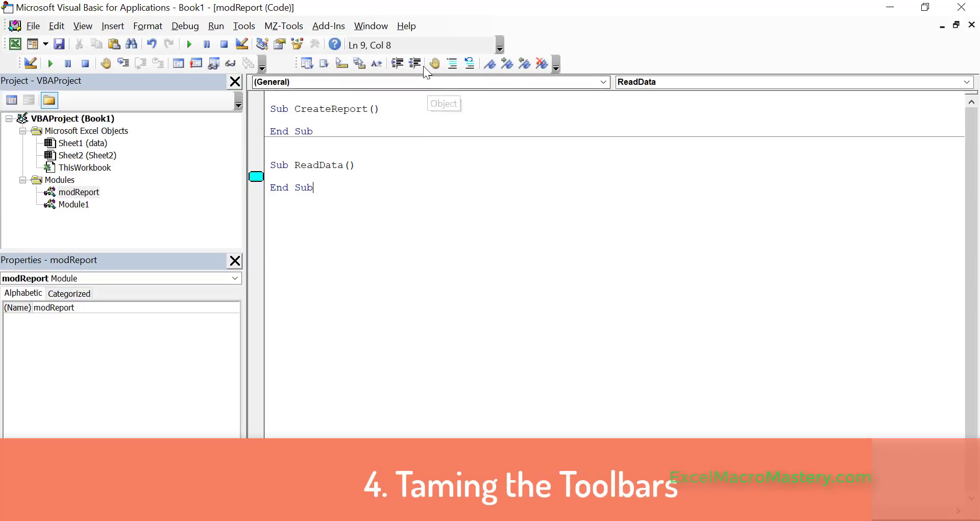
{"action": "mouse_move", "coordinate": [156, 44]}
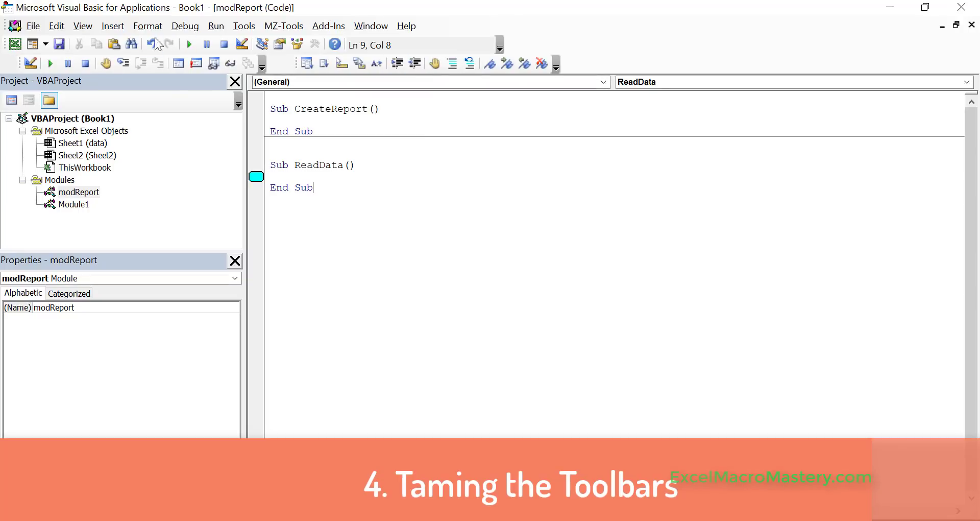
Uncheck the Edit toolbar under View > Toolbars, leaving the standard toolbar visible.
{"action": "left_click", "coordinate": [82, 25]}
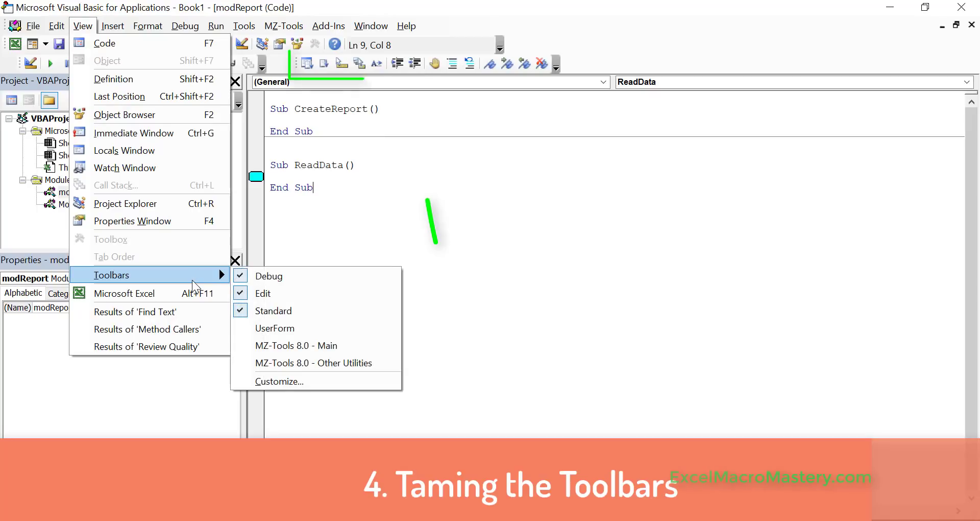
{"action": "mouse_move", "coordinate": [150, 293]}
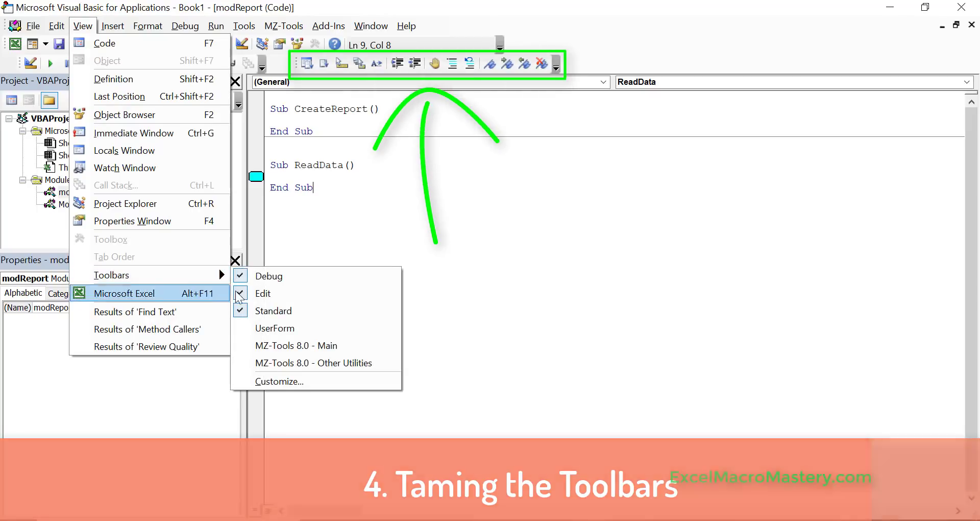
{"action": "left_click", "coordinate": [263, 293]}
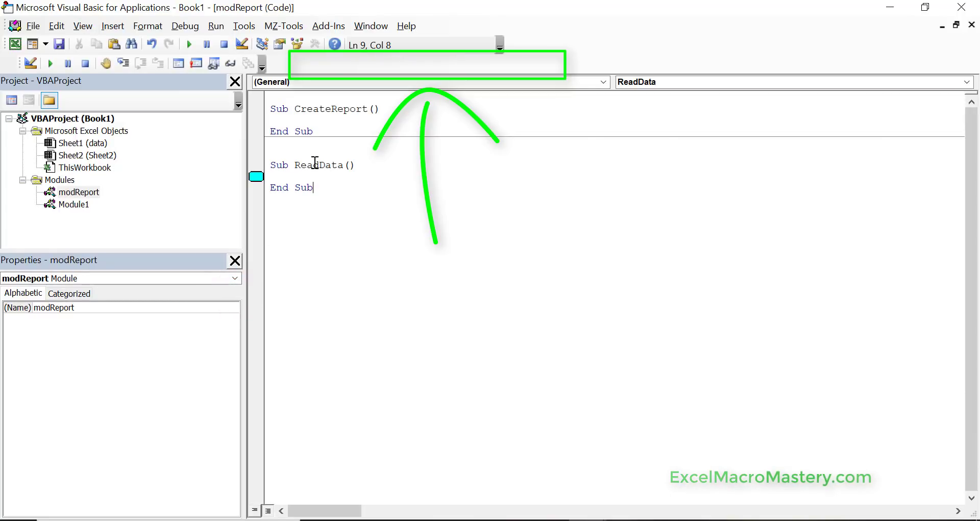
{"action": "left_click", "coordinate": [56, 25]}
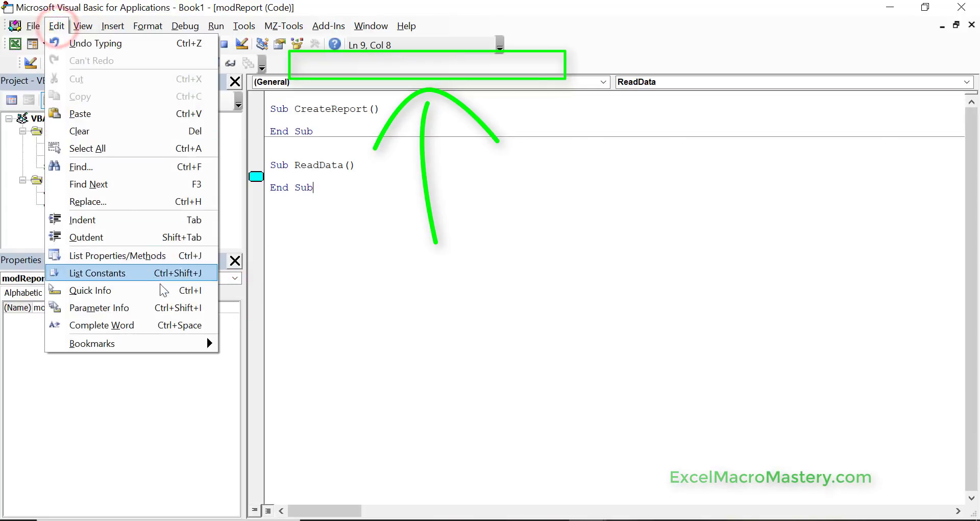
{"action": "left_click", "coordinate": [82, 26]}
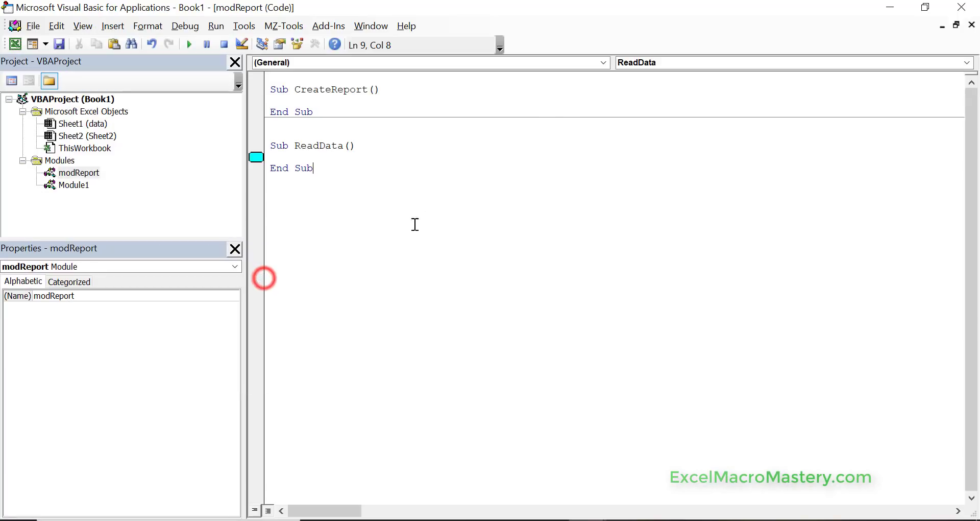
{"action": "mouse_move", "coordinate": [474, 152]}
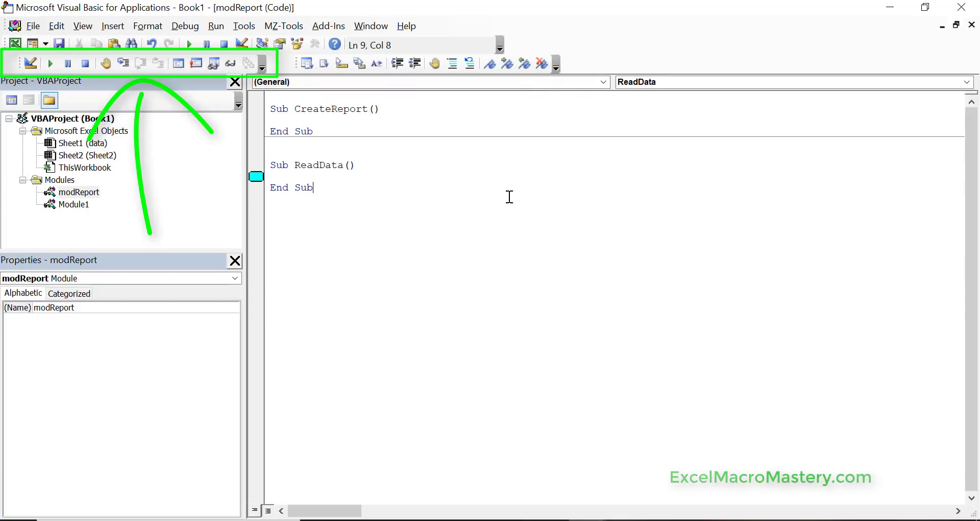
{"action": "mouse_move", "coordinate": [311, 98]}
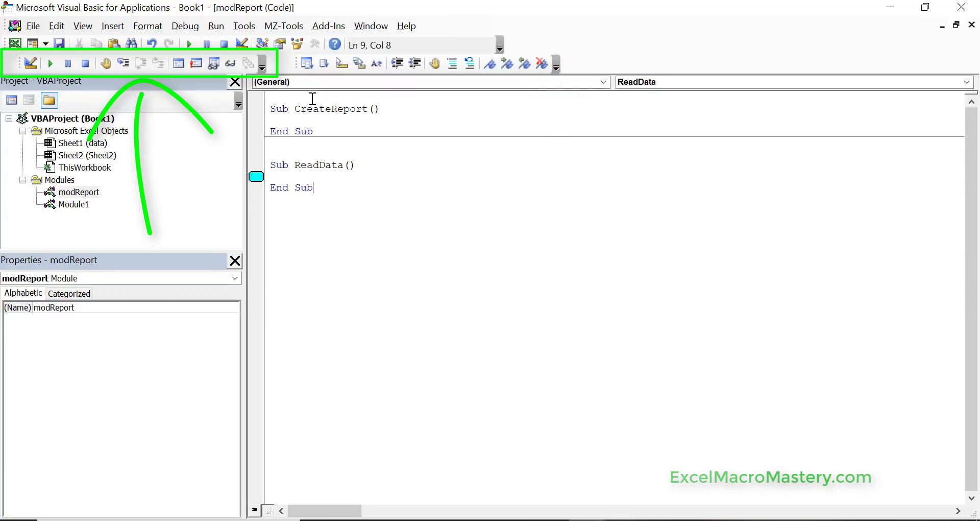
{"action": "mouse_move", "coordinate": [301, 77]}
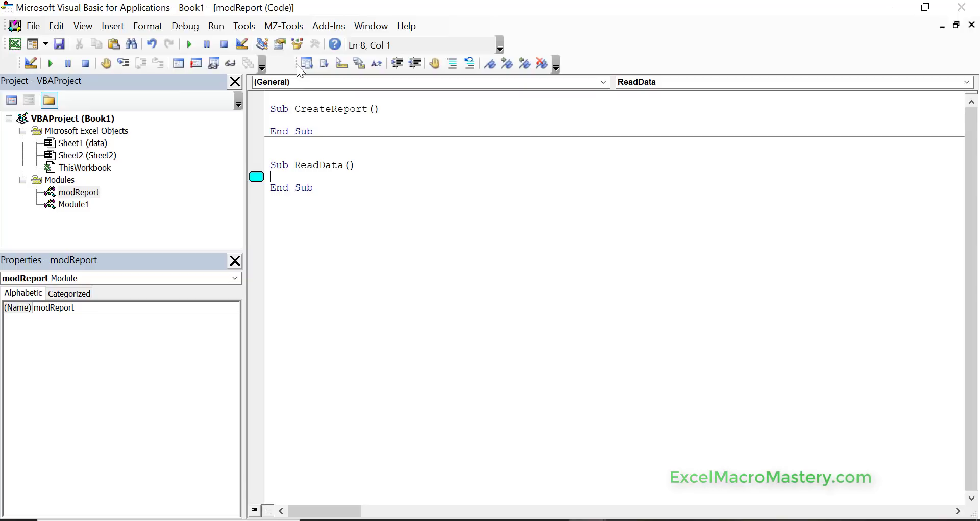
{"action": "mouse_move", "coordinate": [299, 64]}
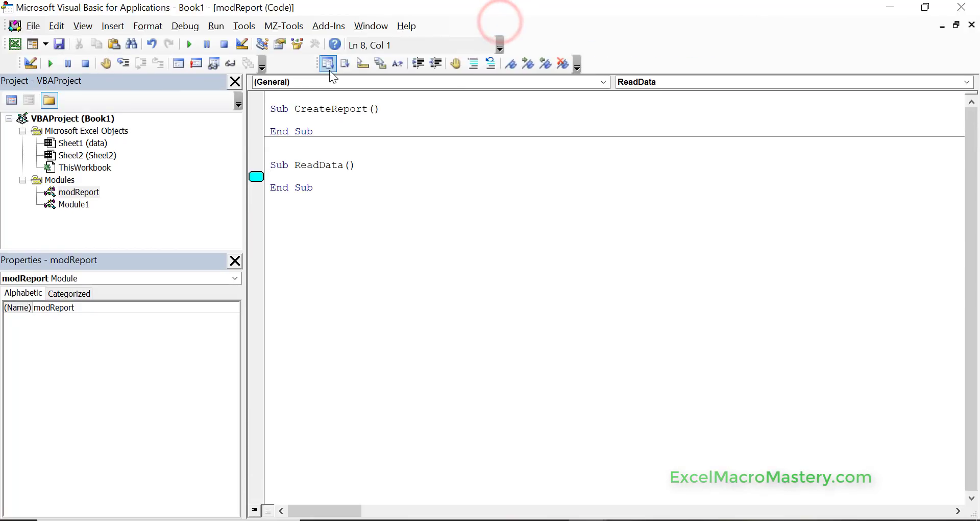
{"action": "mouse_move", "coordinate": [604, 57]}
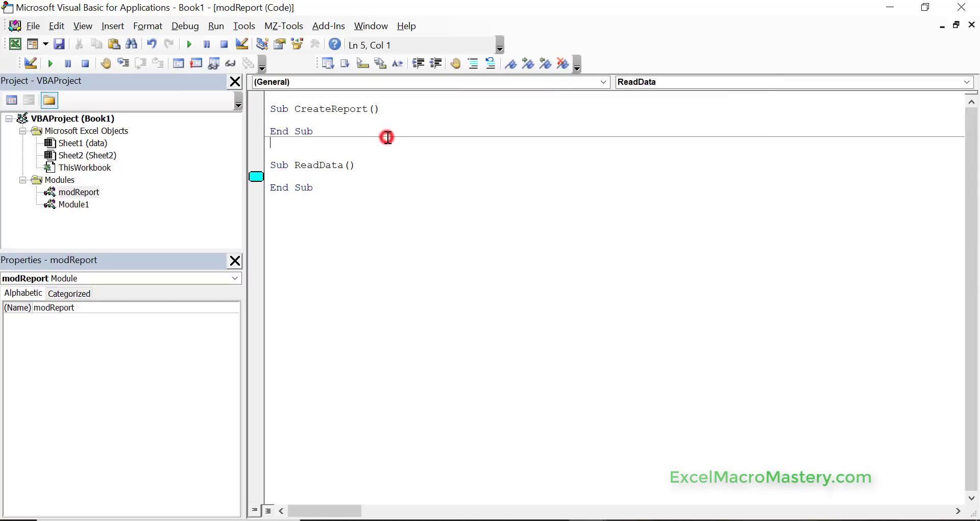
{"action": "mouse_move", "coordinate": [406, 167]}
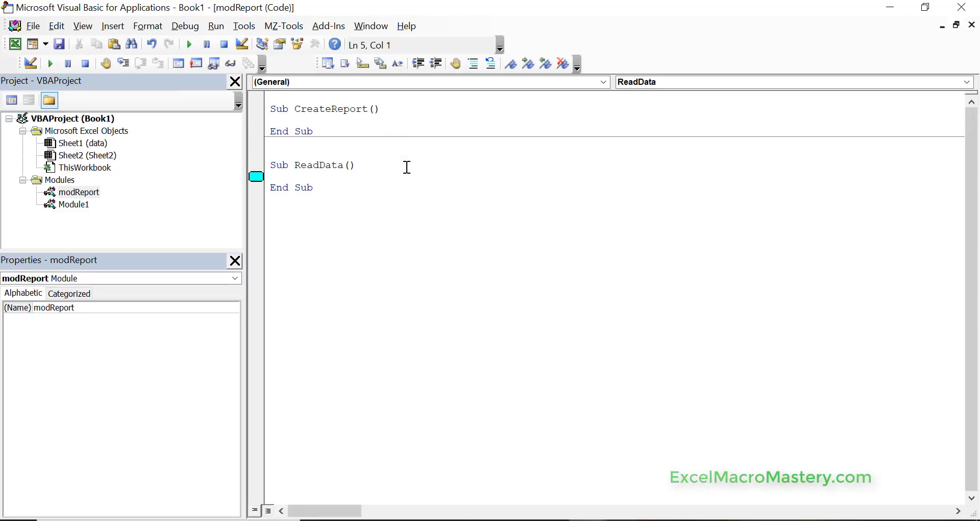
Re-enable a hidden toolbar so the Debug and Edit toolbars show again.
{"action": "left_click", "coordinate": [270, 143]}
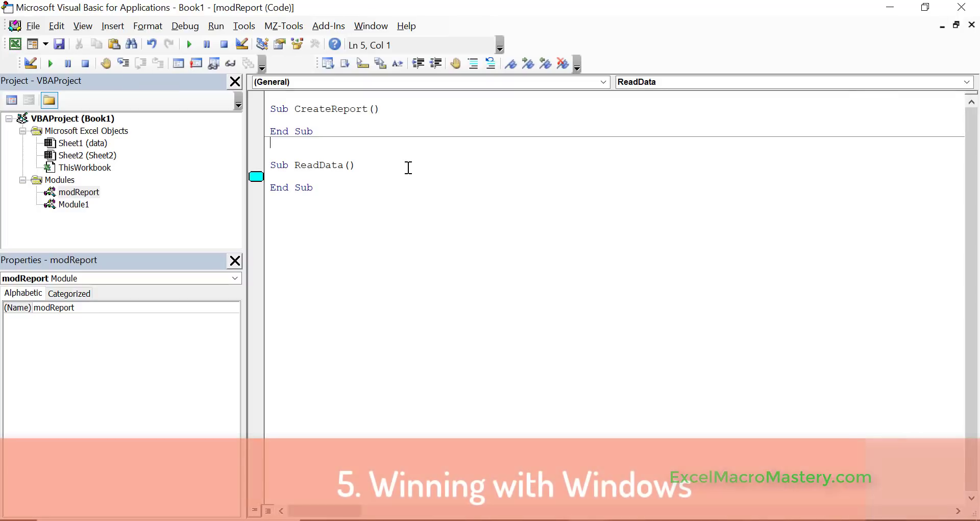
{"action": "mouse_move", "coordinate": [99, 98]}
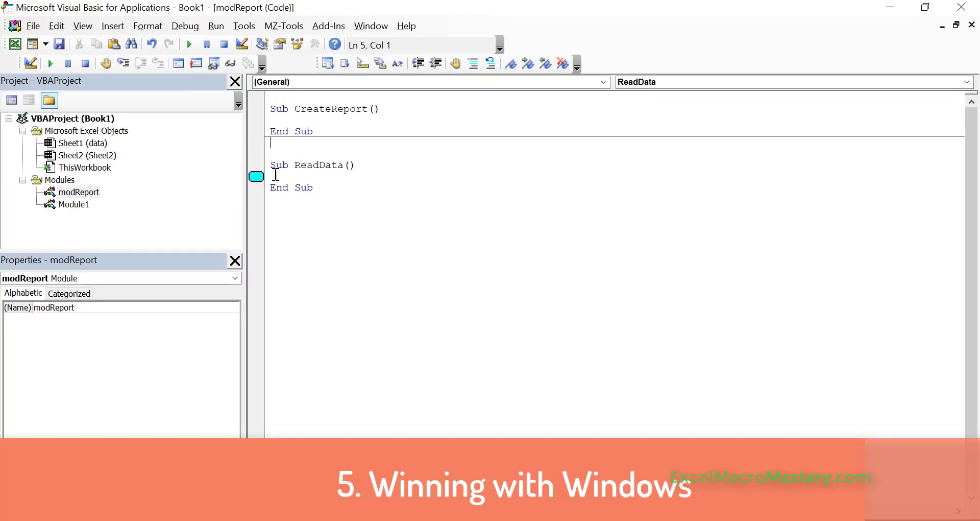
{"action": "mouse_move", "coordinate": [139, 87]}
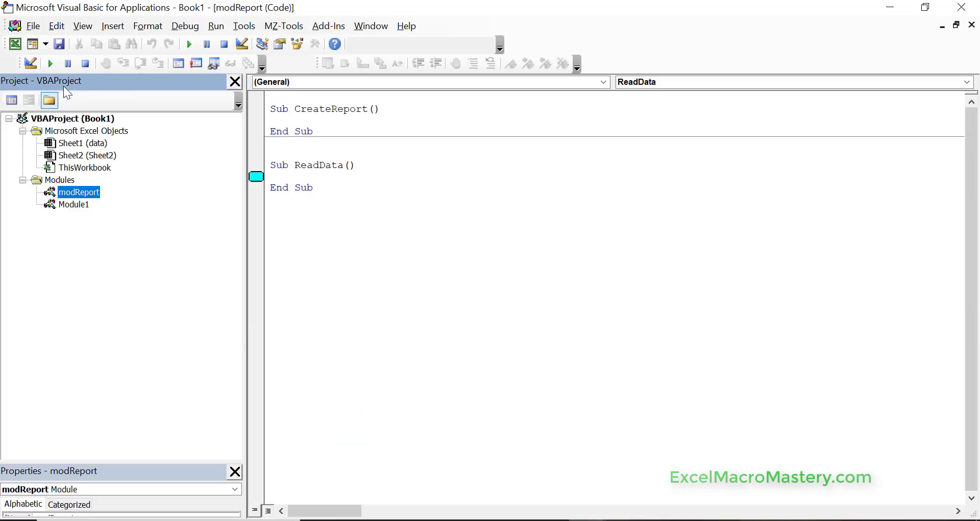
{"action": "mouse_move", "coordinate": [117, 470]}
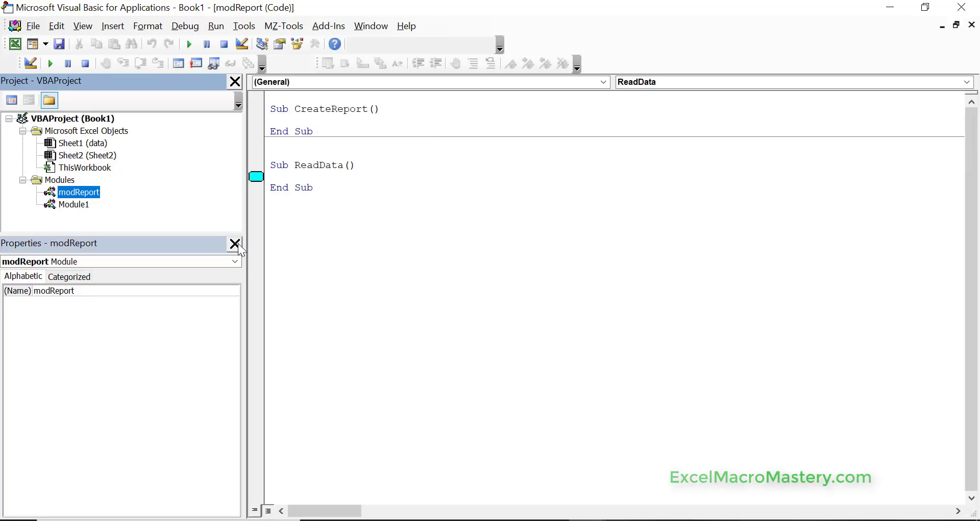
{"action": "left_click", "coordinate": [235, 243]}
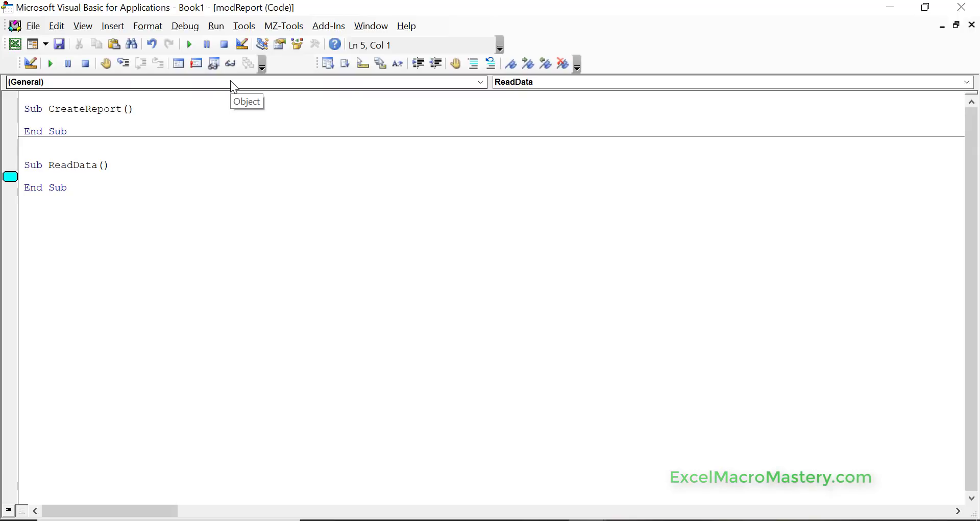
{"action": "mouse_move", "coordinate": [82, 25]}
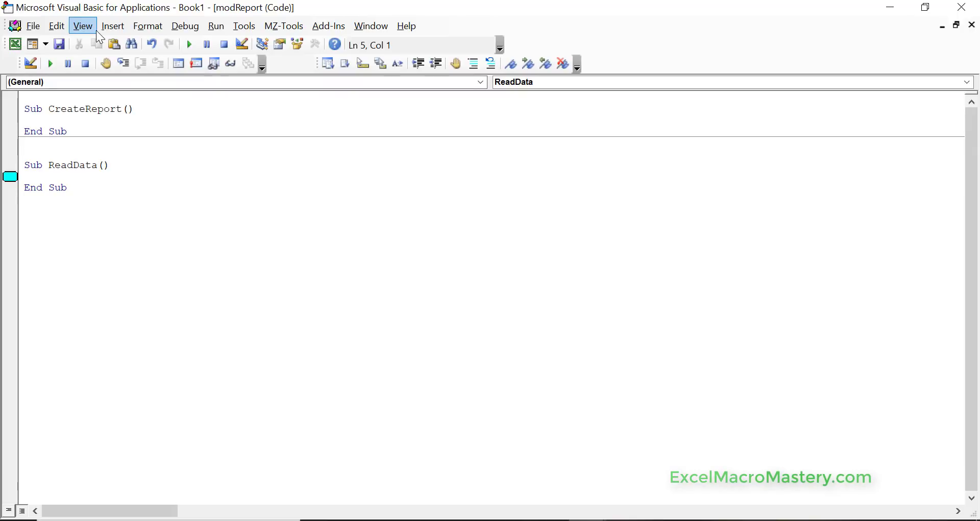
{"action": "left_click", "coordinate": [81, 26]}
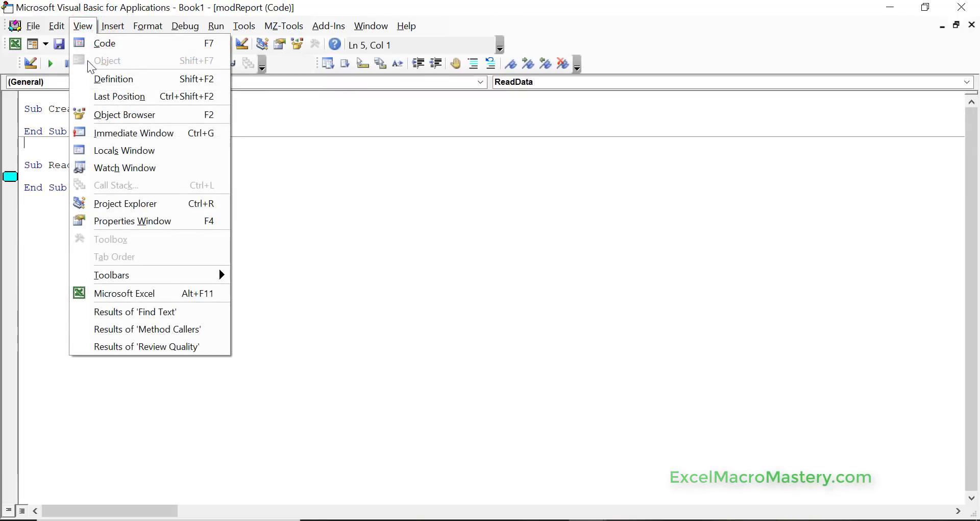
{"action": "mouse_move", "coordinate": [125, 204]}
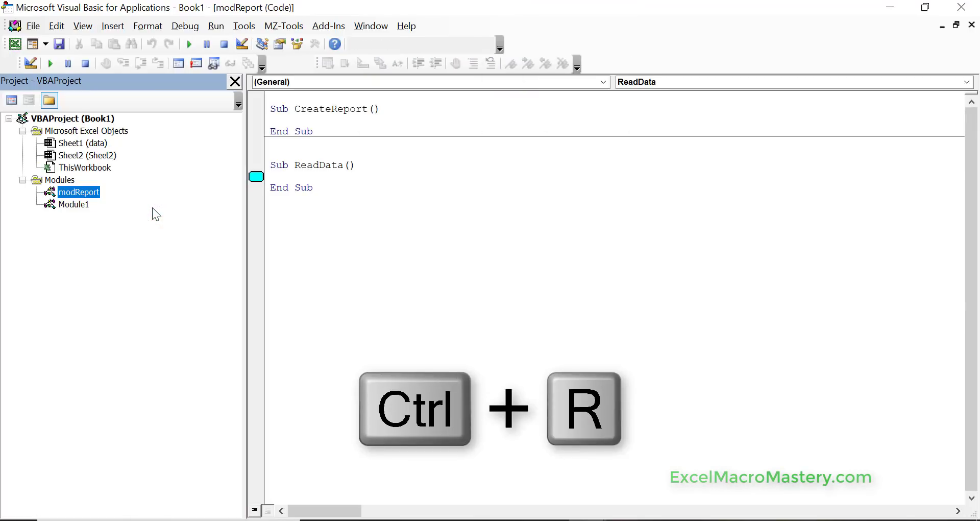
{"action": "left_click", "coordinate": [82, 26]}
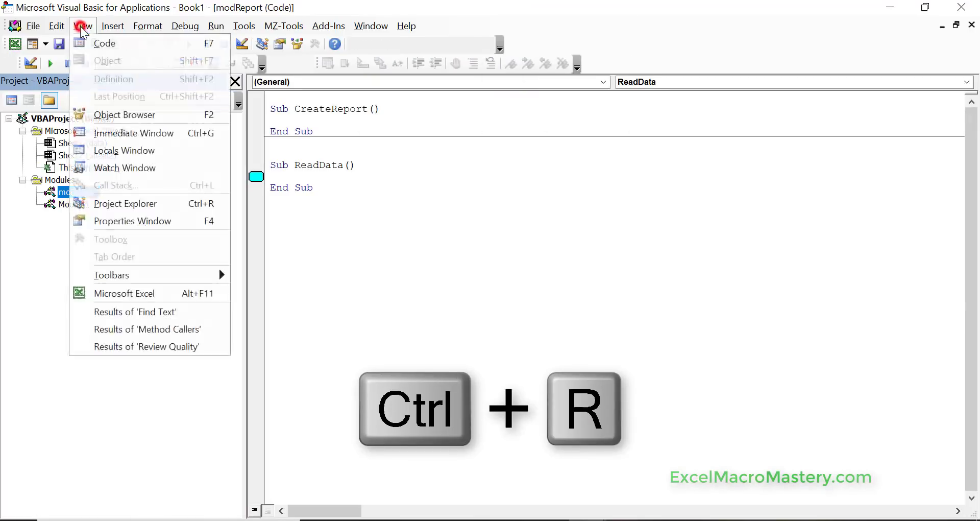
{"action": "mouse_move", "coordinate": [150, 221]}
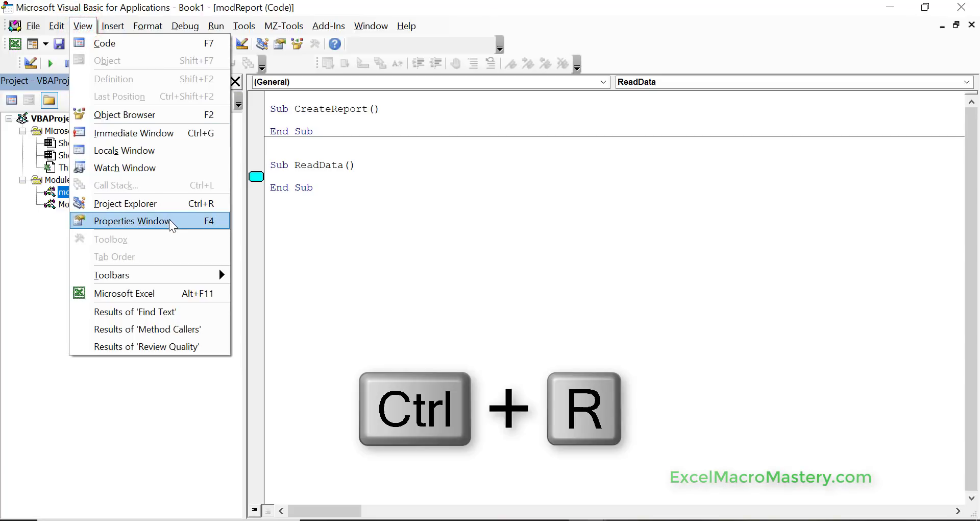
{"action": "left_click", "coordinate": [131, 220]}
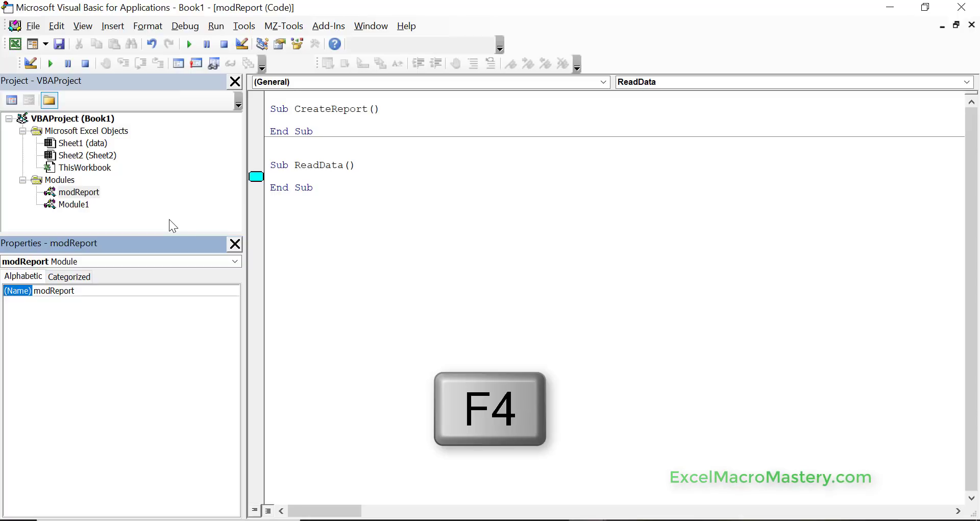
{"action": "left_click", "coordinate": [82, 25]}
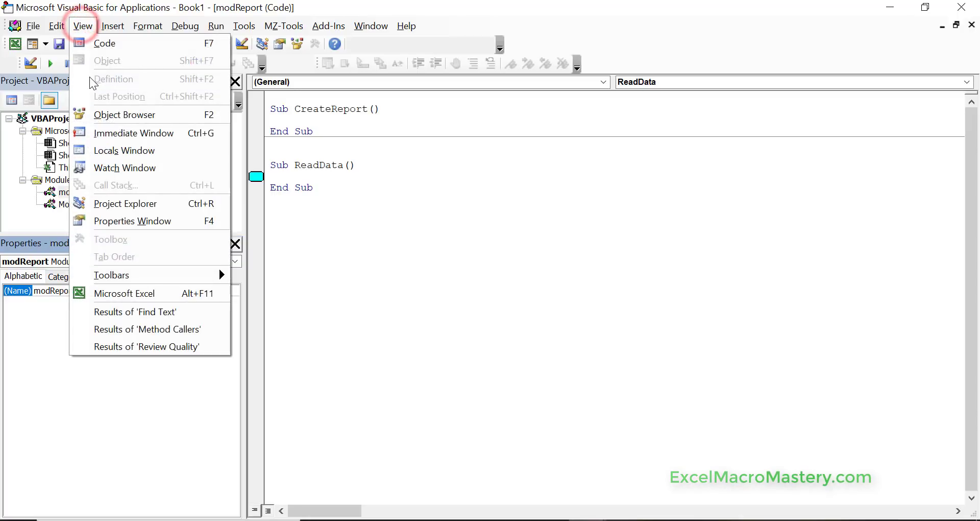
{"action": "left_click", "coordinate": [124, 167]}
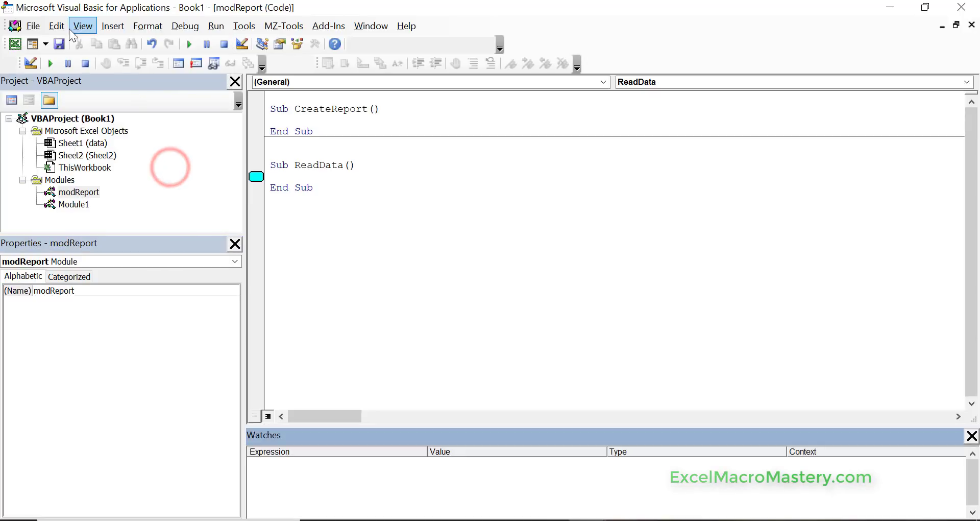
{"action": "left_click", "coordinate": [82, 25]}
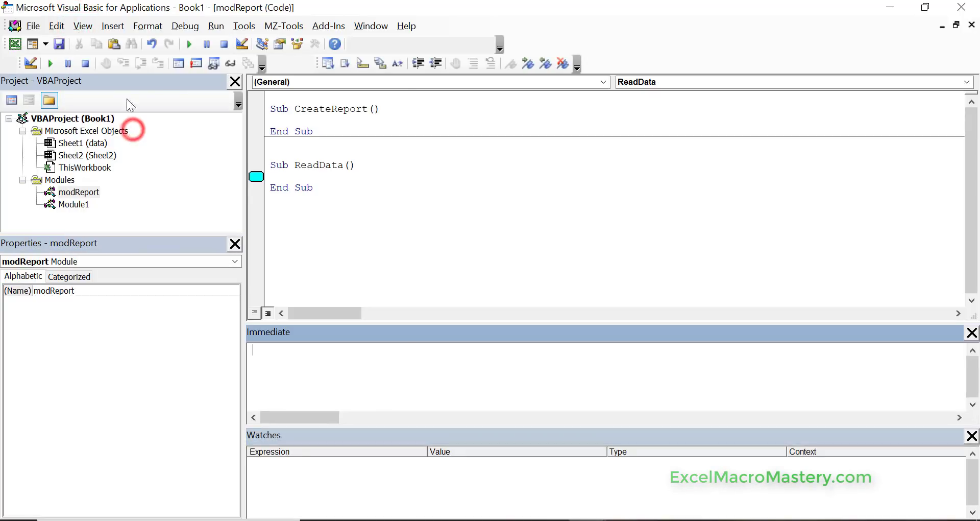
{"action": "left_click", "coordinate": [82, 25]}
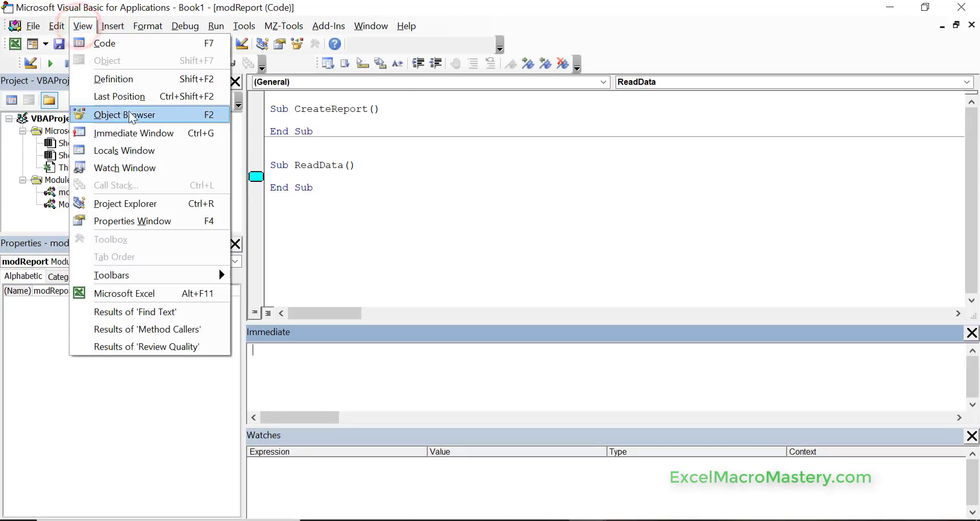
{"action": "left_click", "coordinate": [124, 150]}
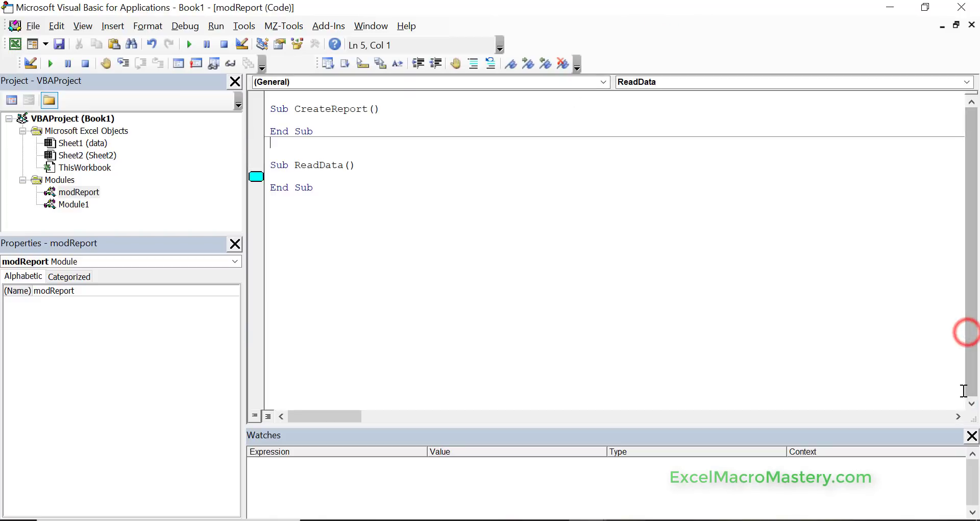
{"action": "left_click", "coordinate": [971, 435]}
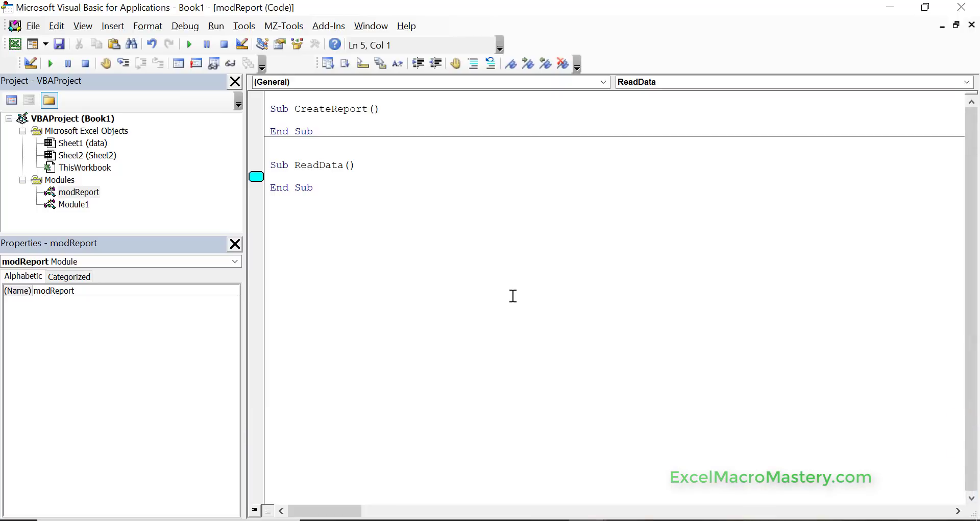
{"action": "mouse_move", "coordinate": [455, 214]}
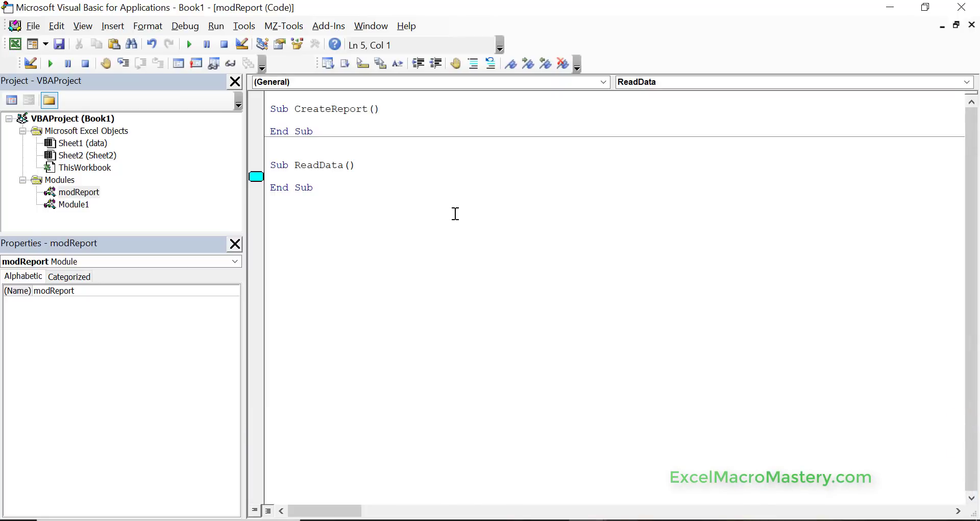
Open the Immediate window with Ctrl+G, then bring up the View menu's window list.
{"action": "key", "text": "ctrl+g"}
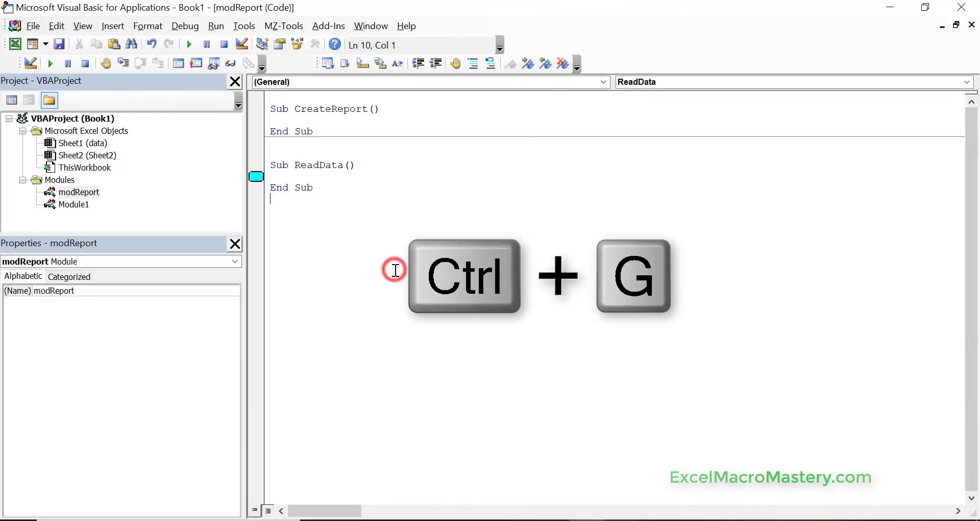
{"action": "key", "text": "ctrl+g"}
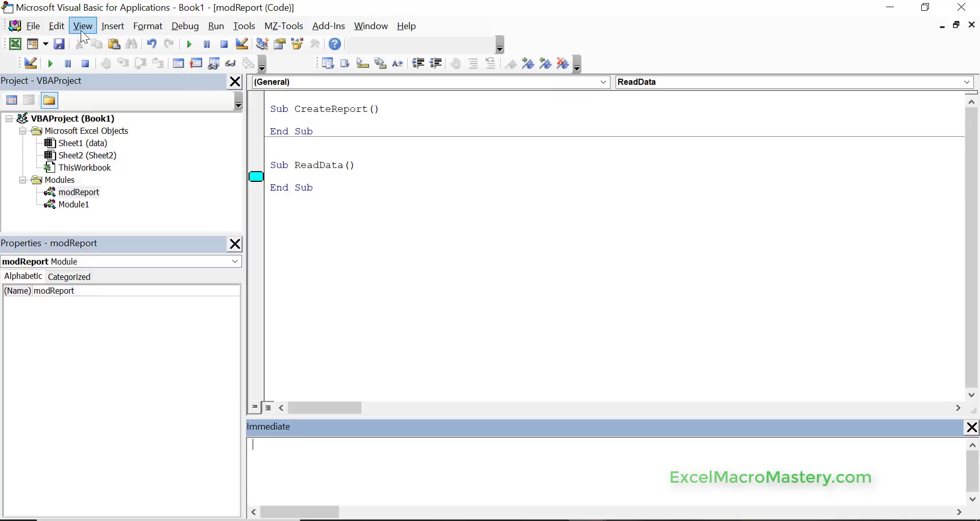
{"action": "left_click", "coordinate": [82, 26]}
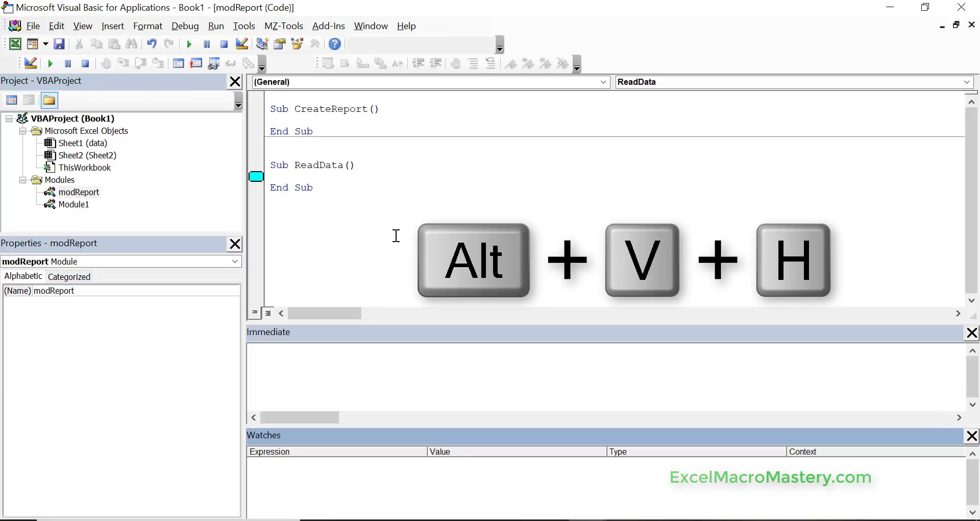
{"action": "mouse_move", "coordinate": [941, 486]}
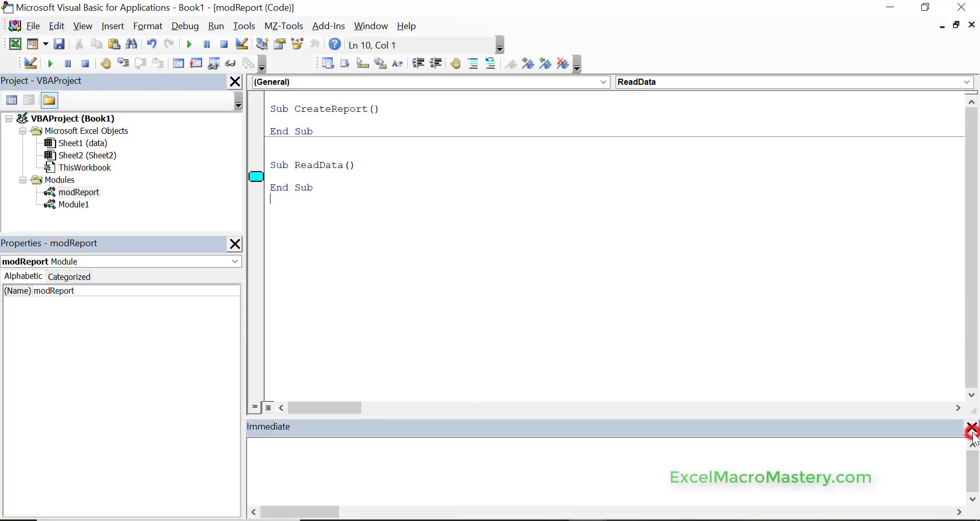
Close the Immediate pane, add 'Dim i' to CreateReport, and cancel a Quick Watch on i.
{"action": "left_click", "coordinate": [972, 431]}
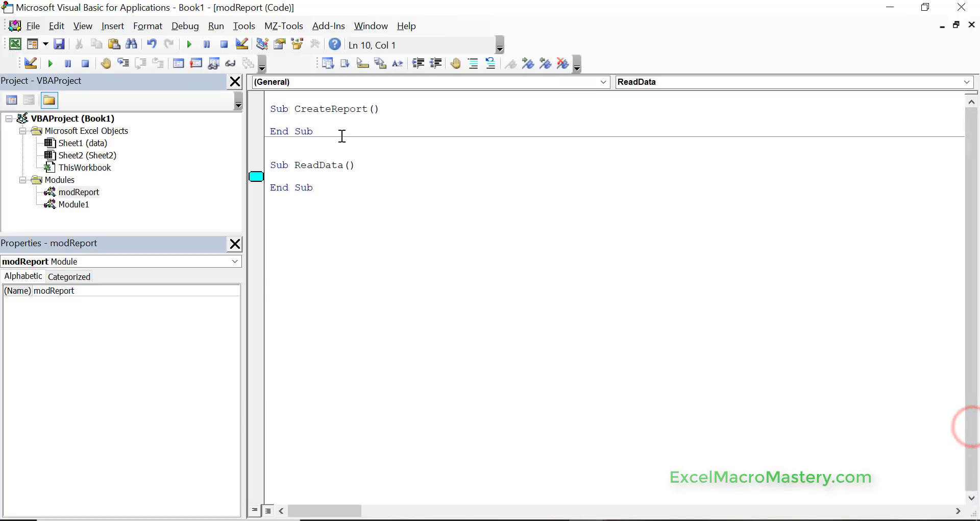
{"action": "type", "text": "di"}
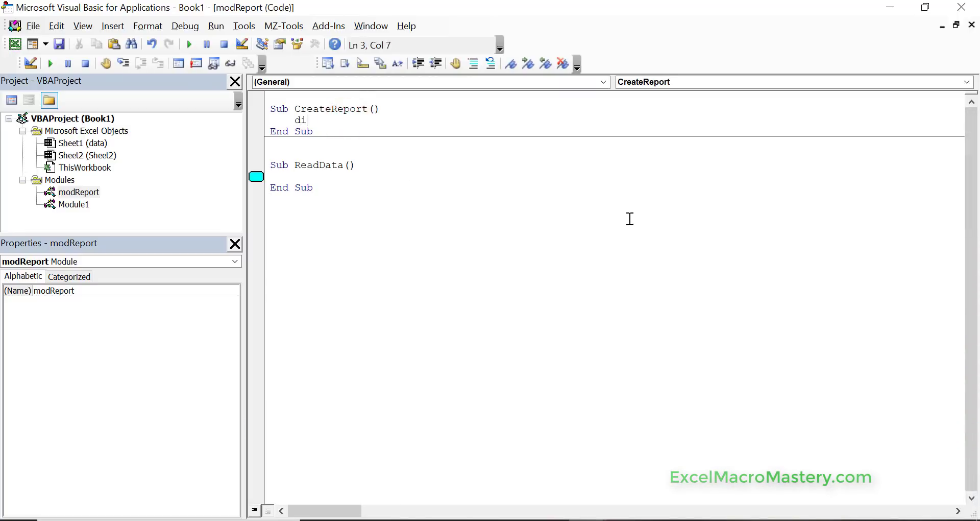
{"action": "type", "text": "m i"}
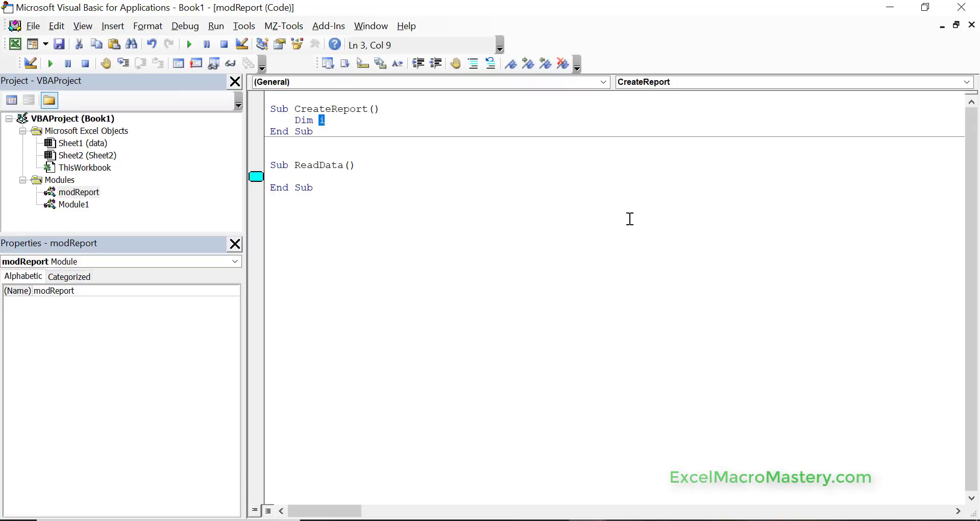
{"action": "key", "text": "shift+f9"}
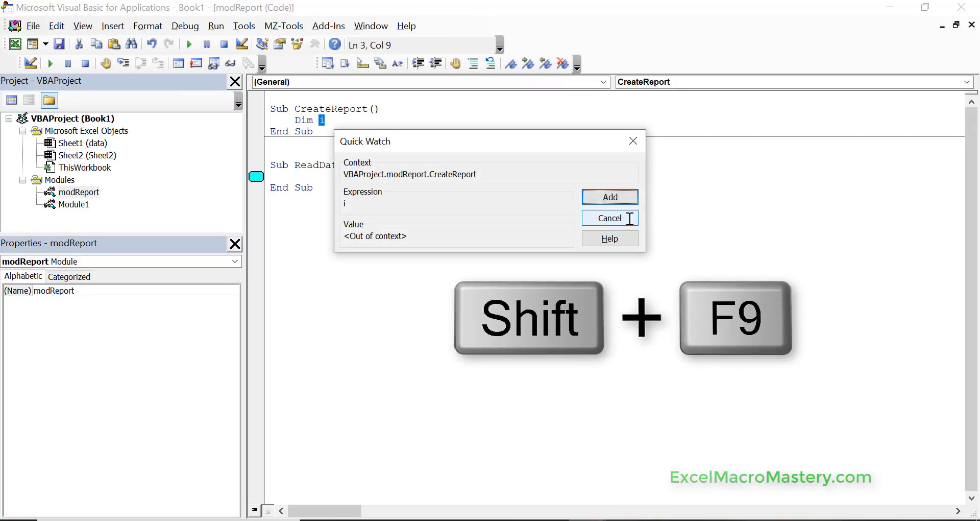
{"action": "left_click", "coordinate": [609, 197]}
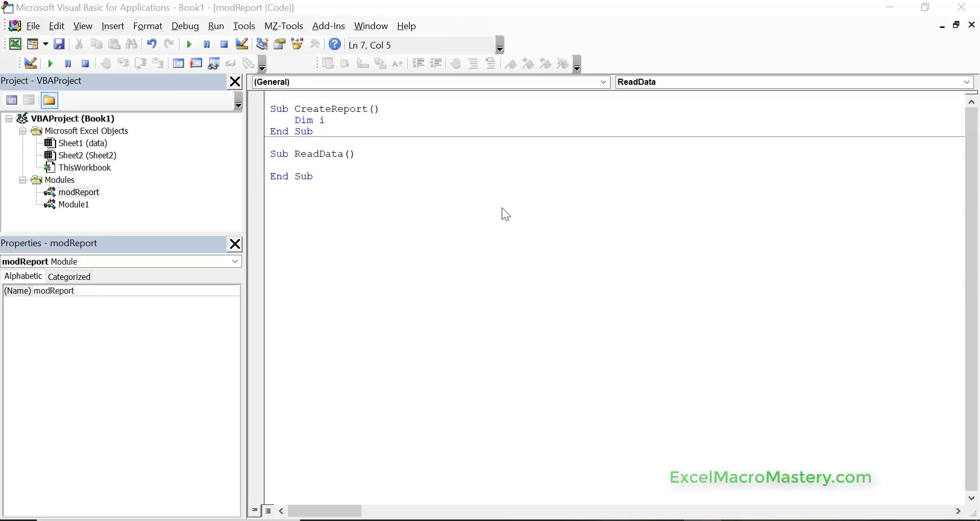
{"action": "mouse_move", "coordinate": [343, 176]}
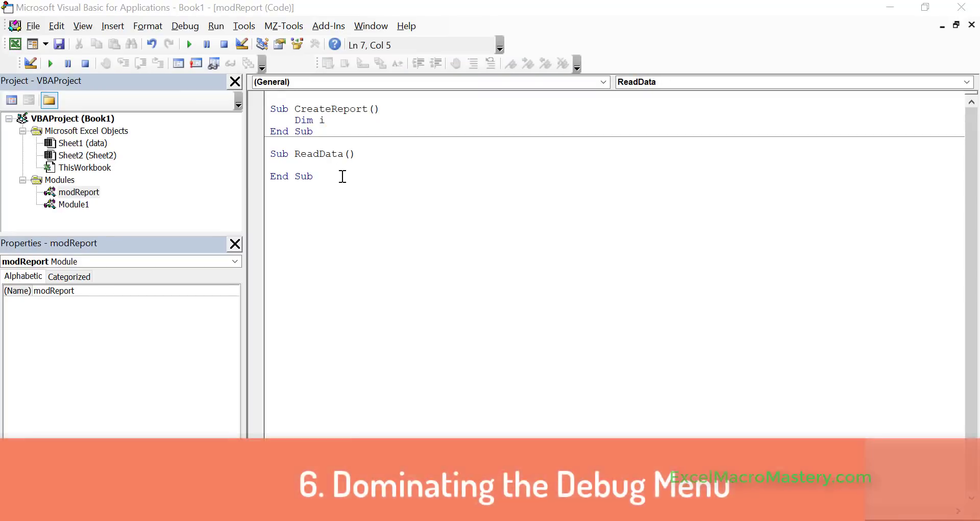
Compile the VBA project from the Debug menu.
{"action": "left_click", "coordinate": [184, 26]}
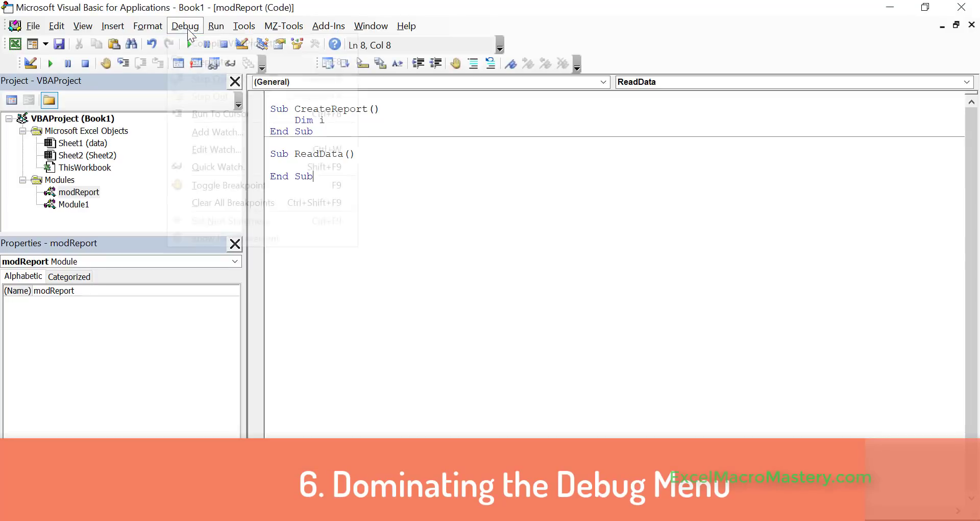
{"action": "left_click", "coordinate": [185, 26]}
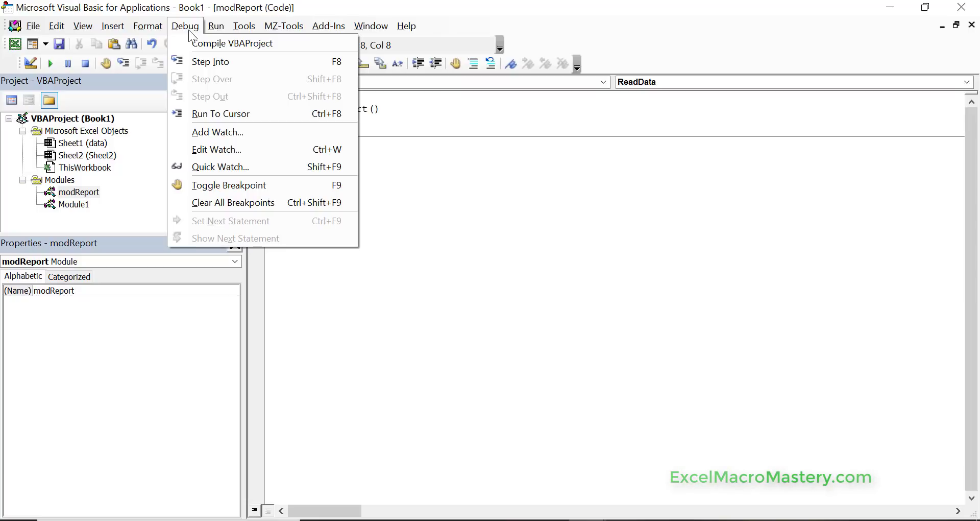
{"action": "mouse_move", "coordinate": [233, 43]}
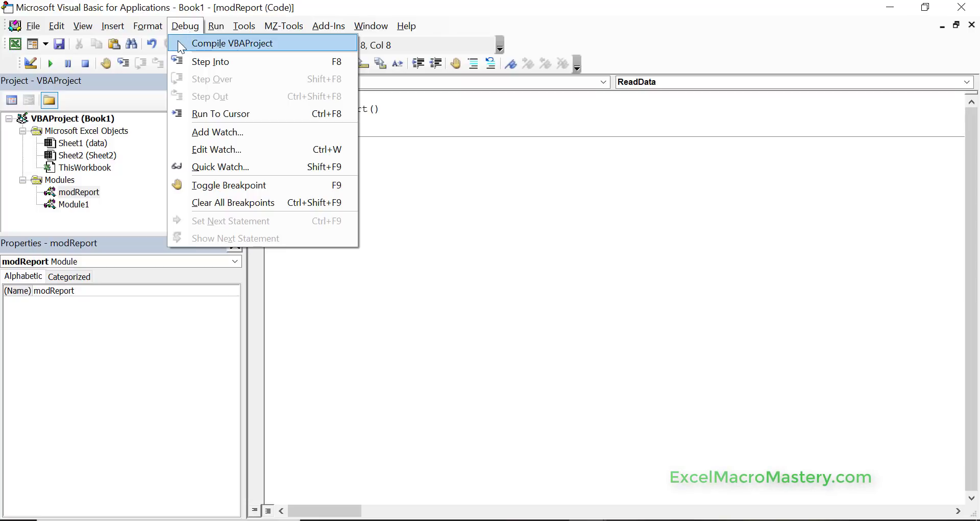
{"action": "left_click", "coordinate": [232, 43]}
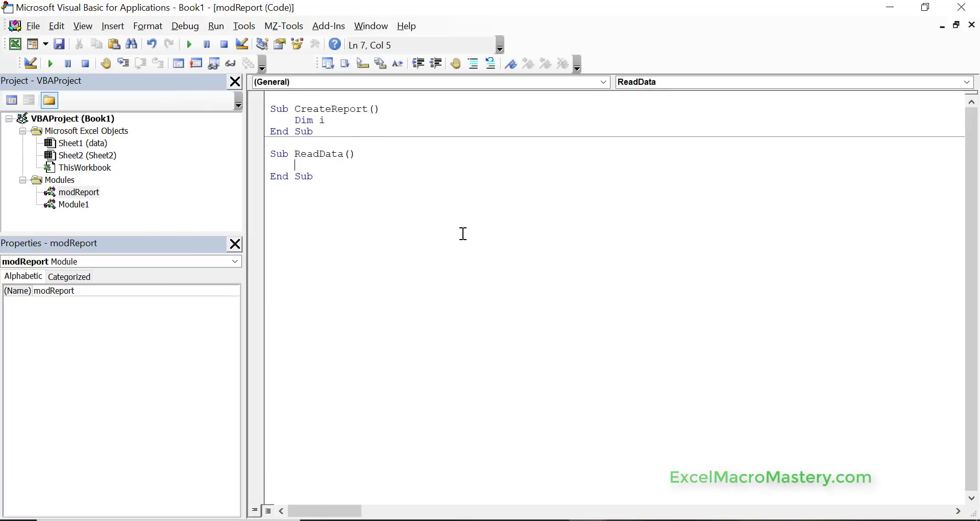
Type 'For i = 1 To 10' in ReadData and dismiss the 'For without Next' error.
{"action": "key", "text": "Return"}
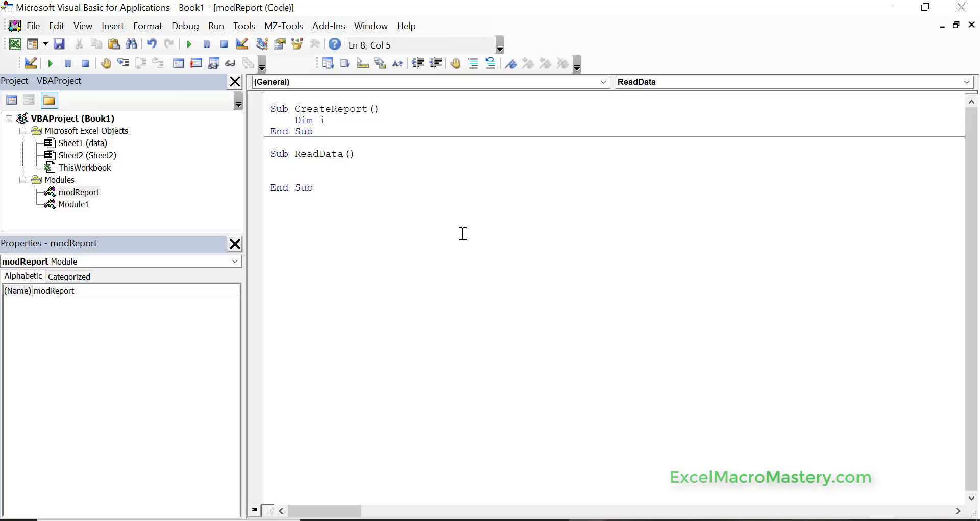
{"action": "type", "text": "for"}
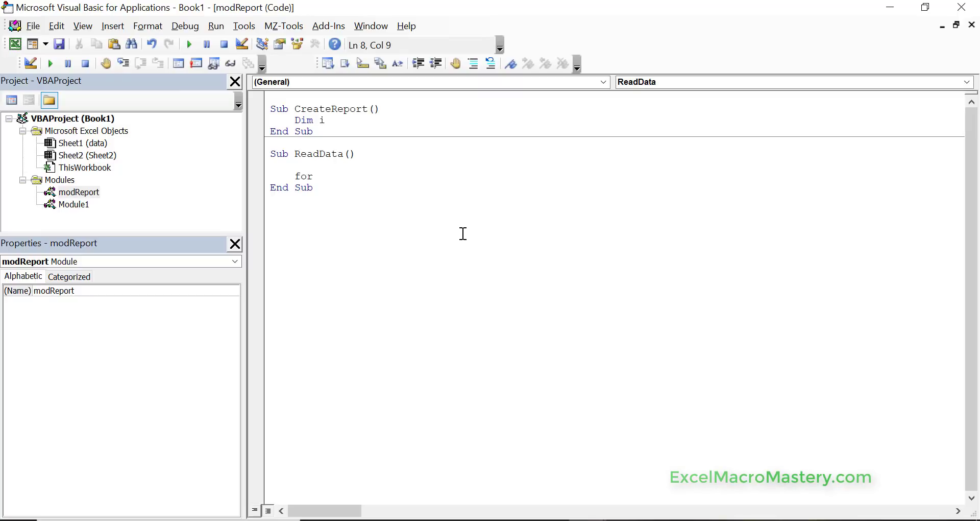
{"action": "type", "text": "i"}
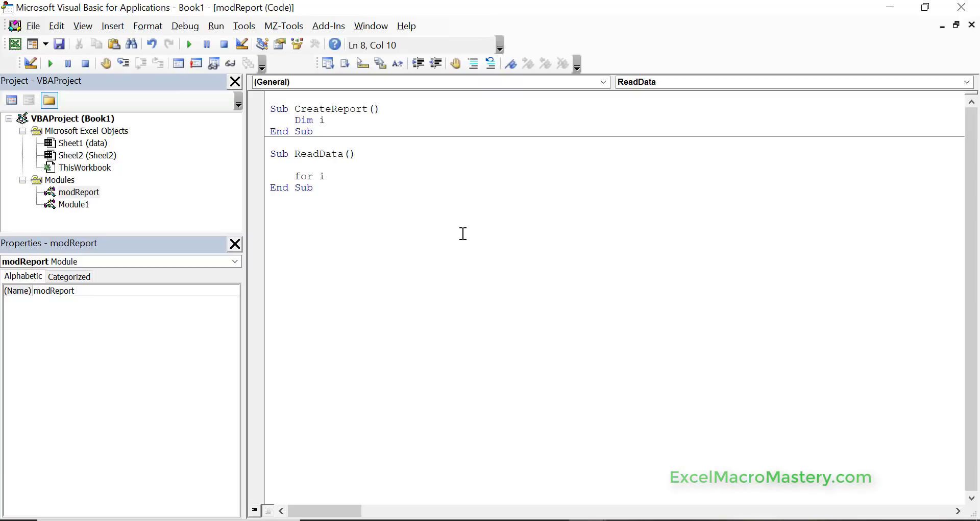
{"action": "type", "text": "=1 to 10"}
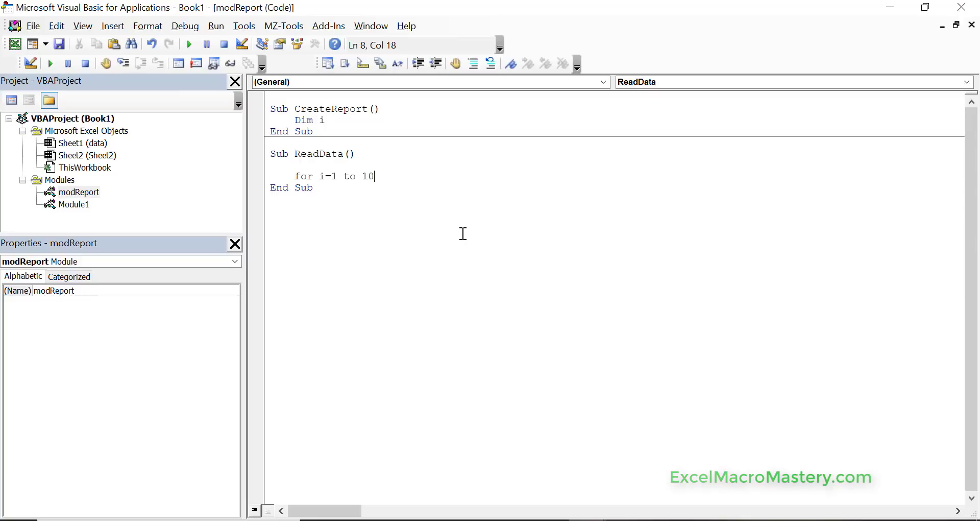
{"action": "key", "text": "Return"}
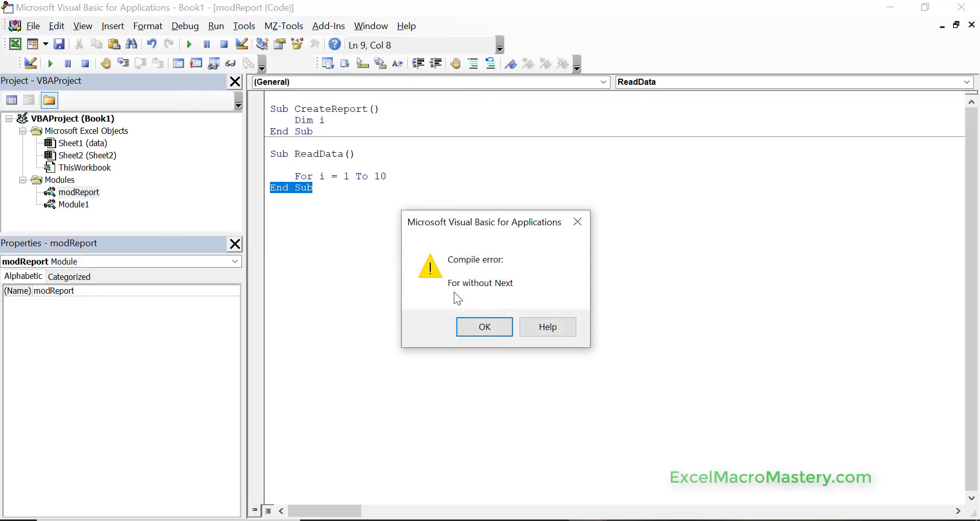
{"action": "left_click", "coordinate": [484, 326]}
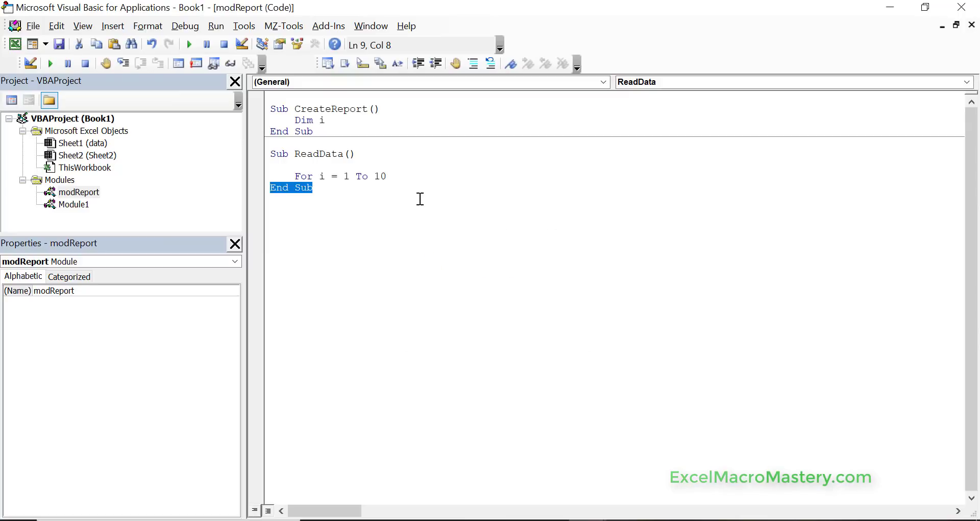
Close the loop with 'Next i' on the following line.
{"action": "left_click", "coordinate": [412, 175]}
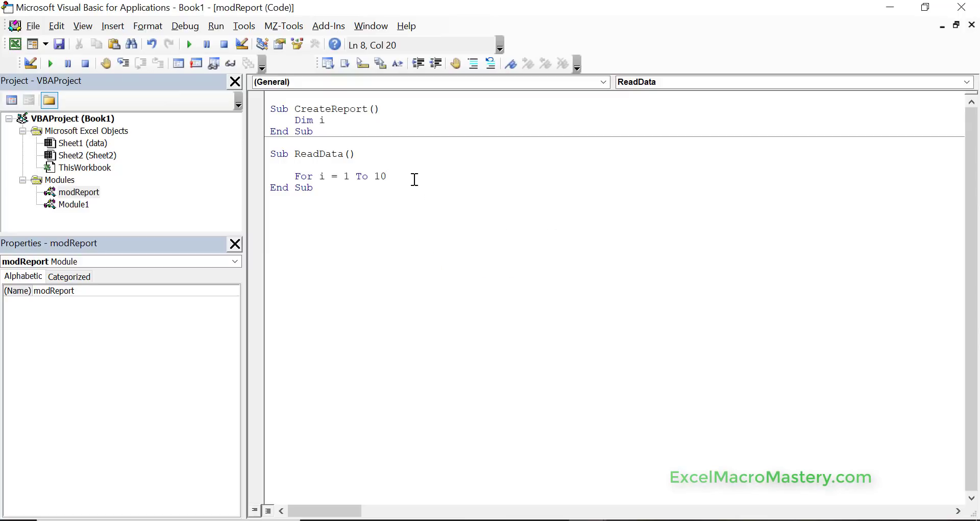
{"action": "type", "text": "next i"}
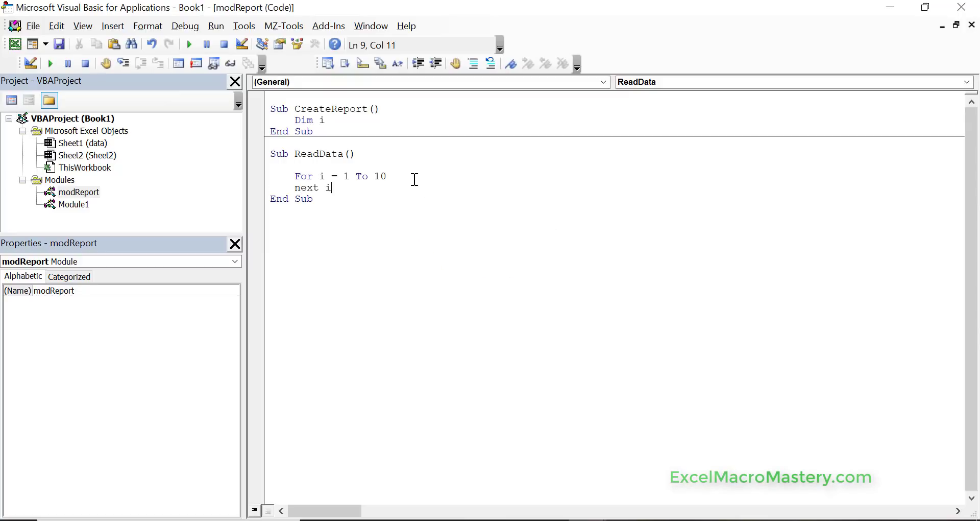
{"action": "key", "text": "Return"}
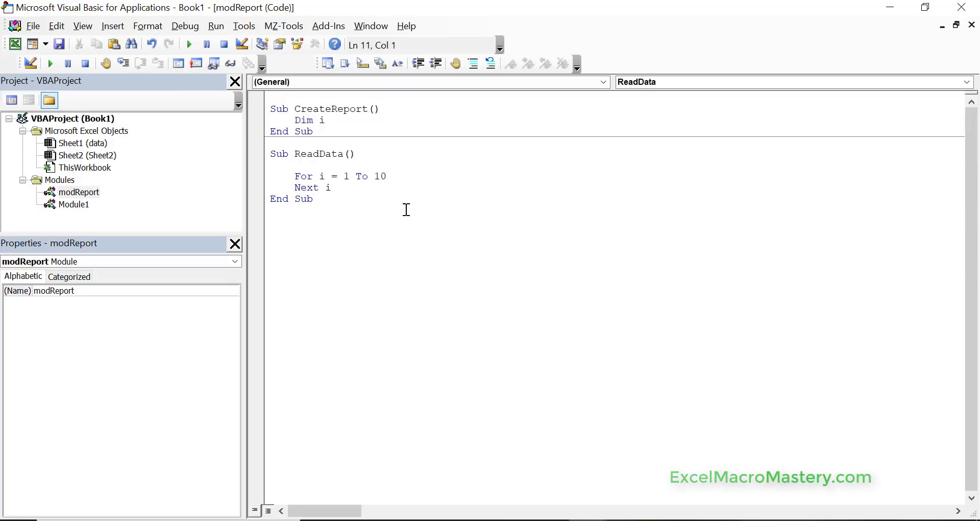
{"action": "left_click", "coordinate": [315, 199]}
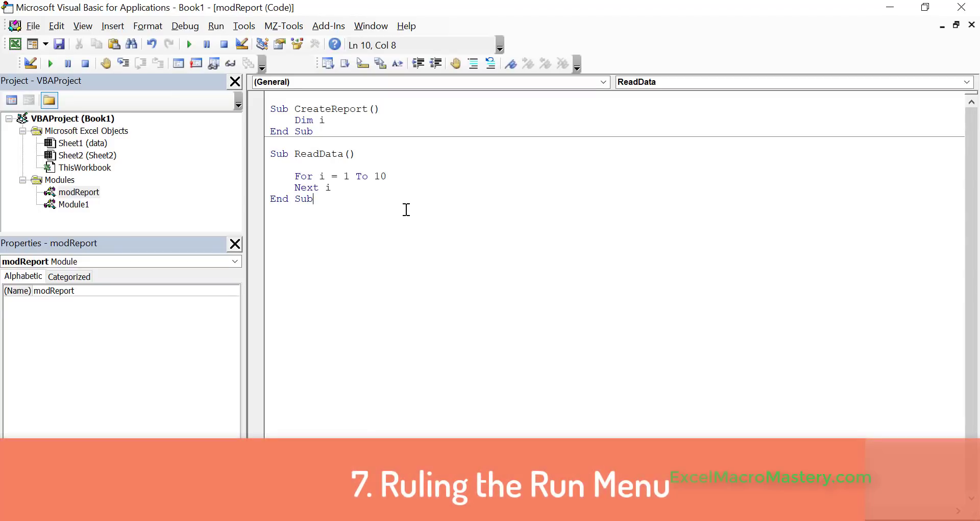
{"action": "mouse_move", "coordinate": [358, 174]}
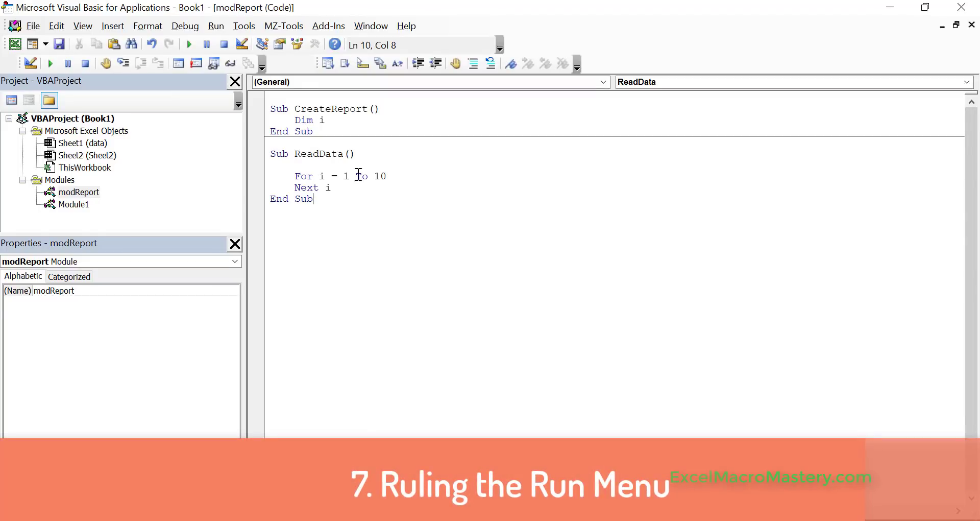
{"action": "mouse_move", "coordinate": [326, 162]}
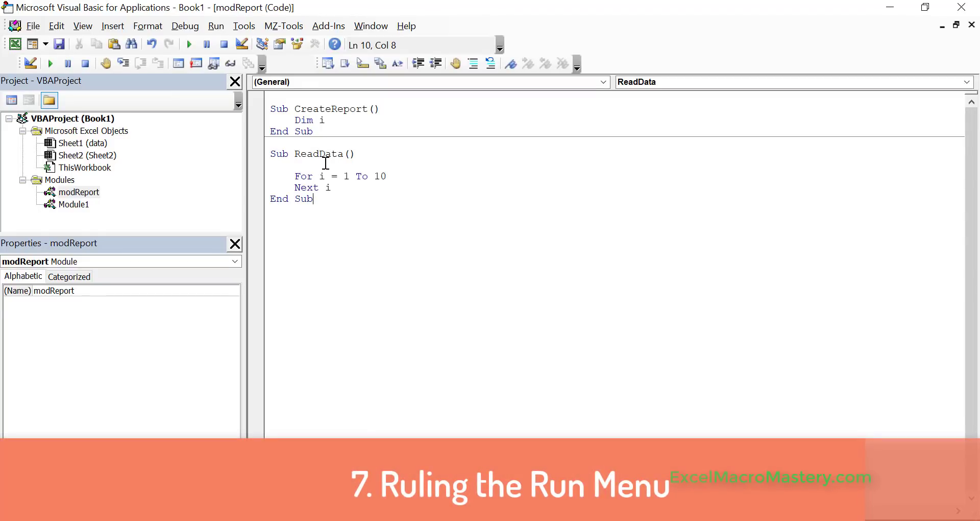
{"action": "left_click", "coordinate": [216, 26]}
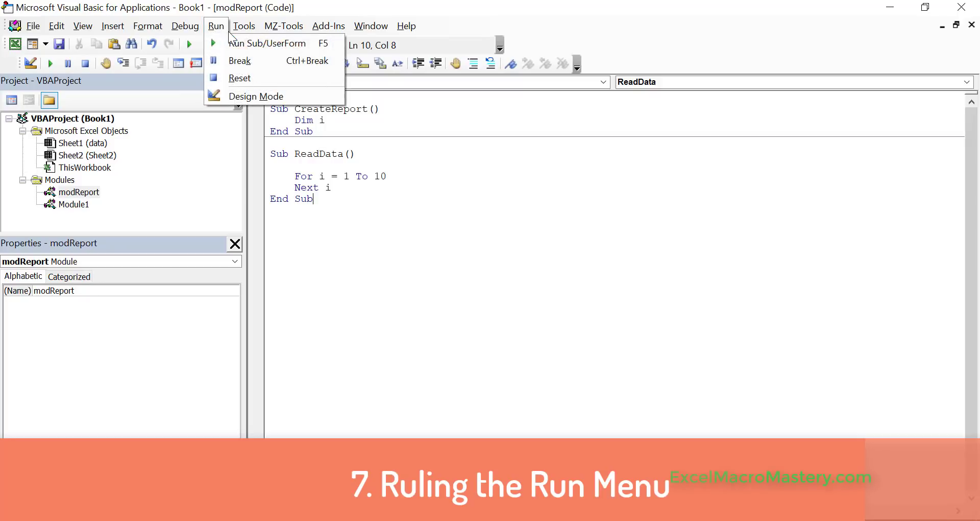
{"action": "mouse_move", "coordinate": [267, 43]}
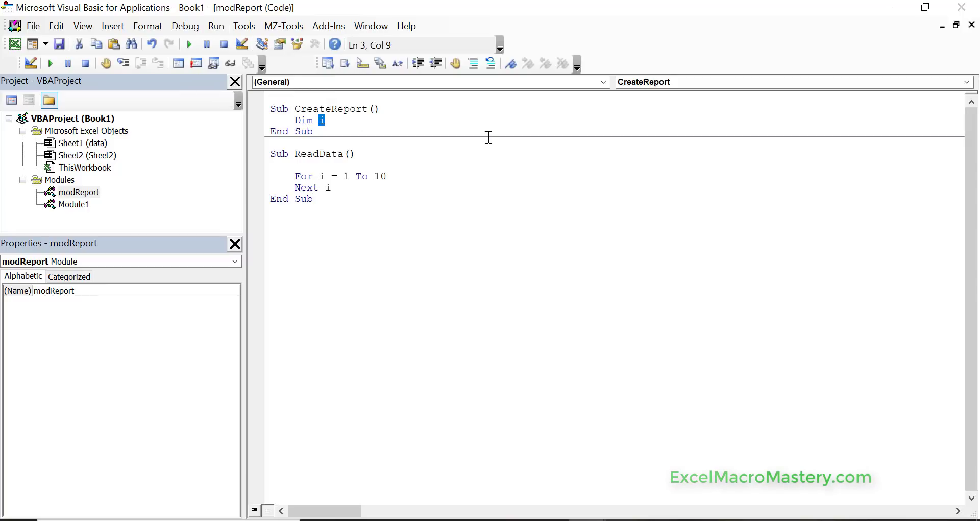
Replace 'Dim i' in CreateReport with MsgBox "hello".
{"action": "type", "text": "msg"}
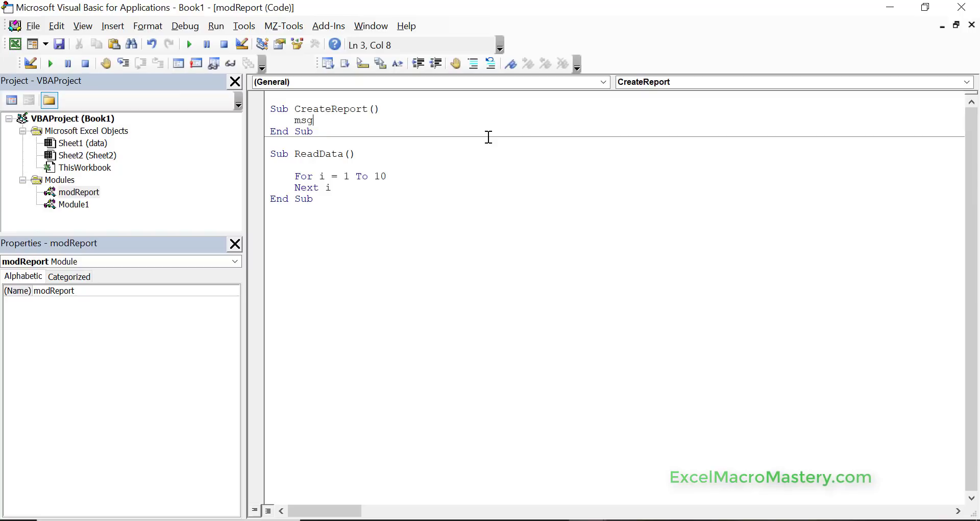
{"action": "type", "text": "box \""}
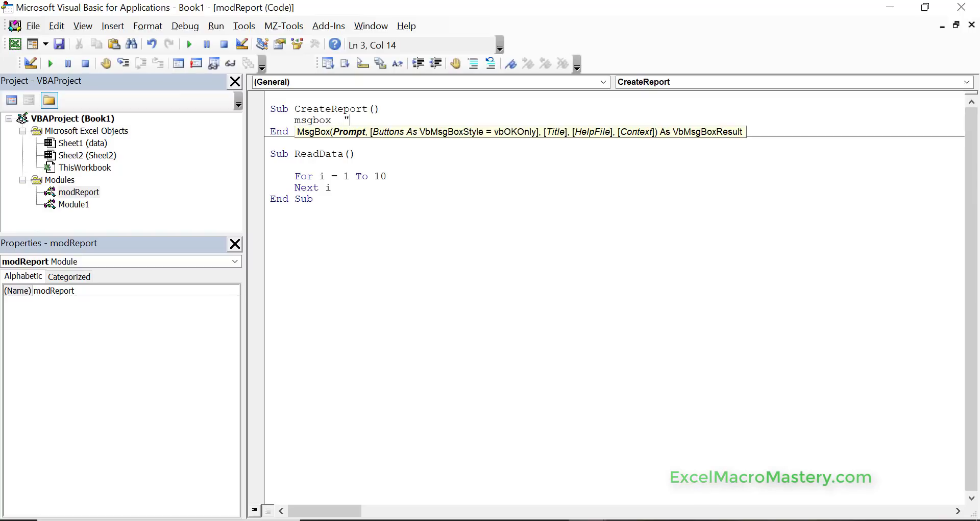
{"action": "type", "text": "hello"}
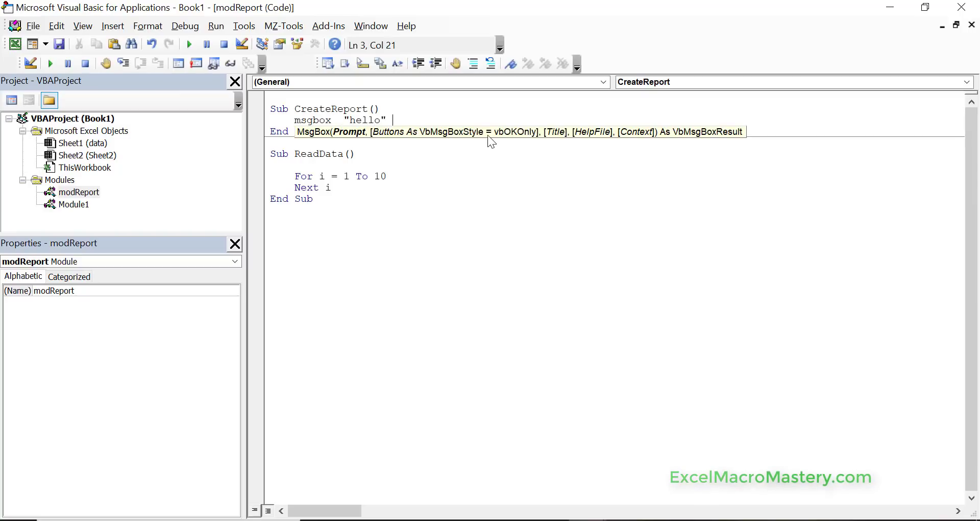
{"action": "left_click", "coordinate": [405, 179]}
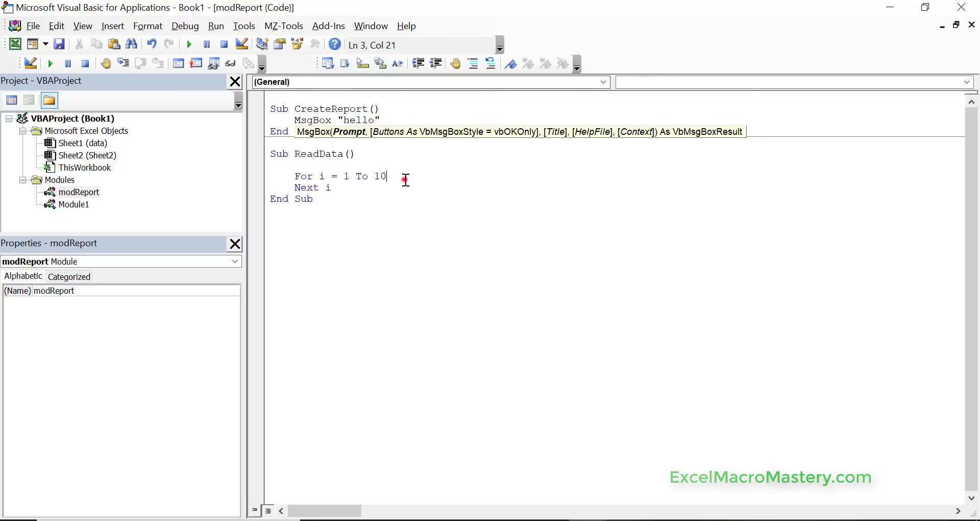
{"action": "left_click", "coordinate": [381, 120]}
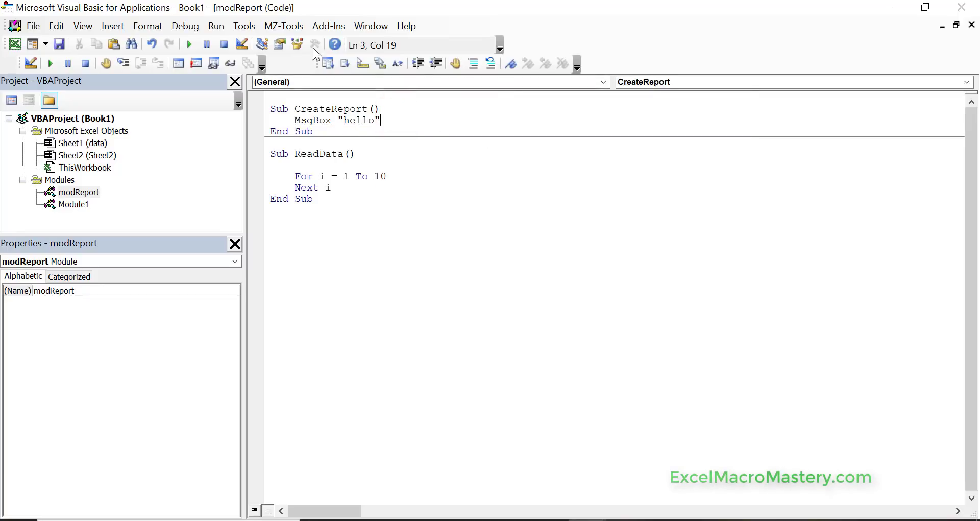
Run CreateReport and close the resulting 'hello' message box.
{"action": "left_click", "coordinate": [215, 26]}
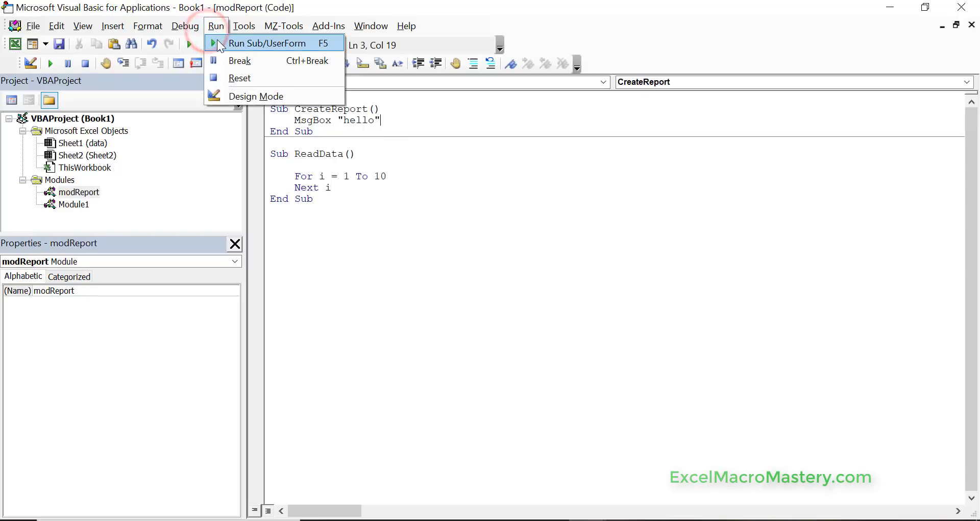
{"action": "left_click", "coordinate": [267, 43]}
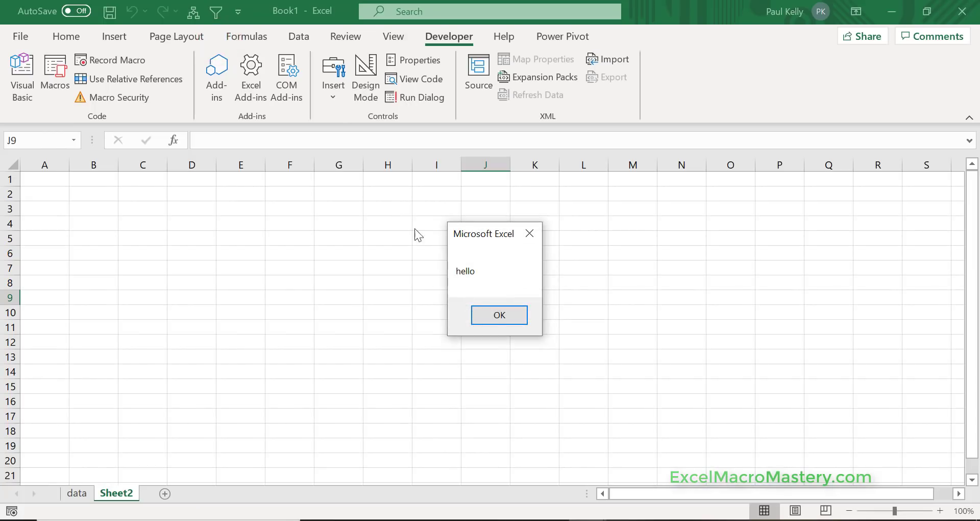
{"action": "left_click", "coordinate": [499, 315]}
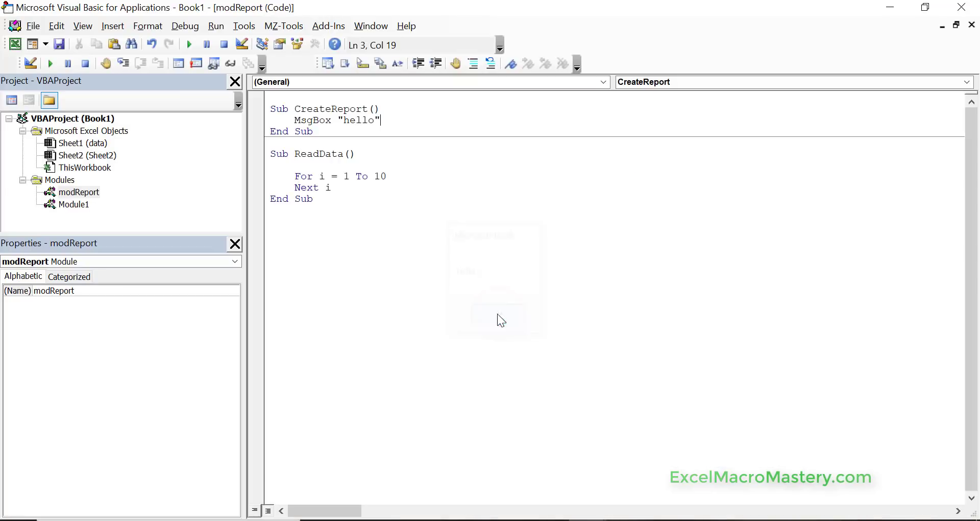
{"action": "left_click", "coordinate": [324, 142]}
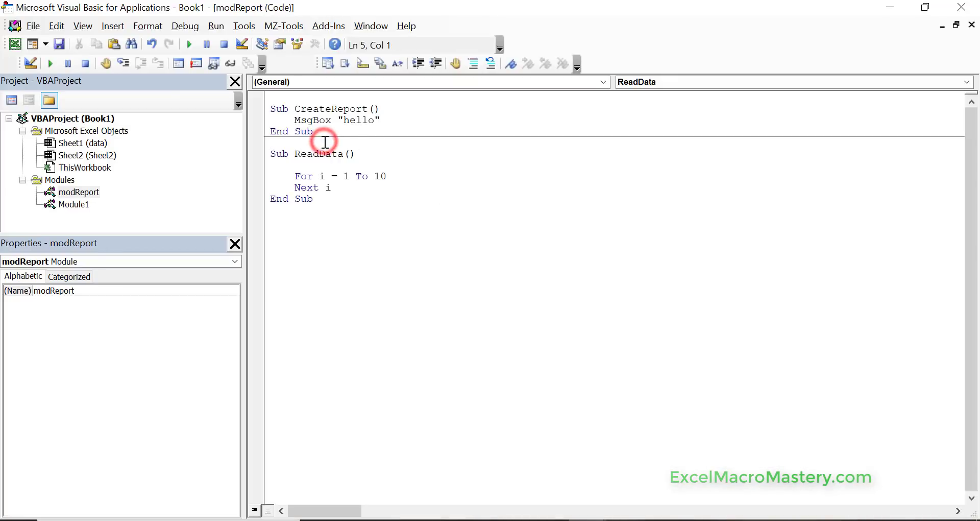
{"action": "left_click", "coordinate": [216, 26]}
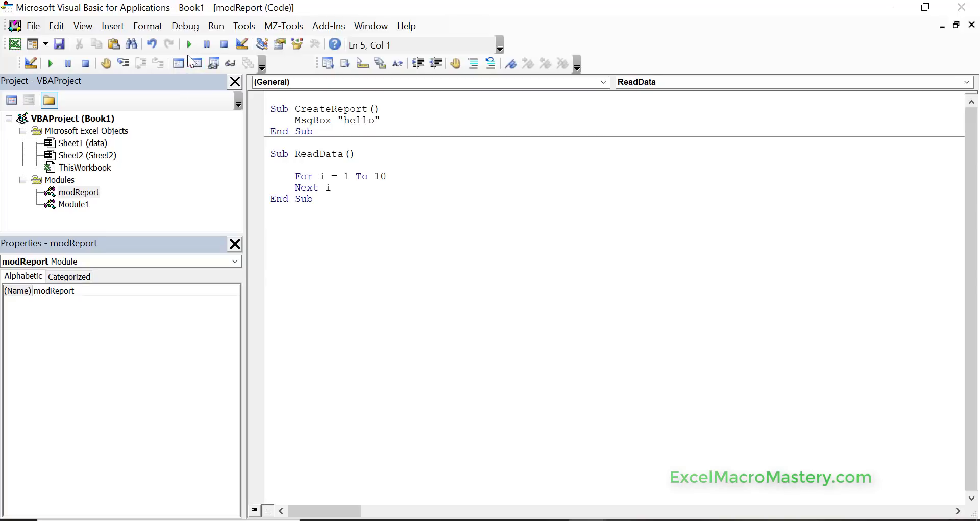
{"action": "mouse_move", "coordinate": [189, 44]}
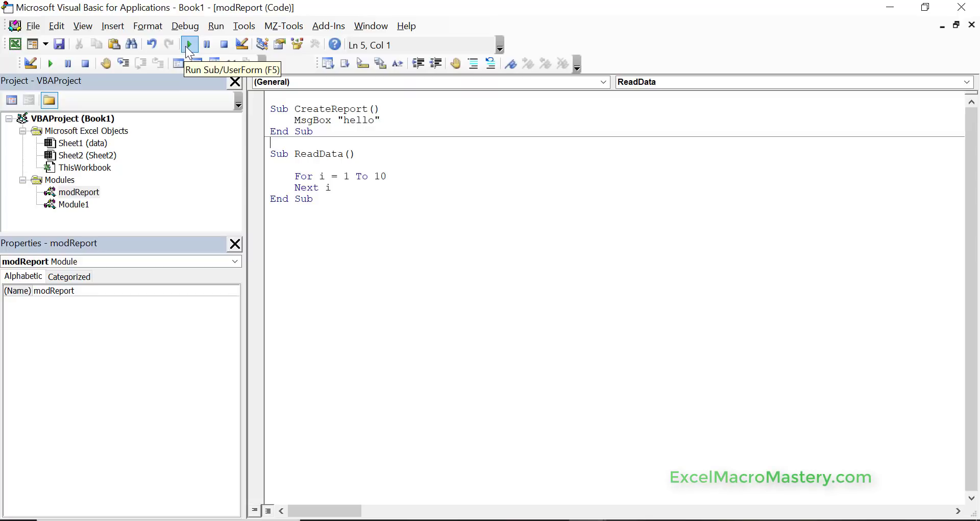
{"action": "left_click", "coordinate": [350, 176]}
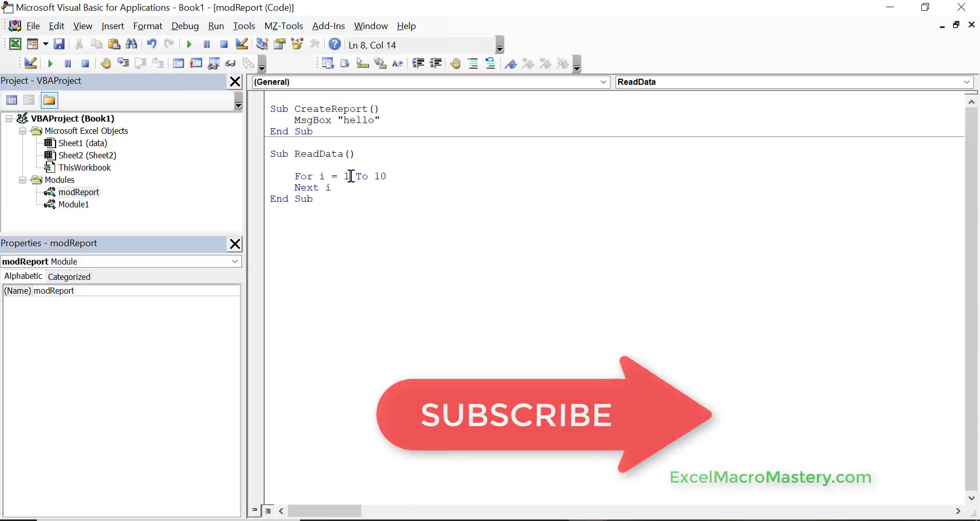
{"action": "mouse_move", "coordinate": [363, 222]}
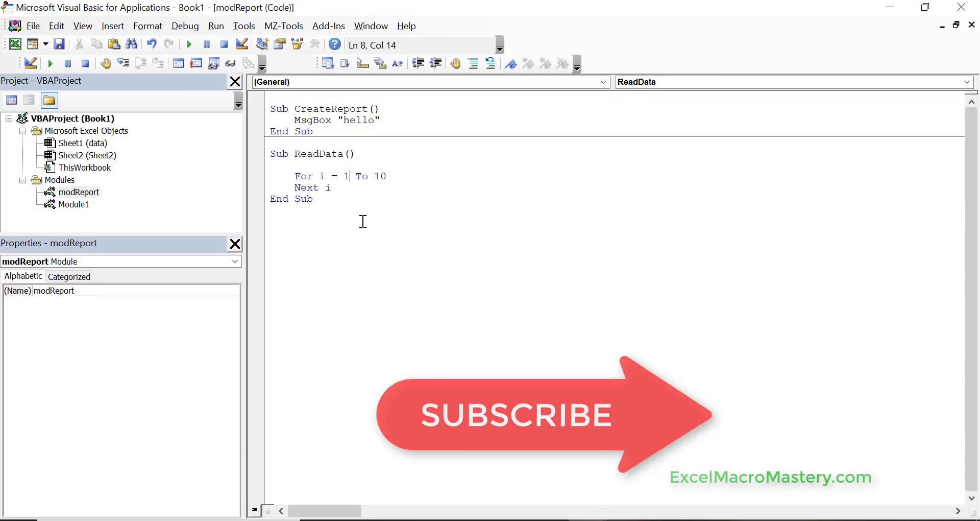